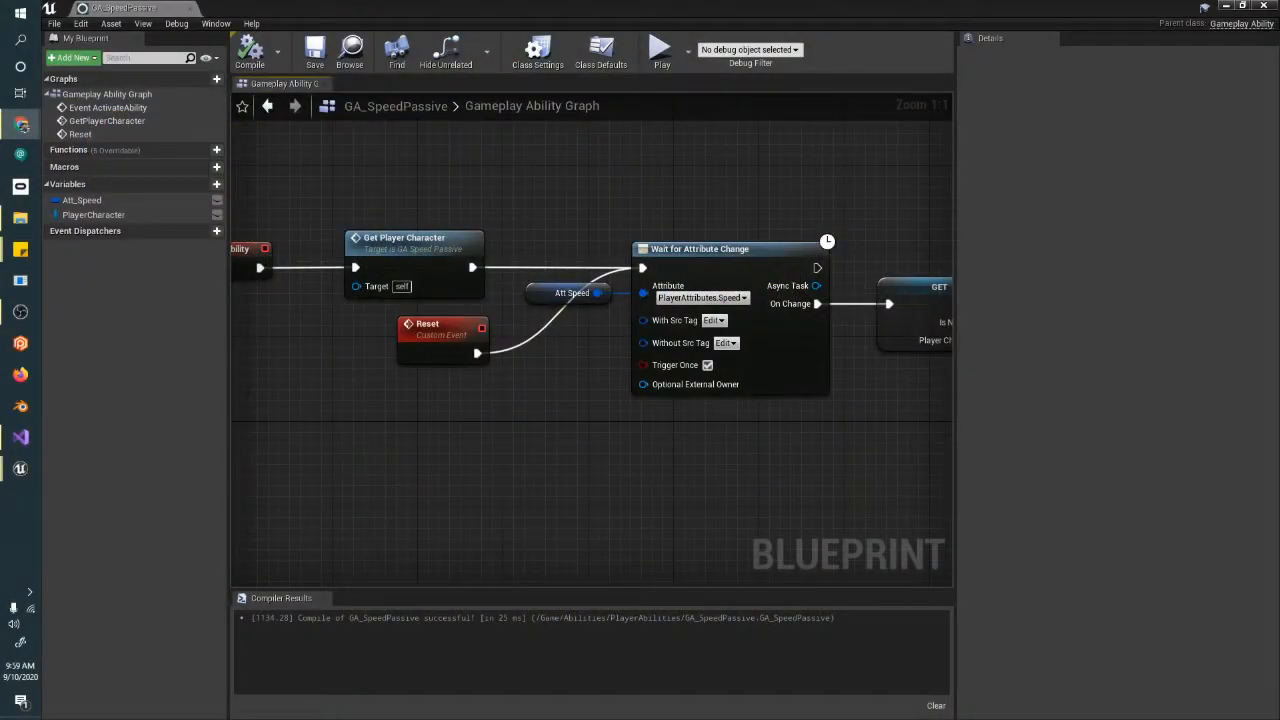
# Leave the ability graph for the level editor and bring up new-asset options in PlayerAbilities.
pyautogui.scroll(-3)
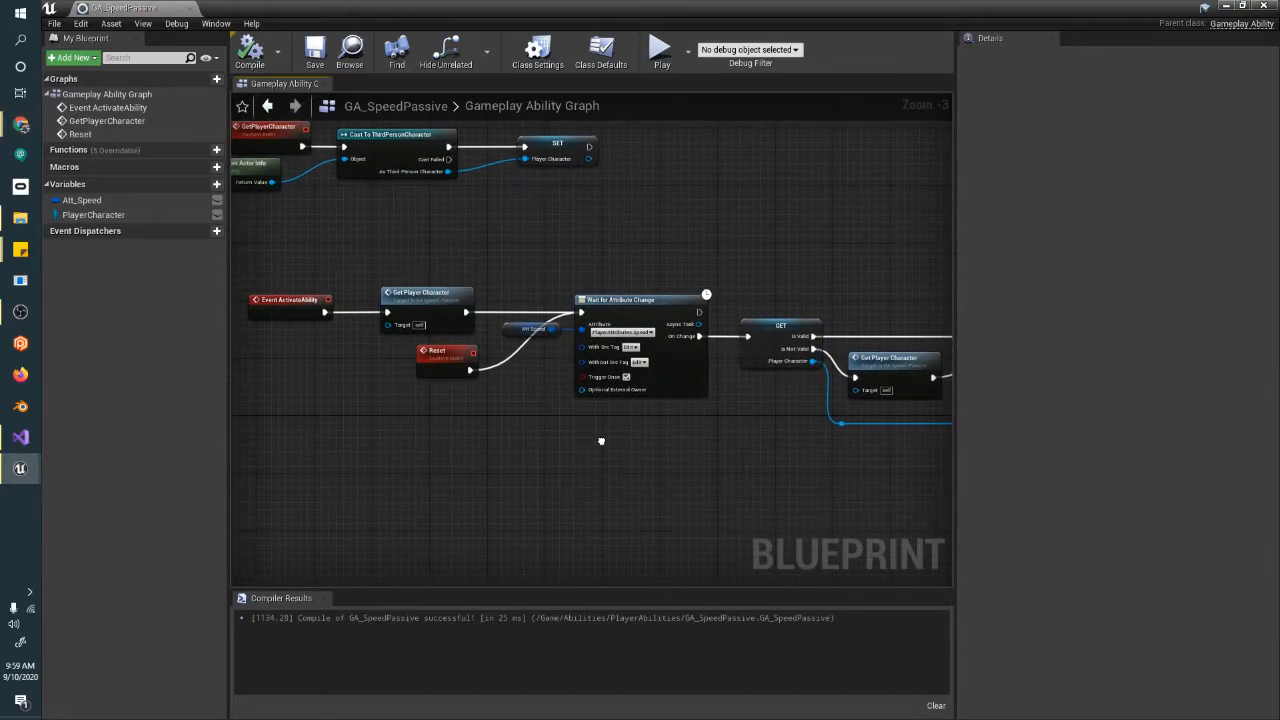
pyautogui.moveTo(600, 442); pyautogui.dragTo(500, 414)
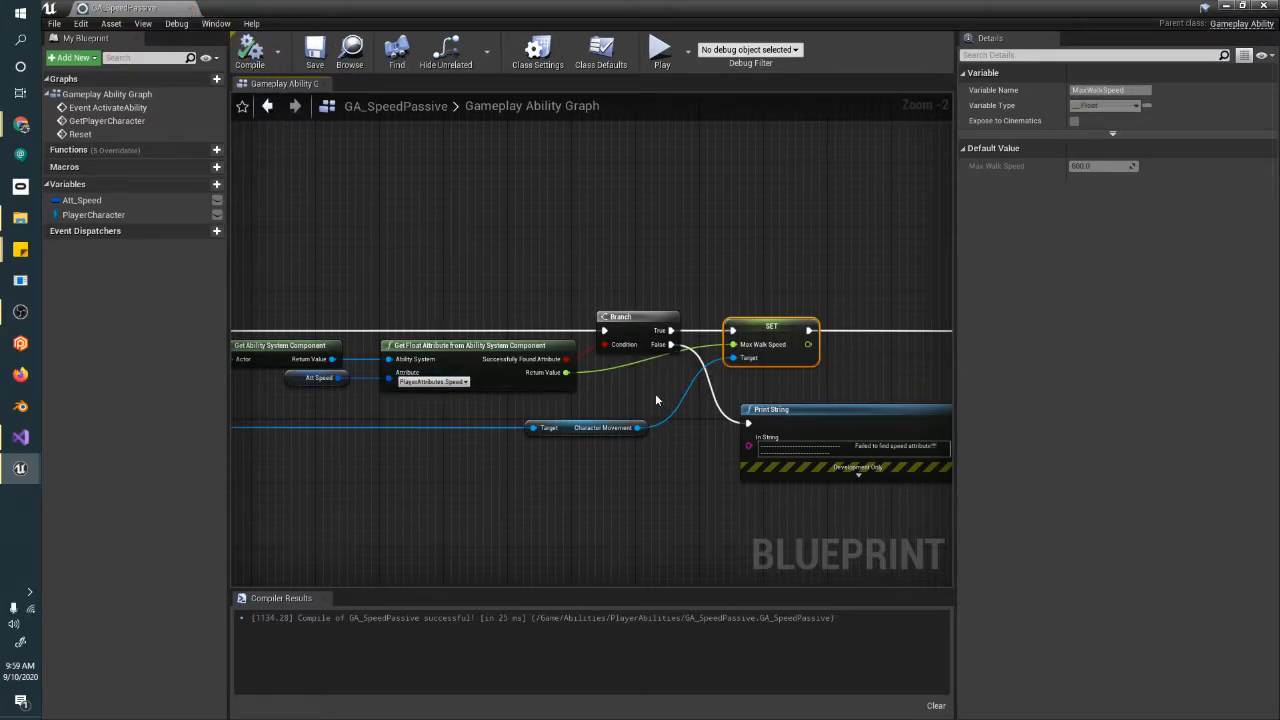
pyautogui.scroll(-3)
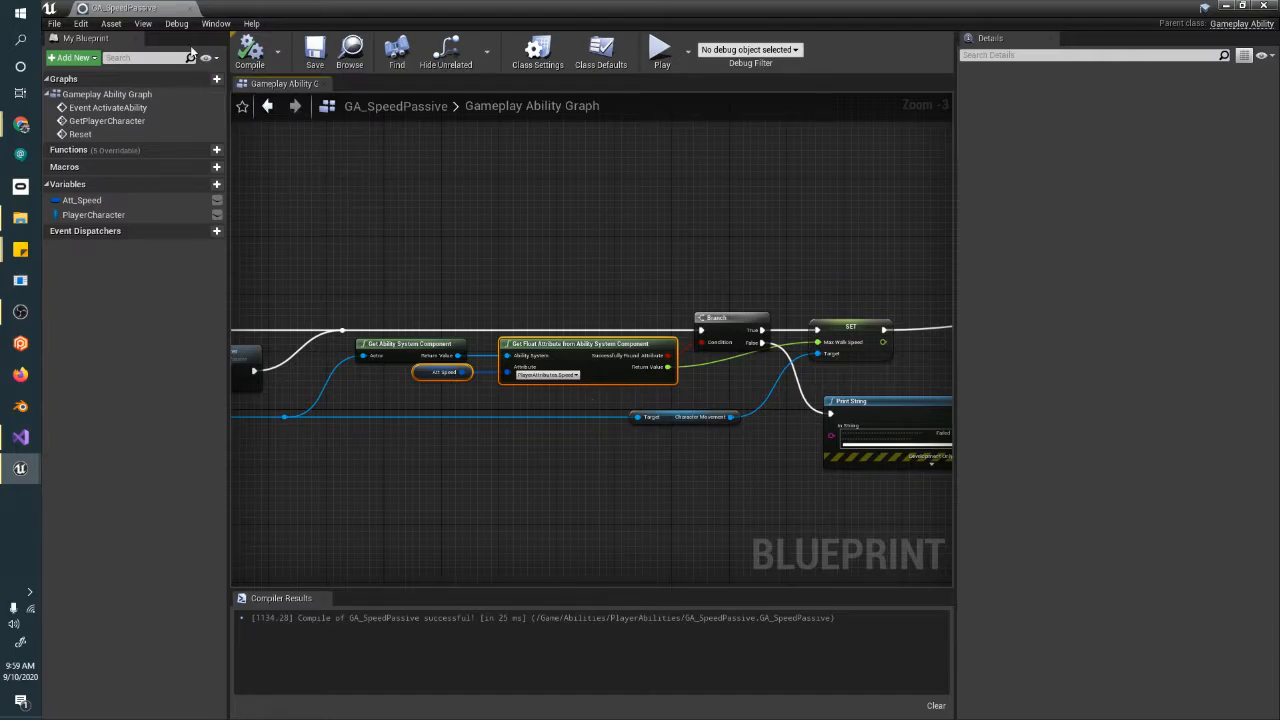
pyautogui.click(124, 8)
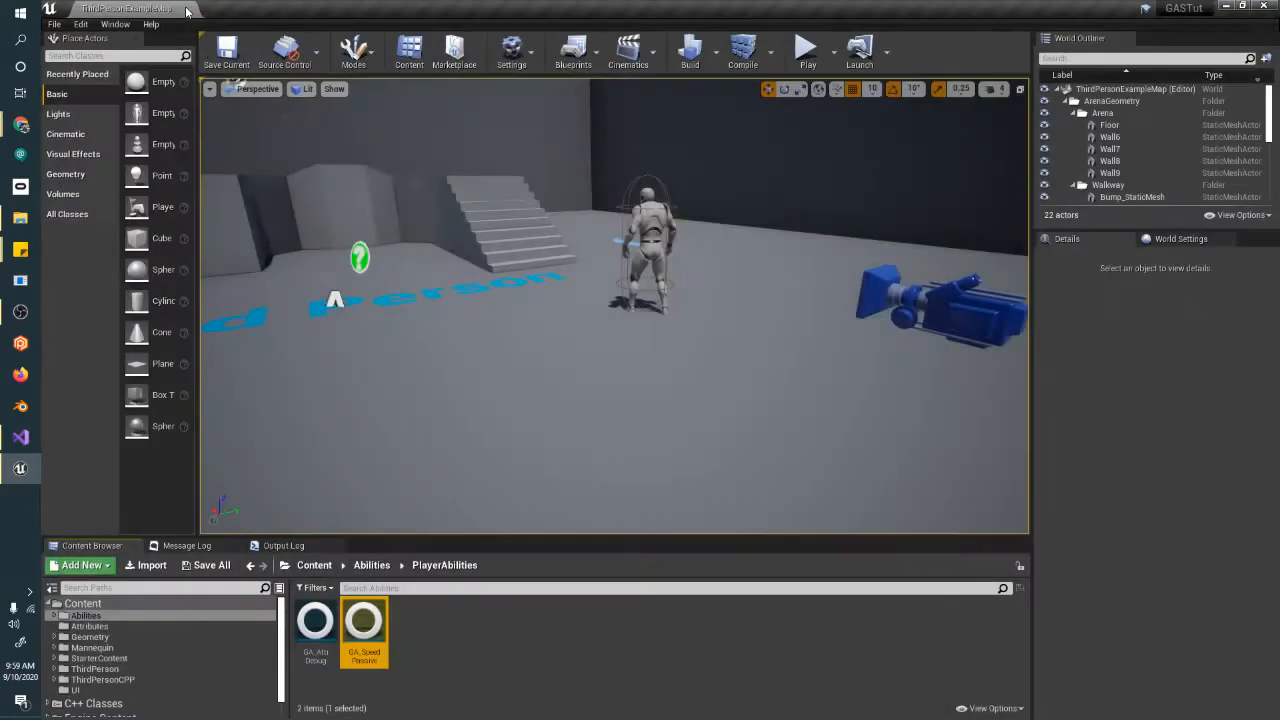
pyautogui.click(456, 656)
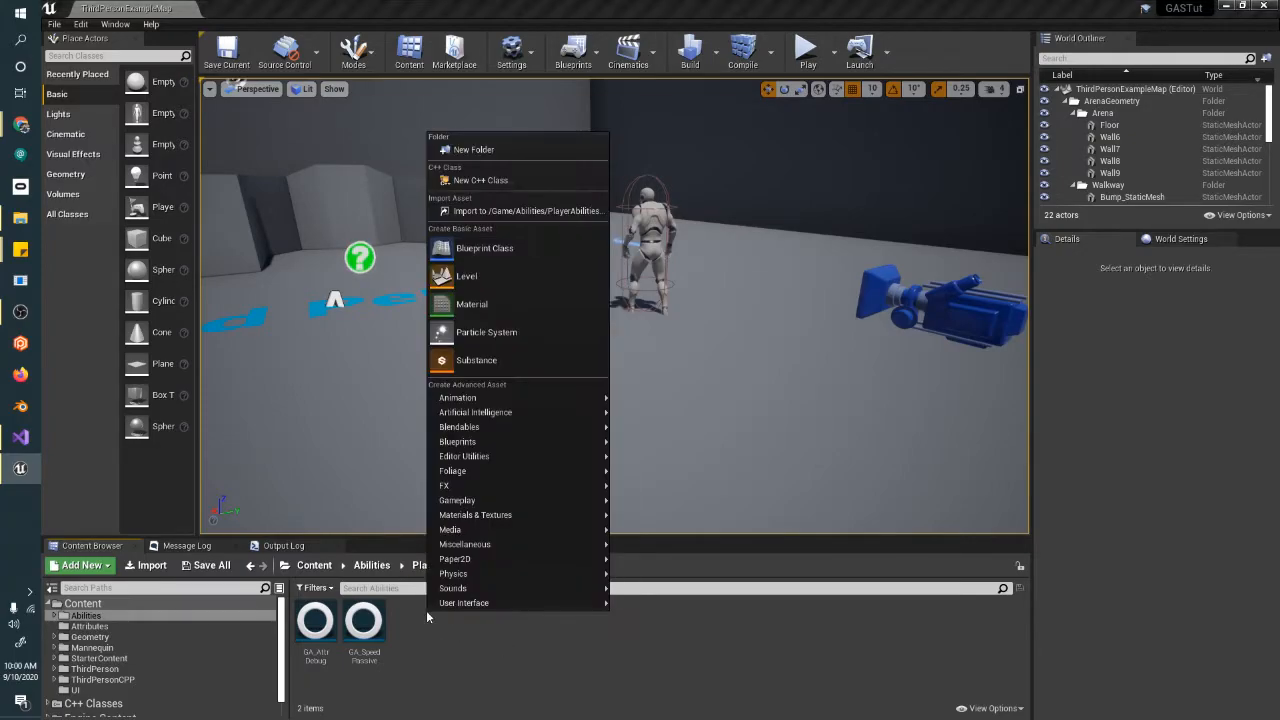
# Create a Blueprint Class with GameplayEffect as parent, found by searching 'gameplayeff'.
pyautogui.click(484, 248)
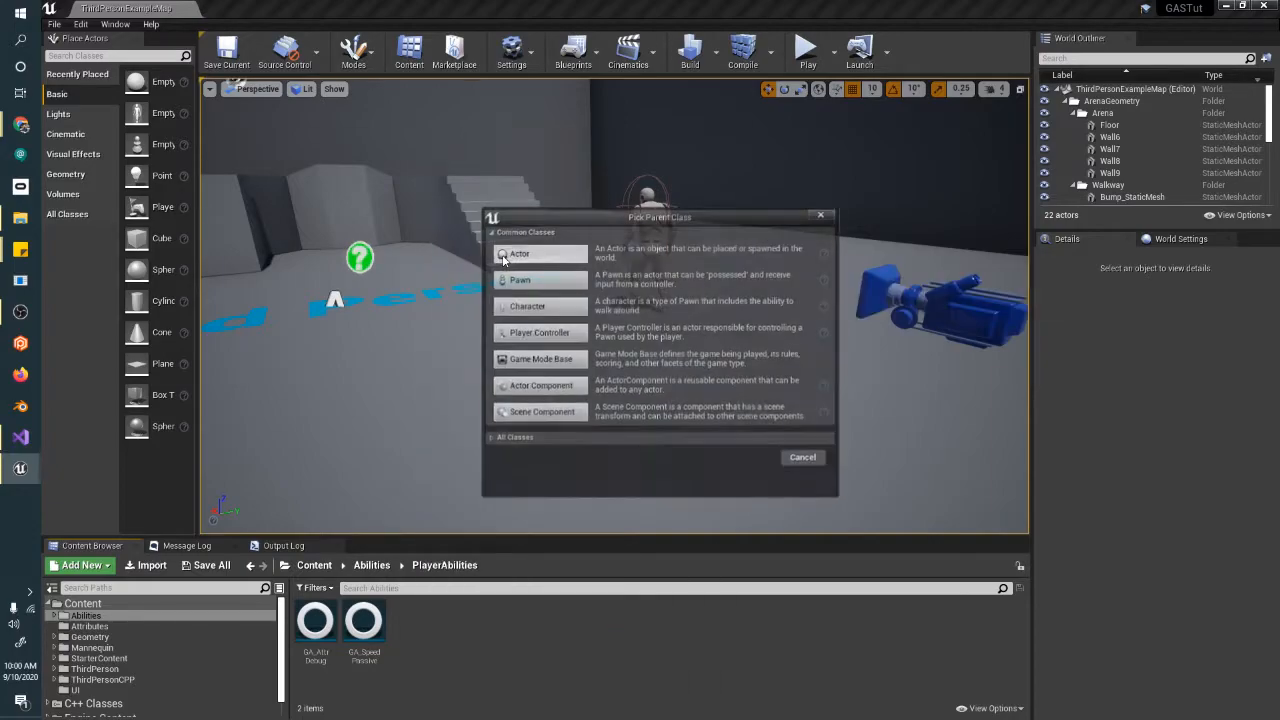
pyautogui.click(516, 436)
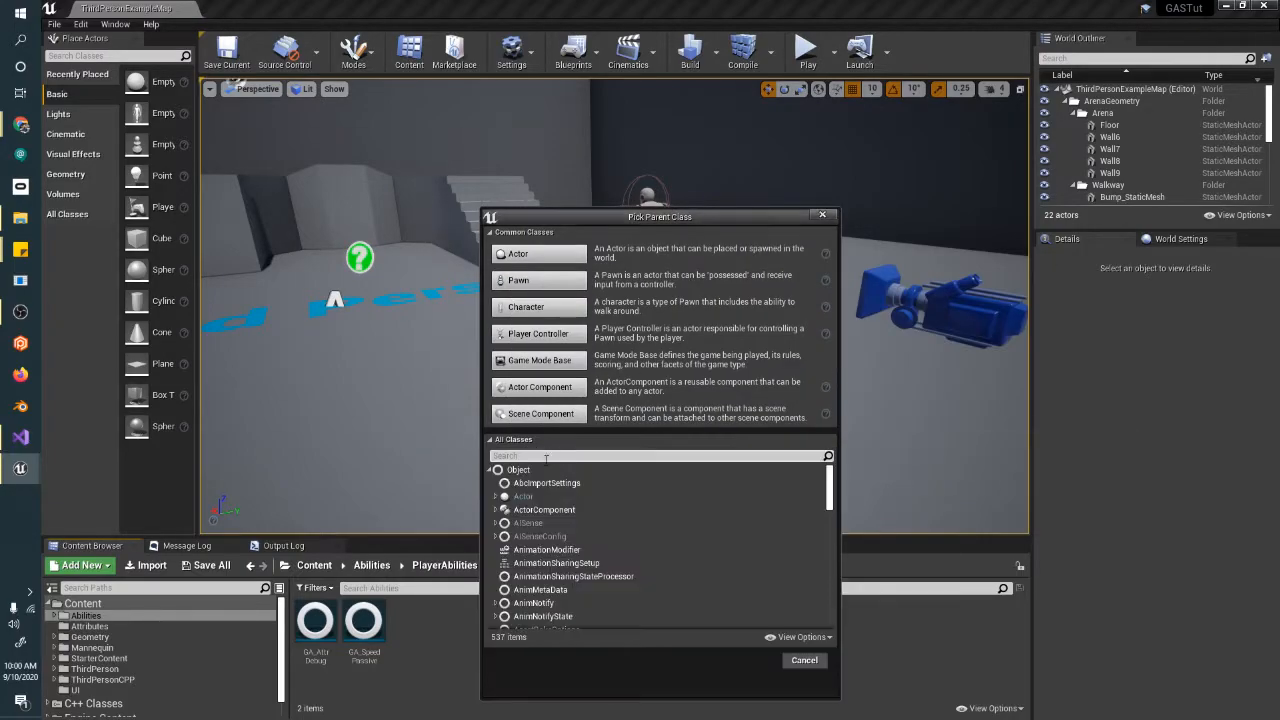
pyautogui.write('gameplayeff')
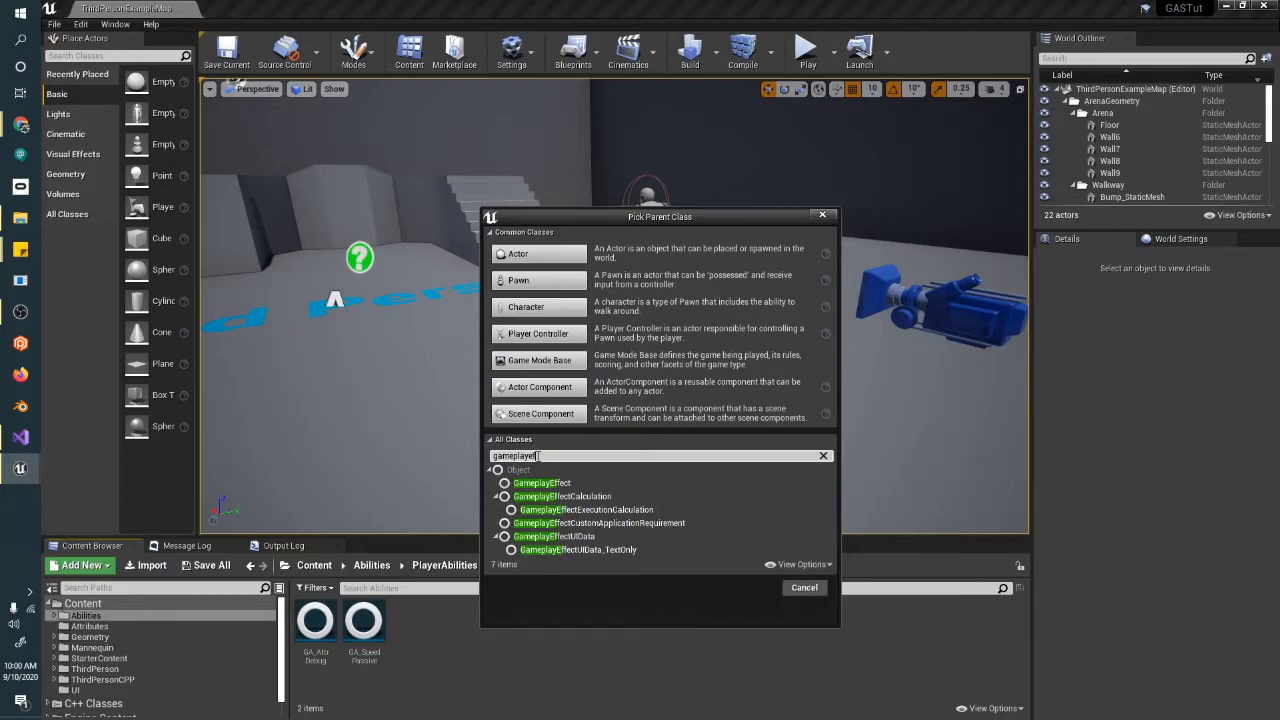
pyautogui.click(542, 482)
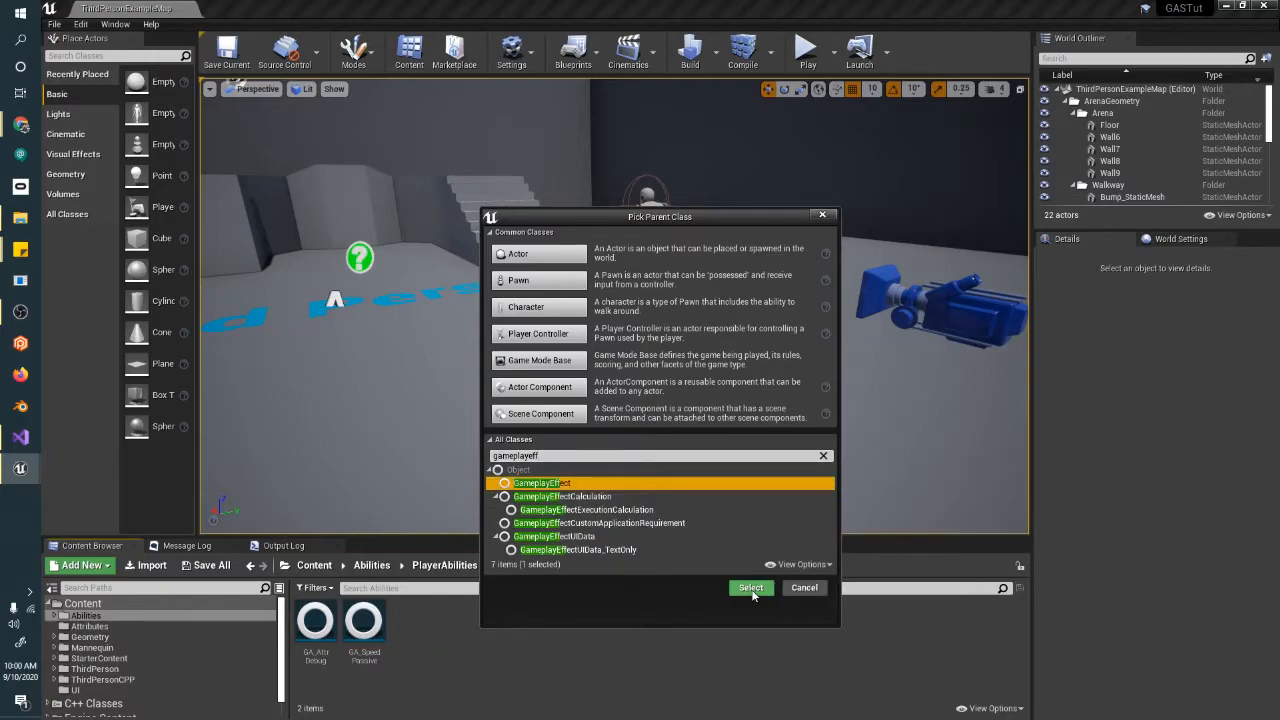
pyautogui.click(750, 588)
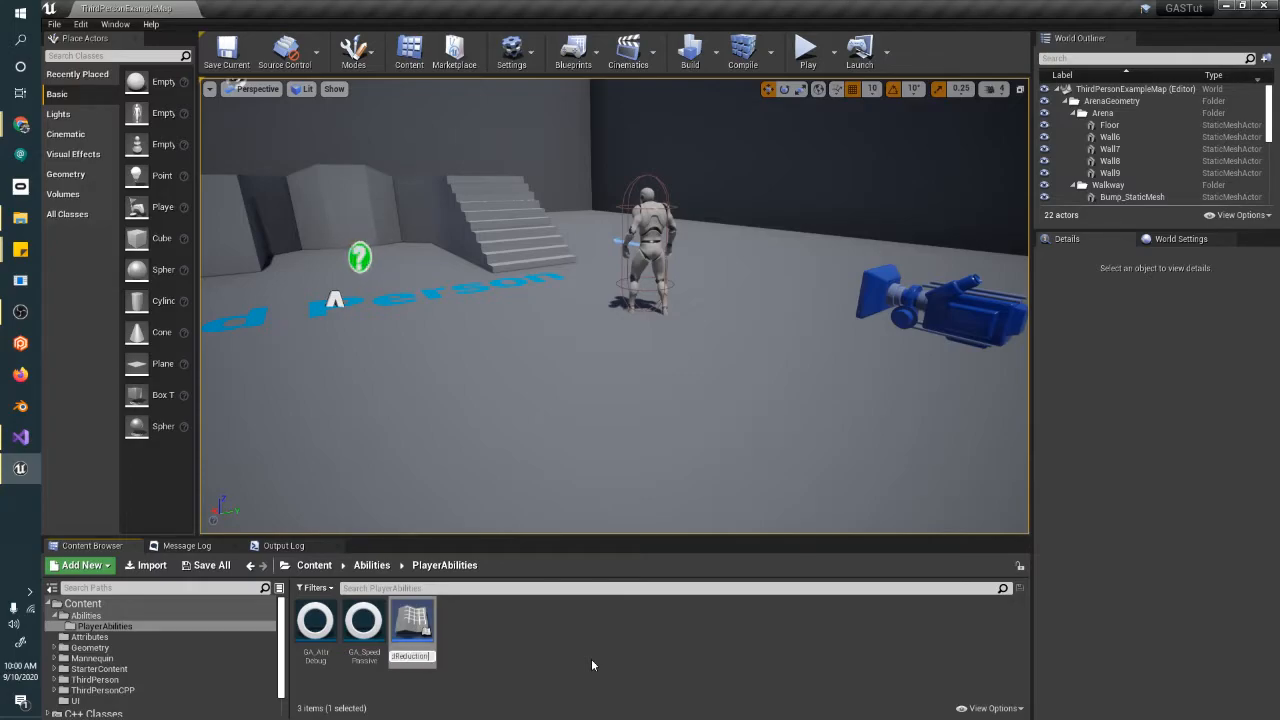
pyautogui.moveTo(412, 624)
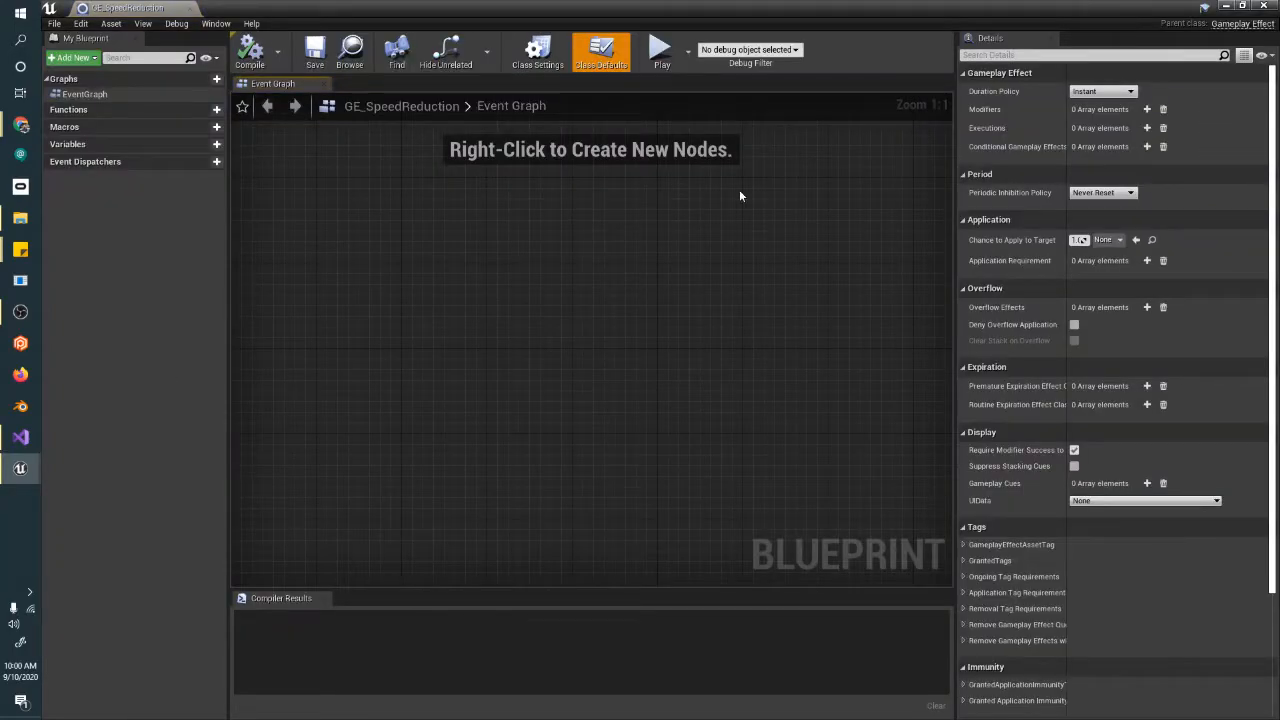
pyautogui.moveTo(690, 328)
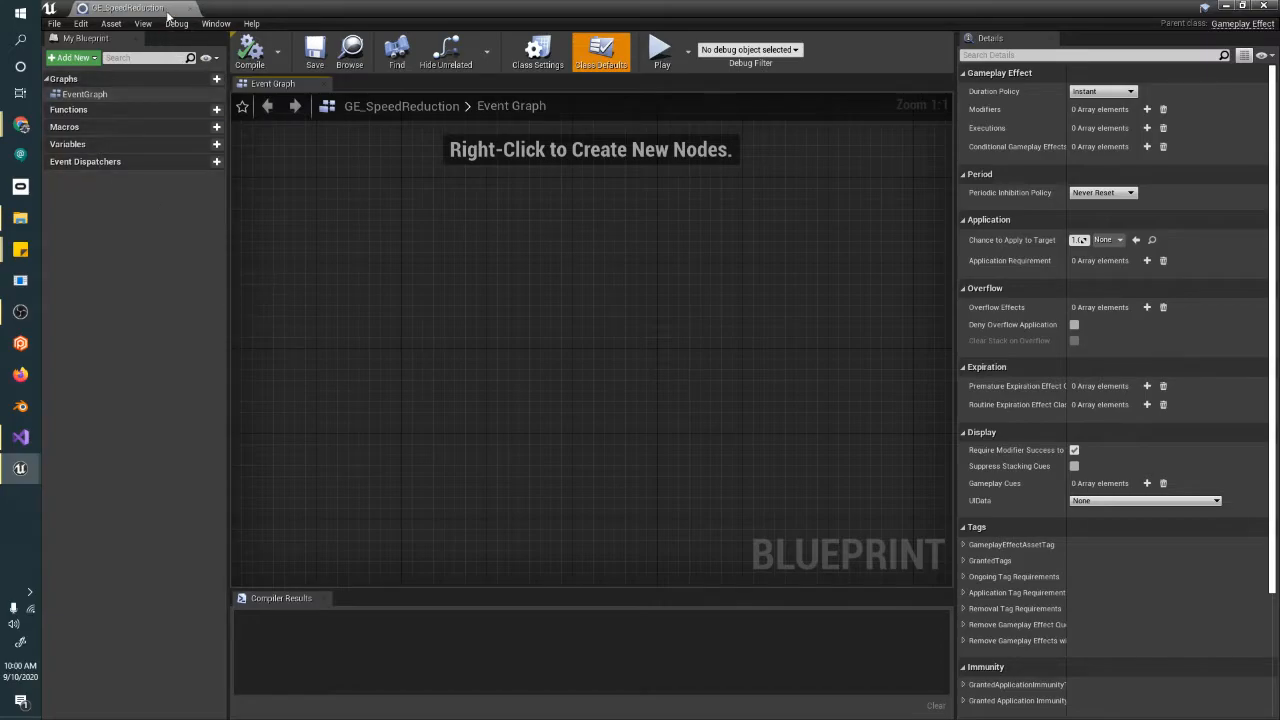
# Reopen GE_SpeedReduction from the Content Browser to show its Class Defaults.
pyautogui.click(124, 8)
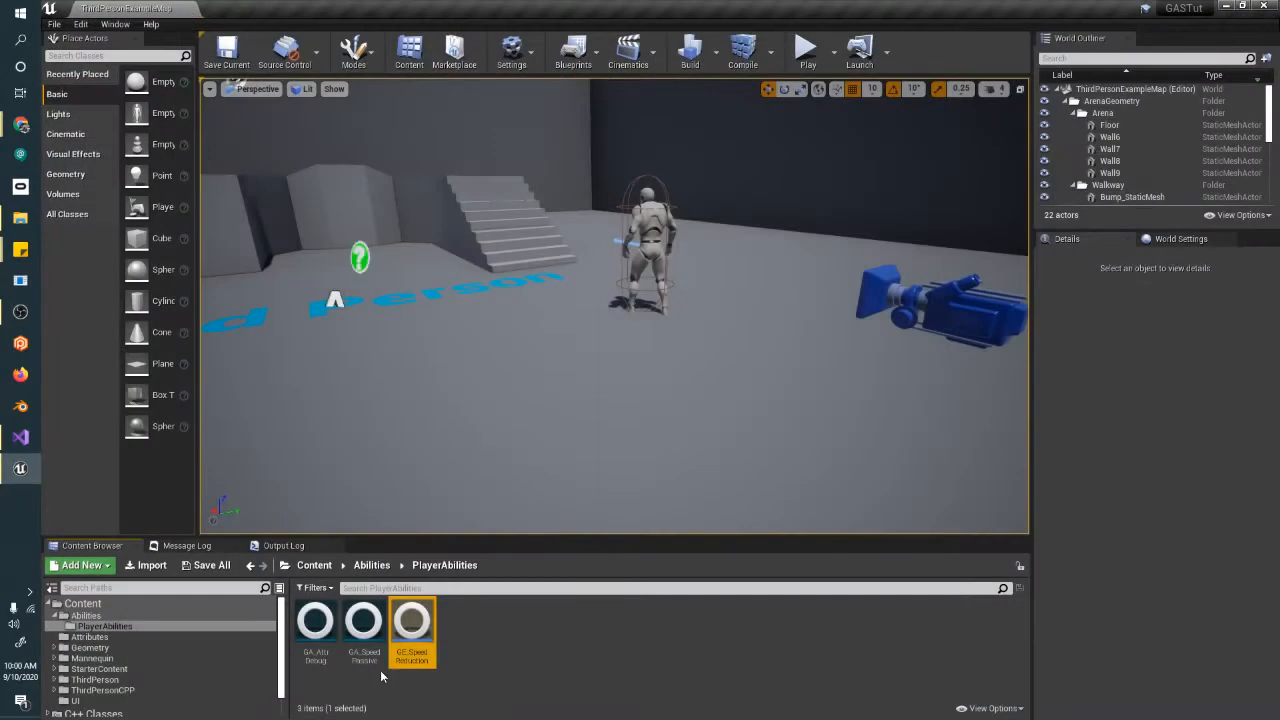
pyautogui.doubleClick(412, 620)
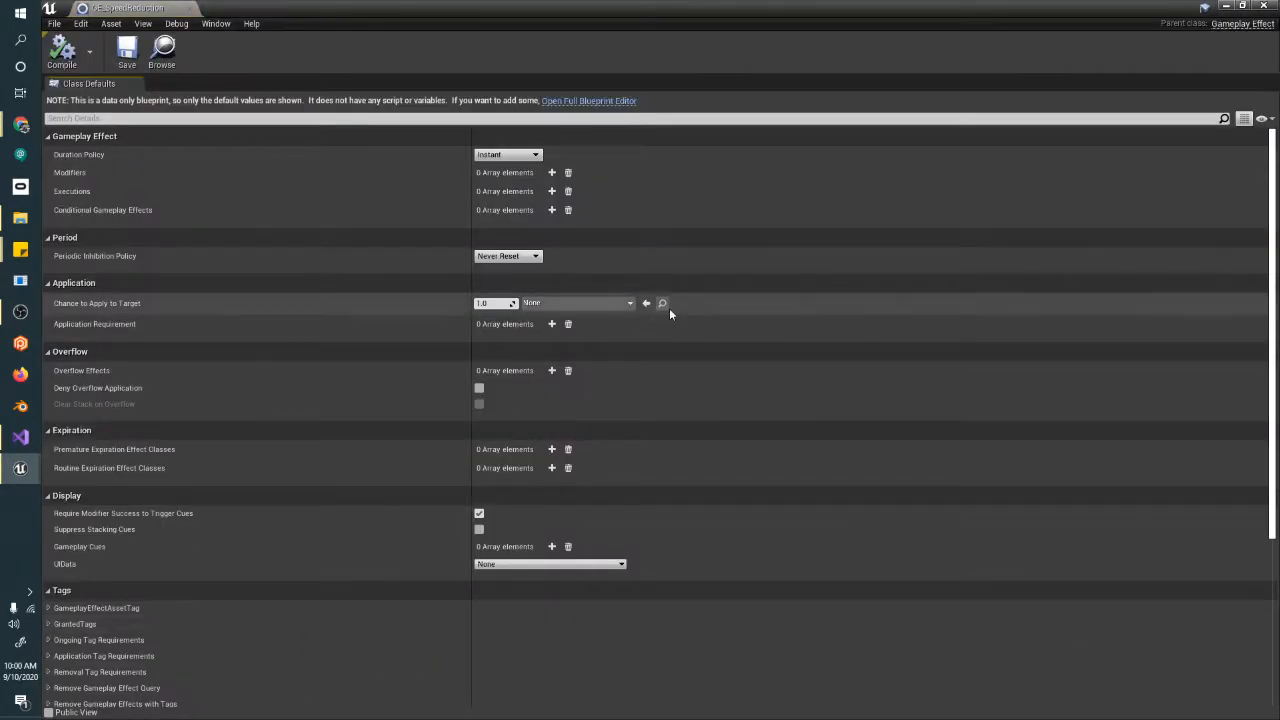
pyautogui.moveTo(508, 132)
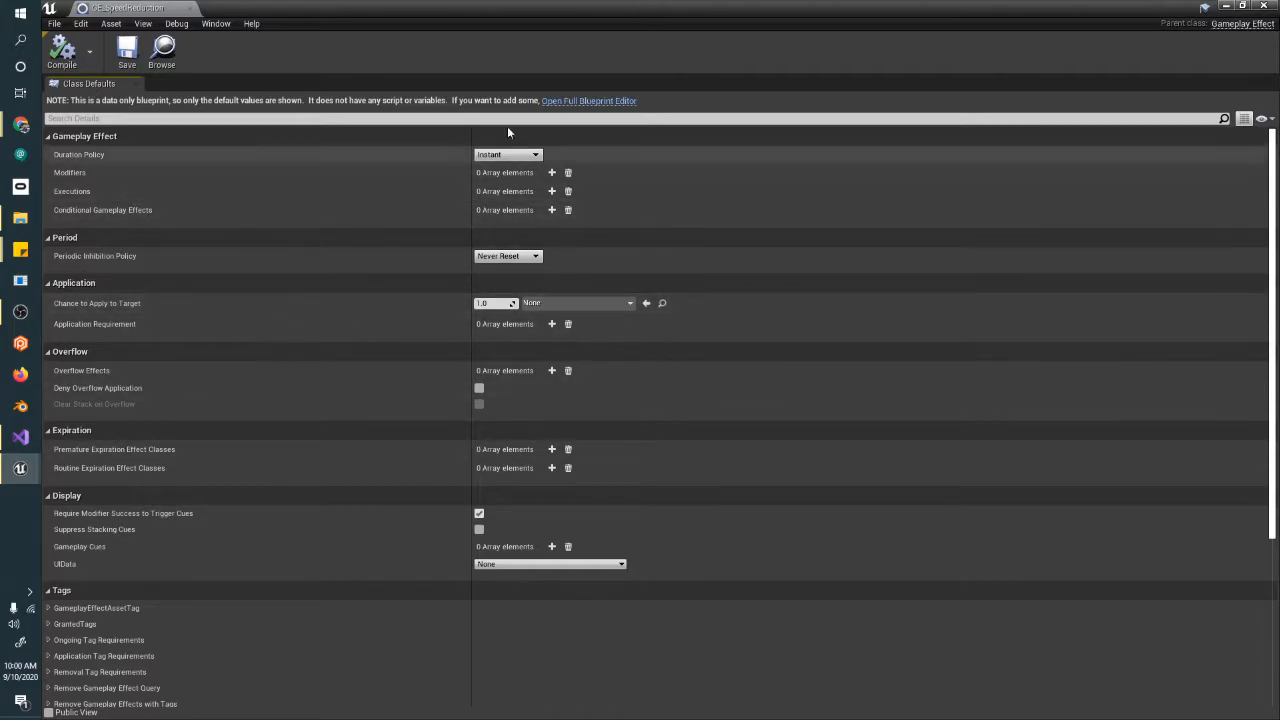
pyautogui.moveTo(1204, 348)
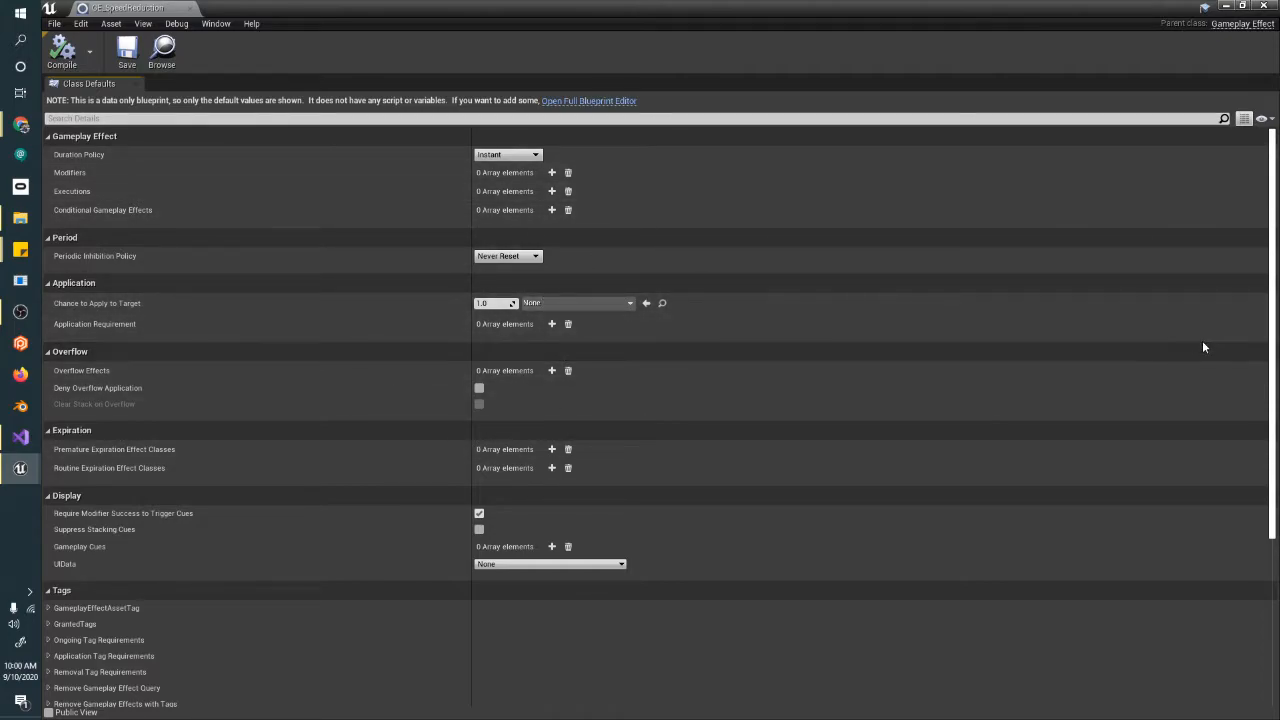
pyautogui.moveTo(730, 178)
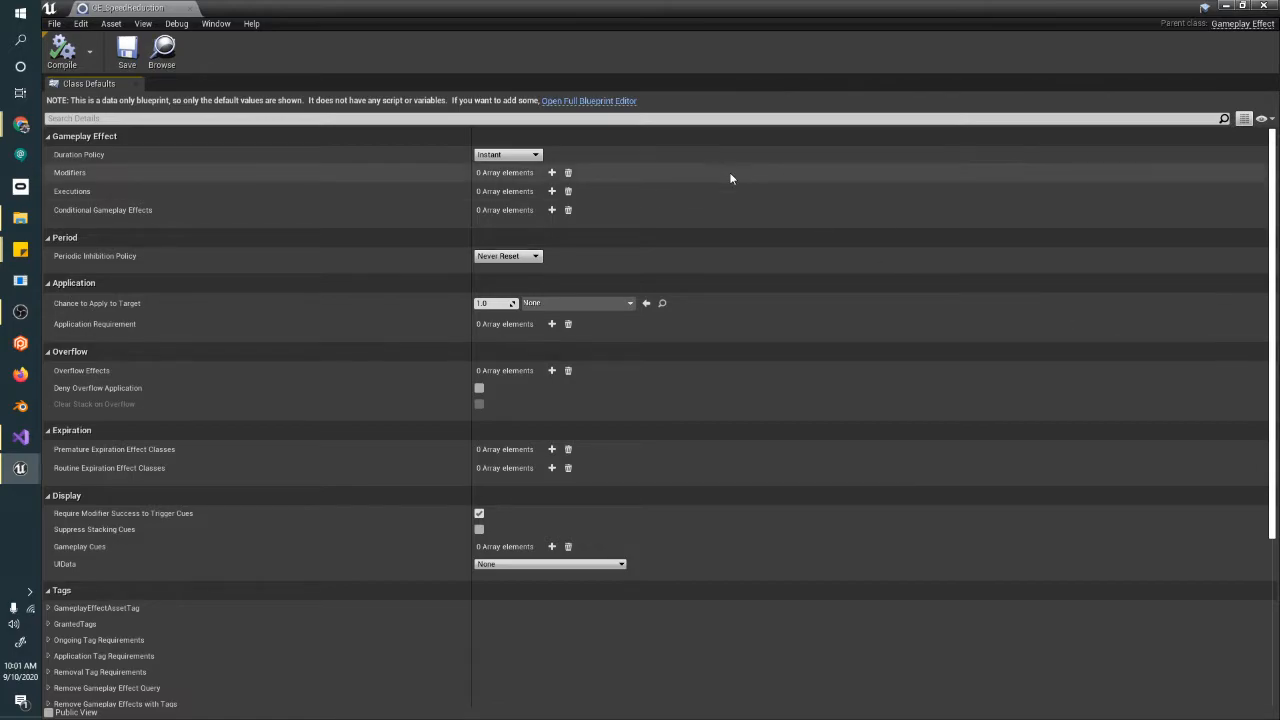
pyautogui.moveTo(240, 168)
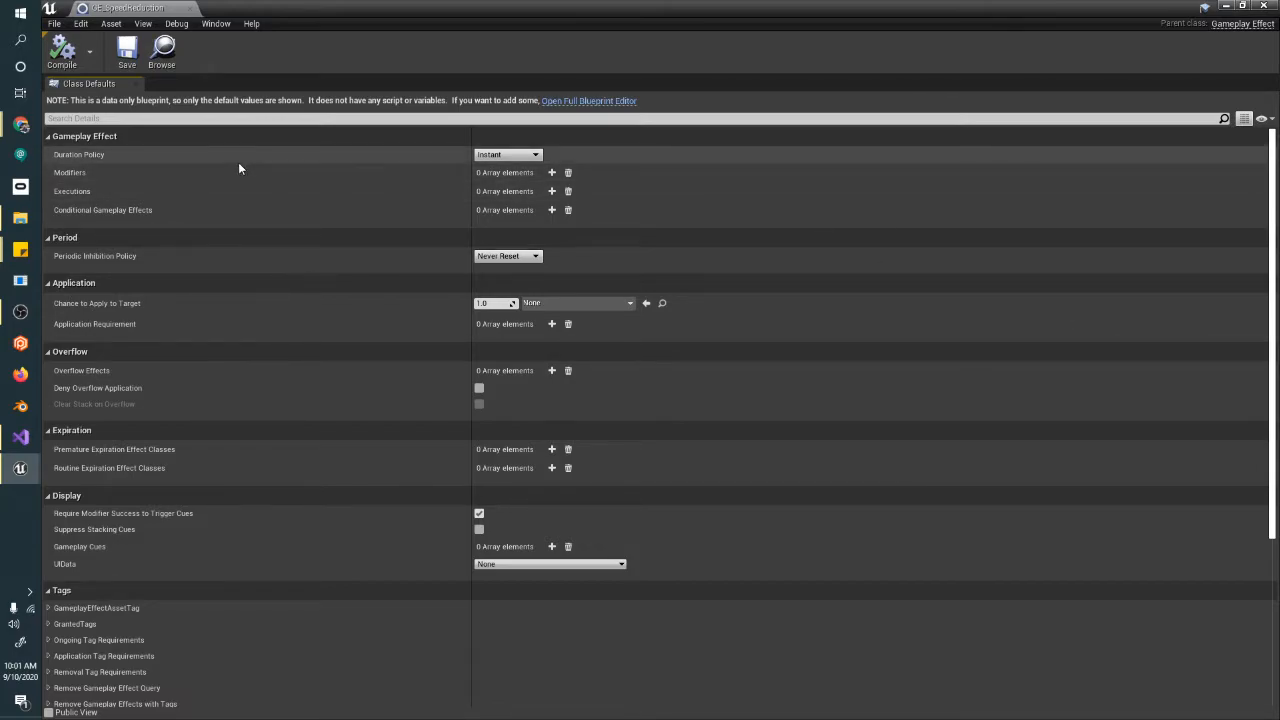
# Set Duration Policy to Infinite and Stacking Type to Aggregate by Target.
pyautogui.click(508, 154)
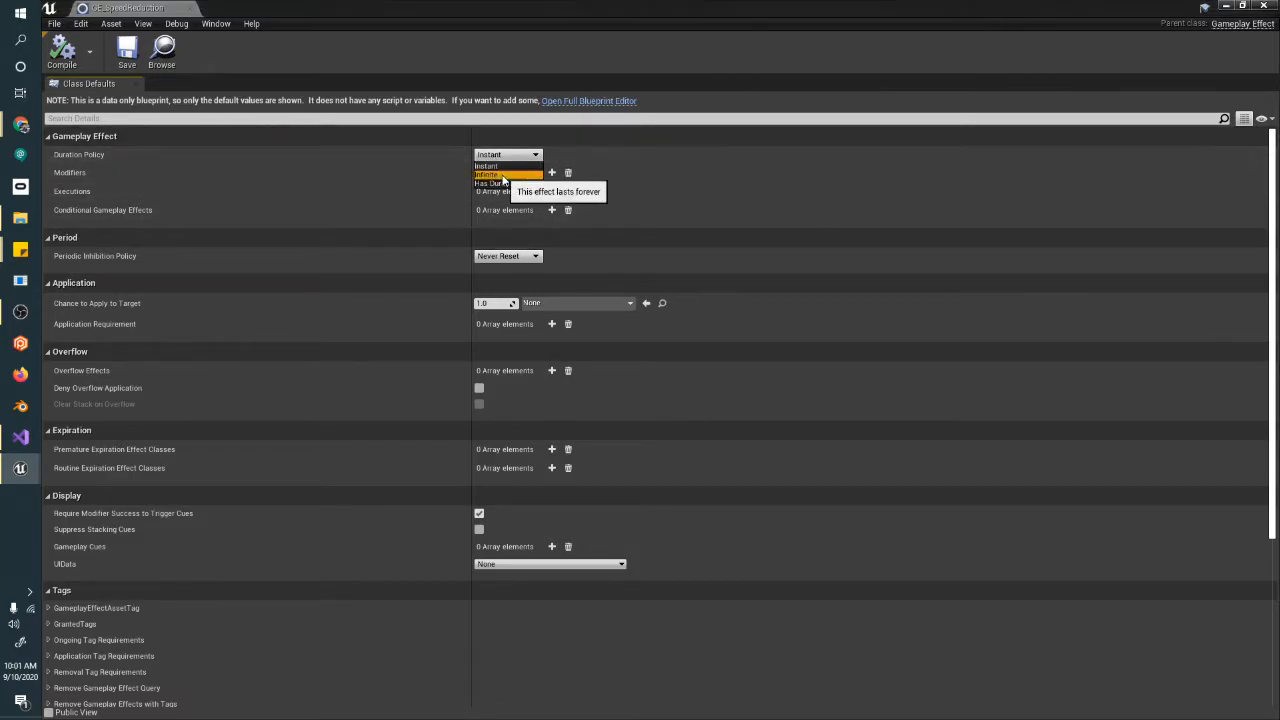
pyautogui.scroll(-3)
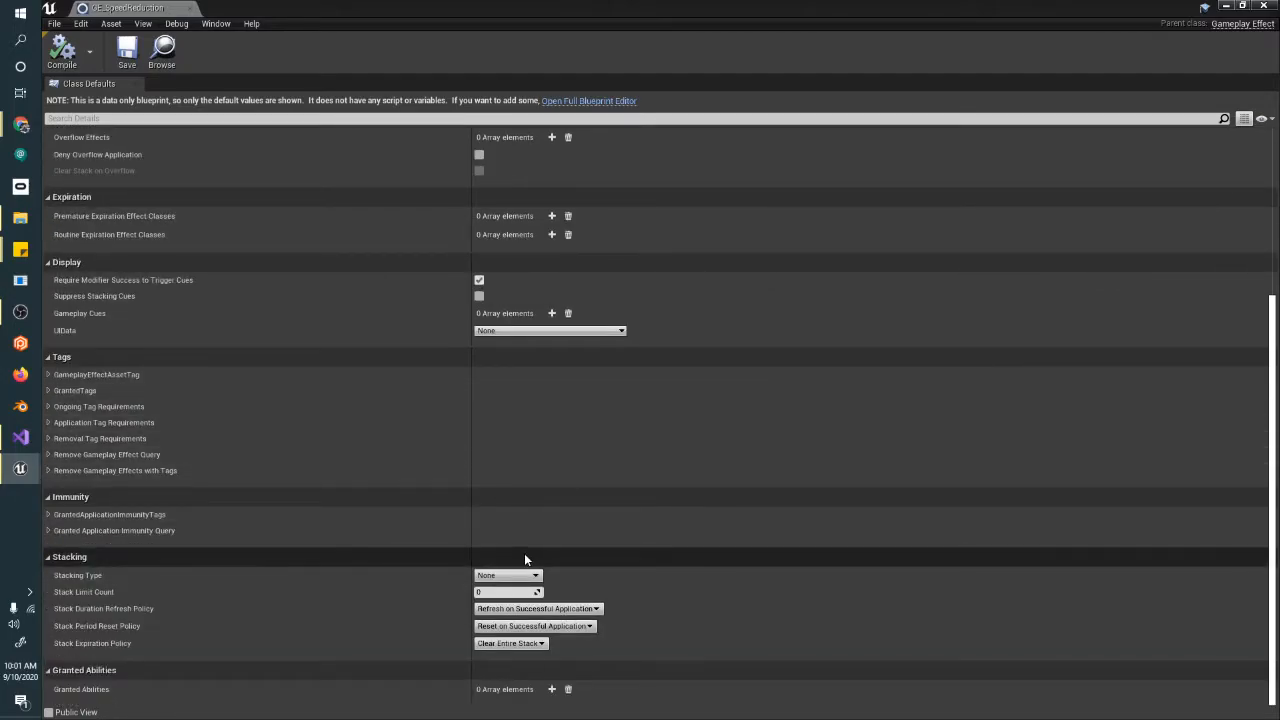
pyautogui.click(508, 576)
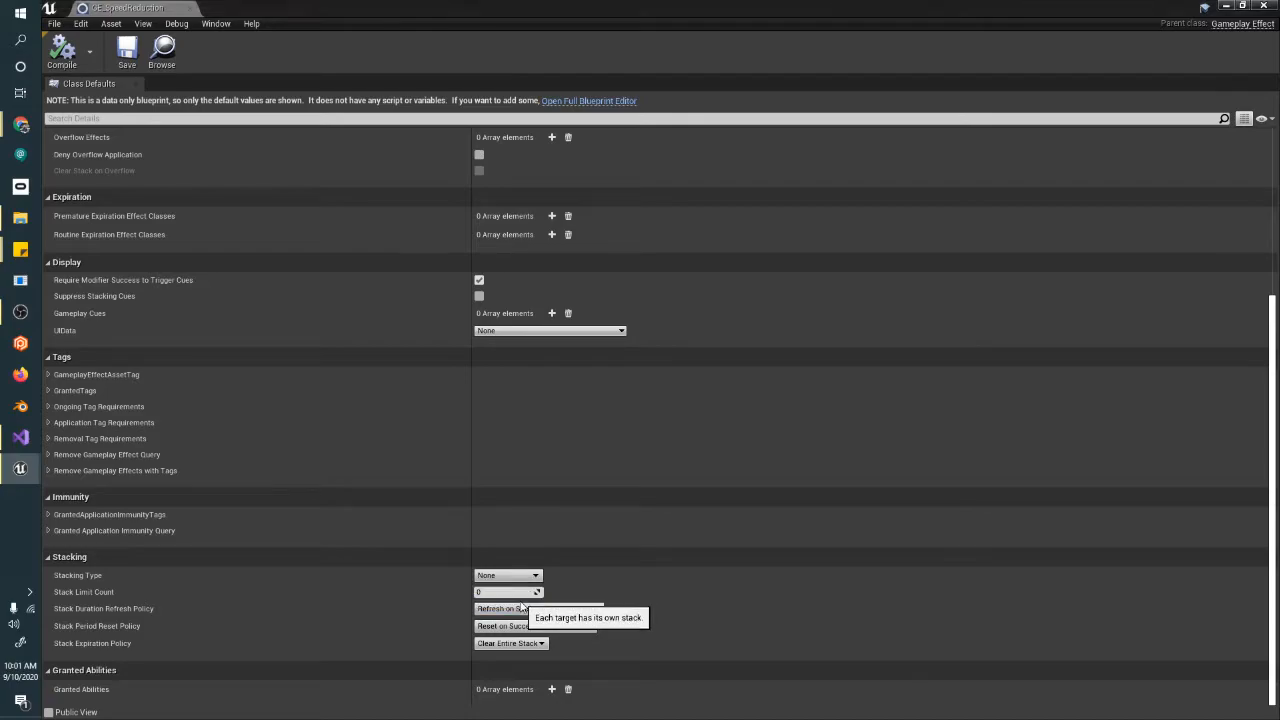
pyautogui.click(508, 576)
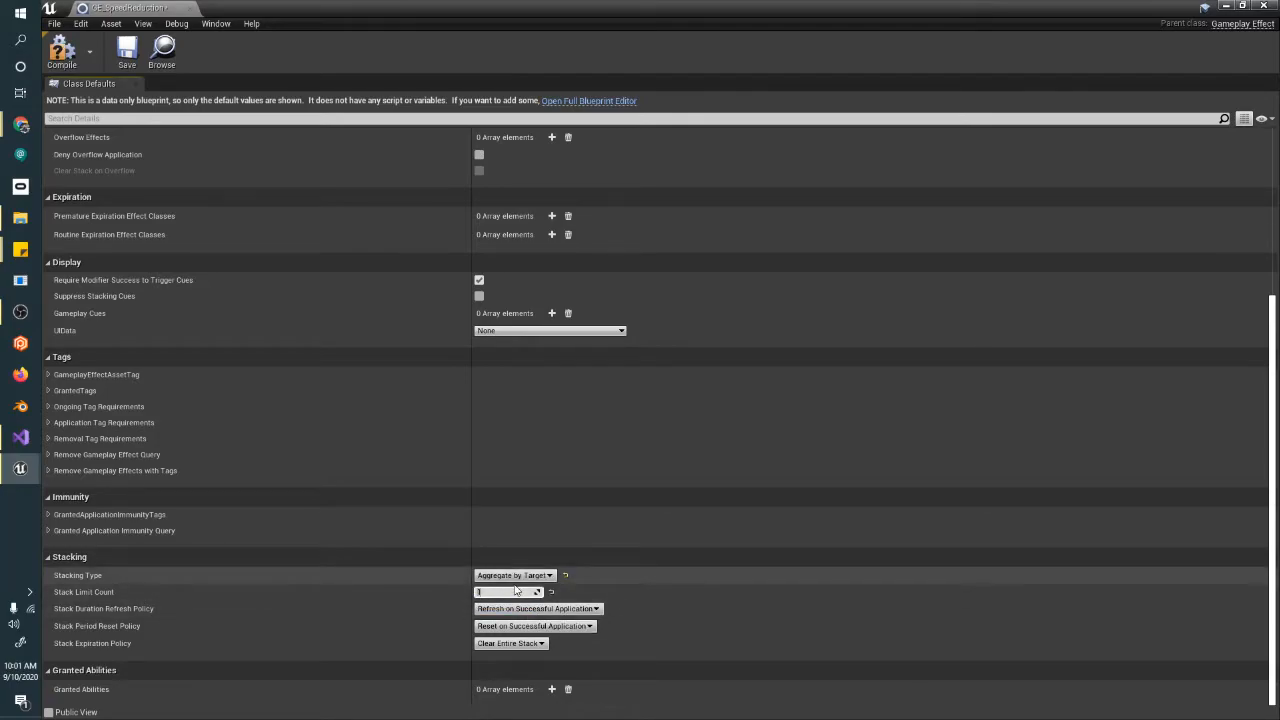
pyautogui.scroll(3)
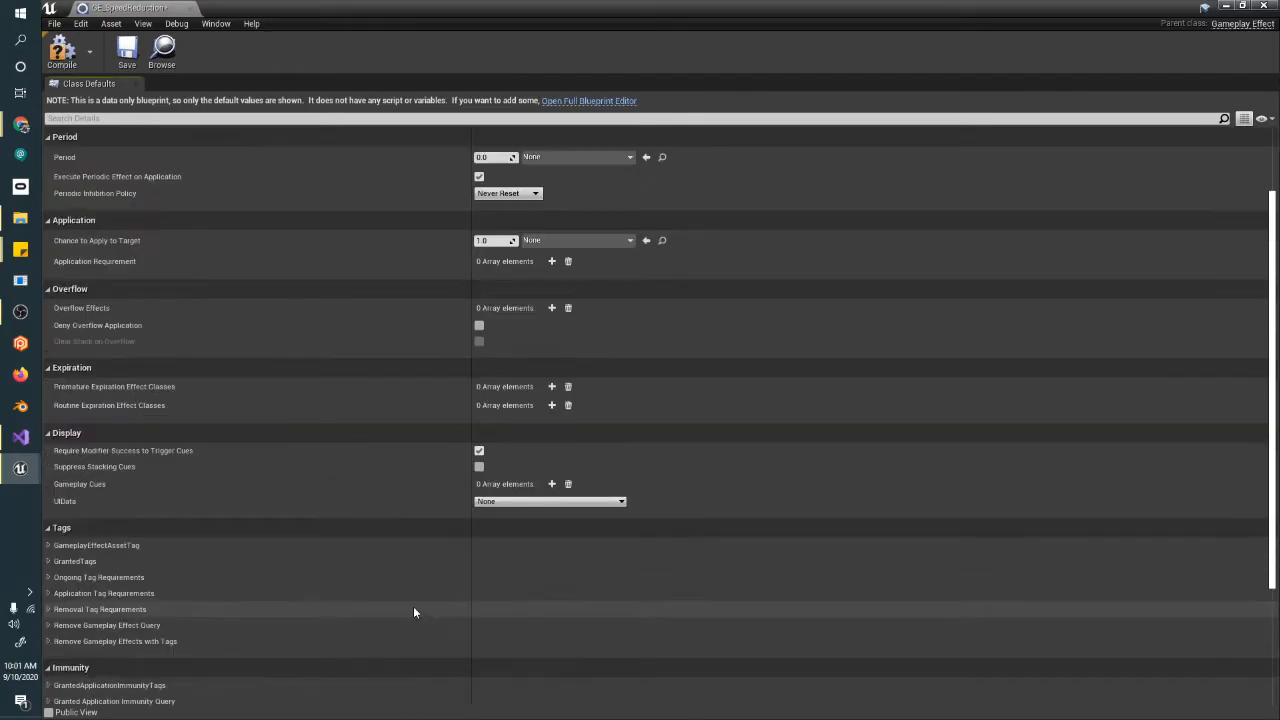
pyautogui.scroll(-3)
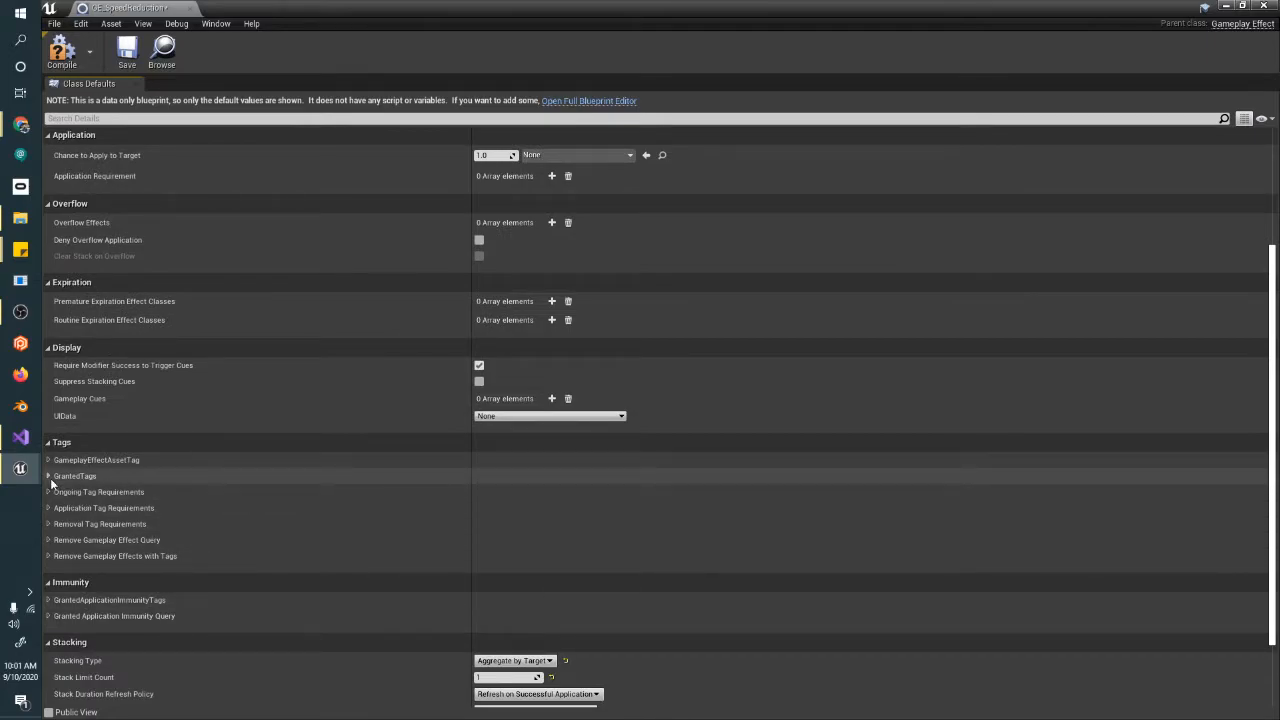
pyautogui.scroll(3)
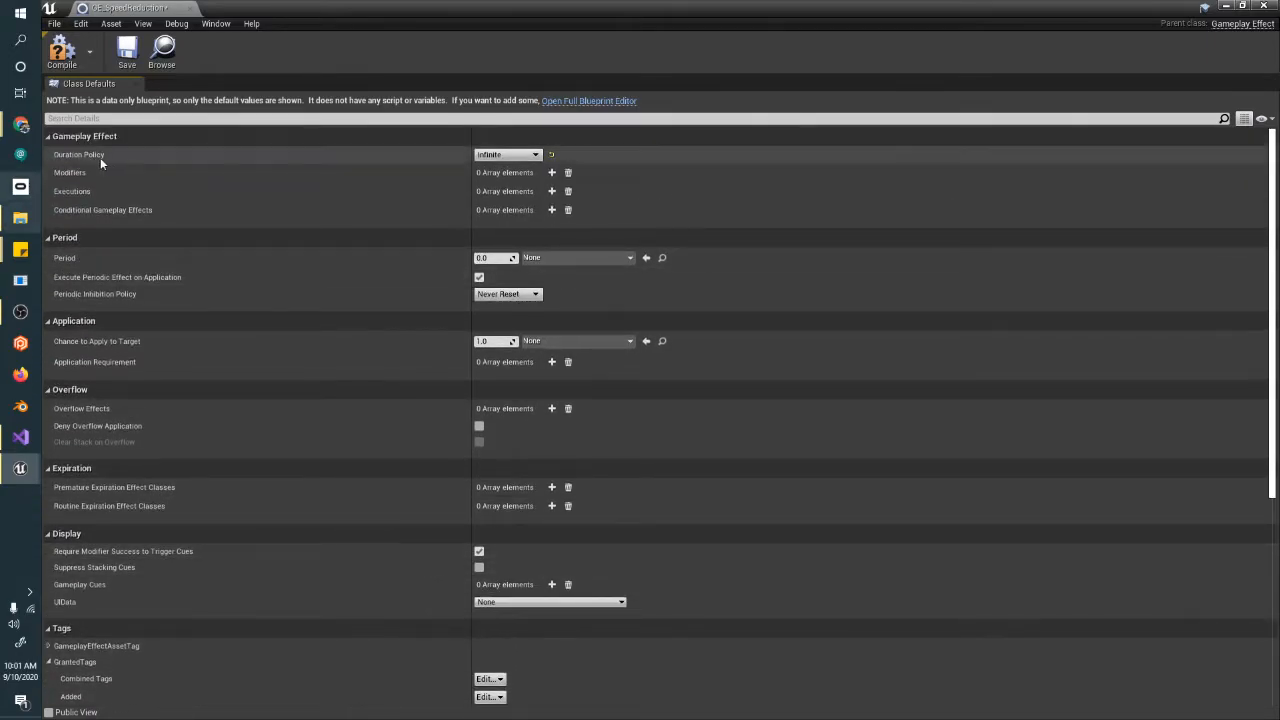
# Add a modifier multiplying PlayerAttributes.Speed with a Scalable Float magnitude.
pyautogui.click(552, 172)
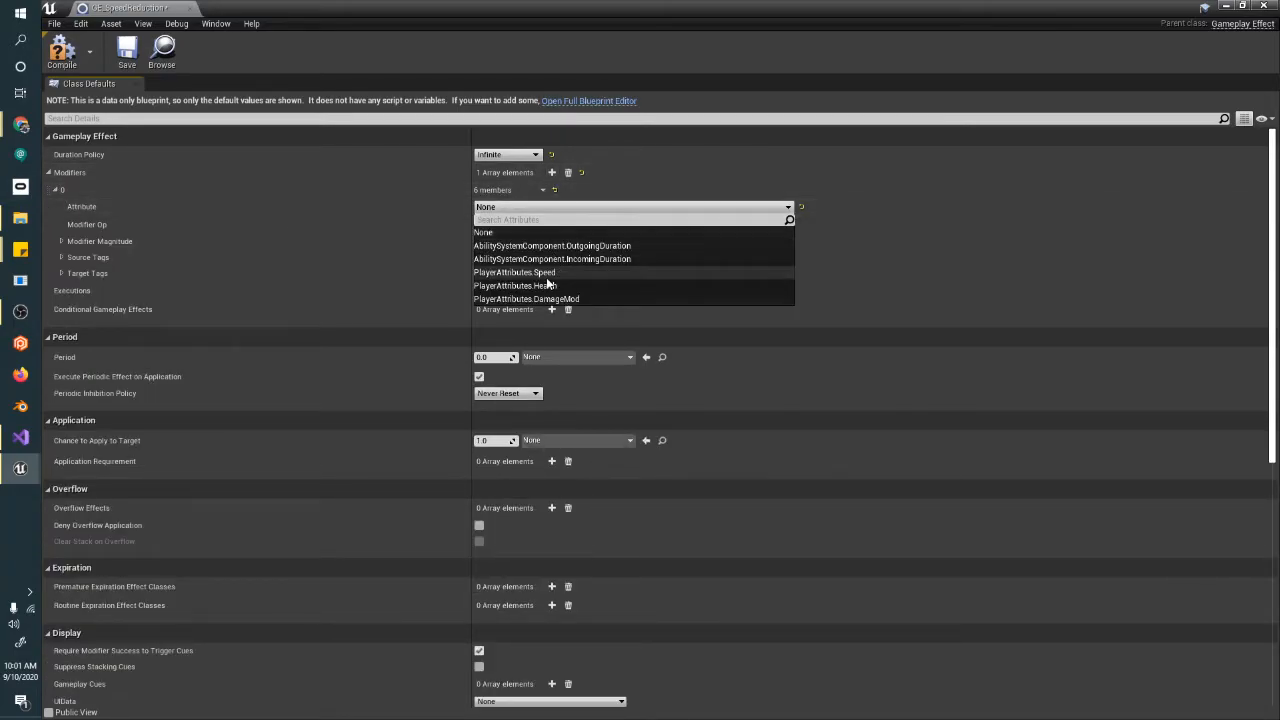
pyautogui.click(514, 272)
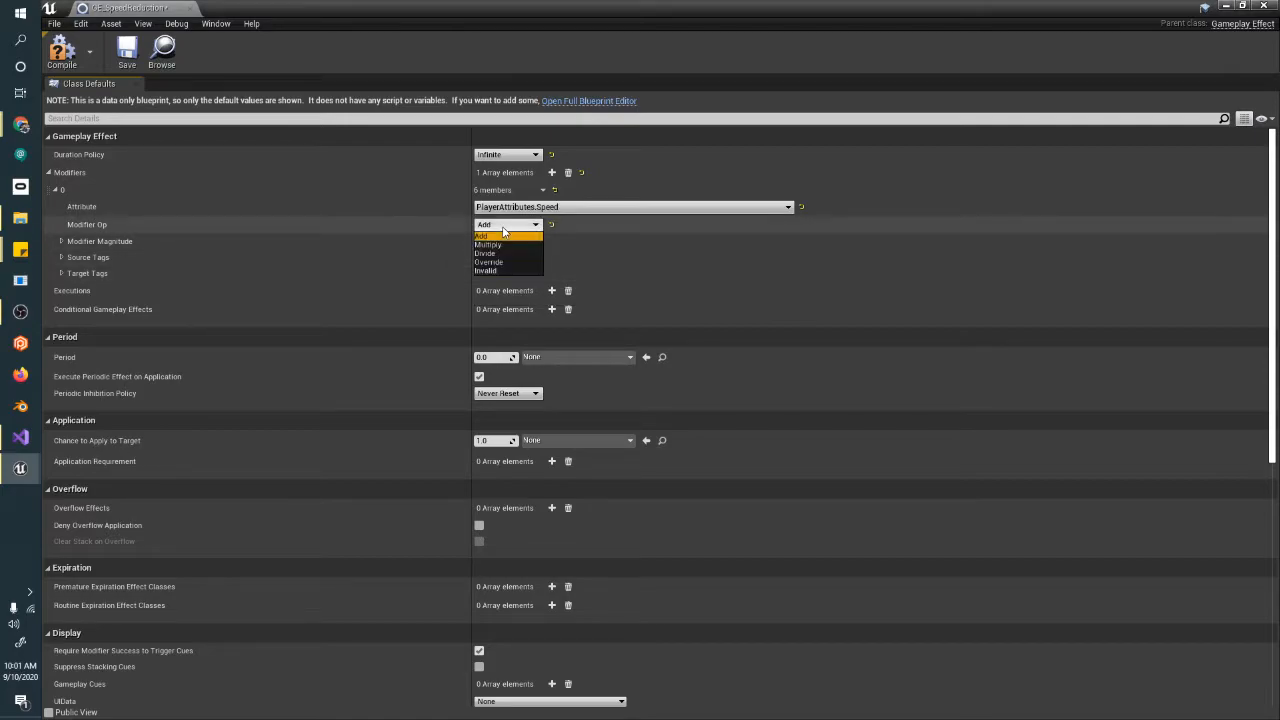
pyautogui.click(488, 244)
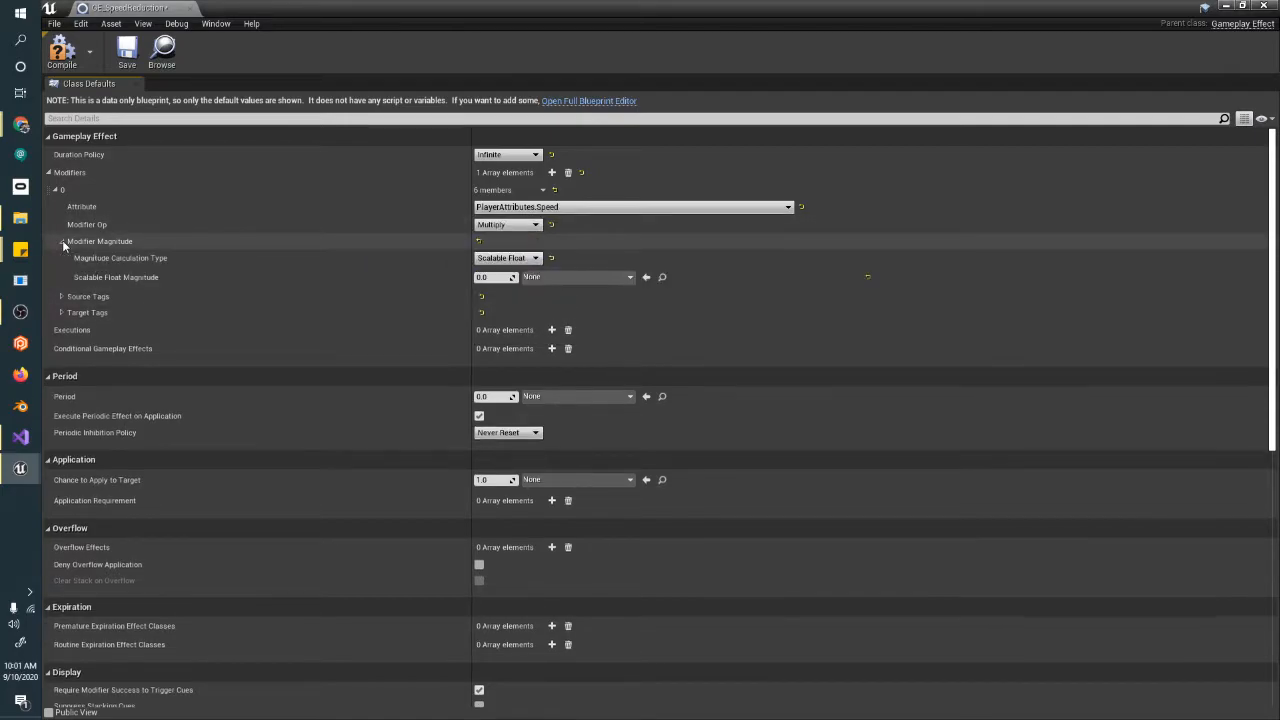
pyautogui.click(490, 276)
pyautogui.write('0.5')
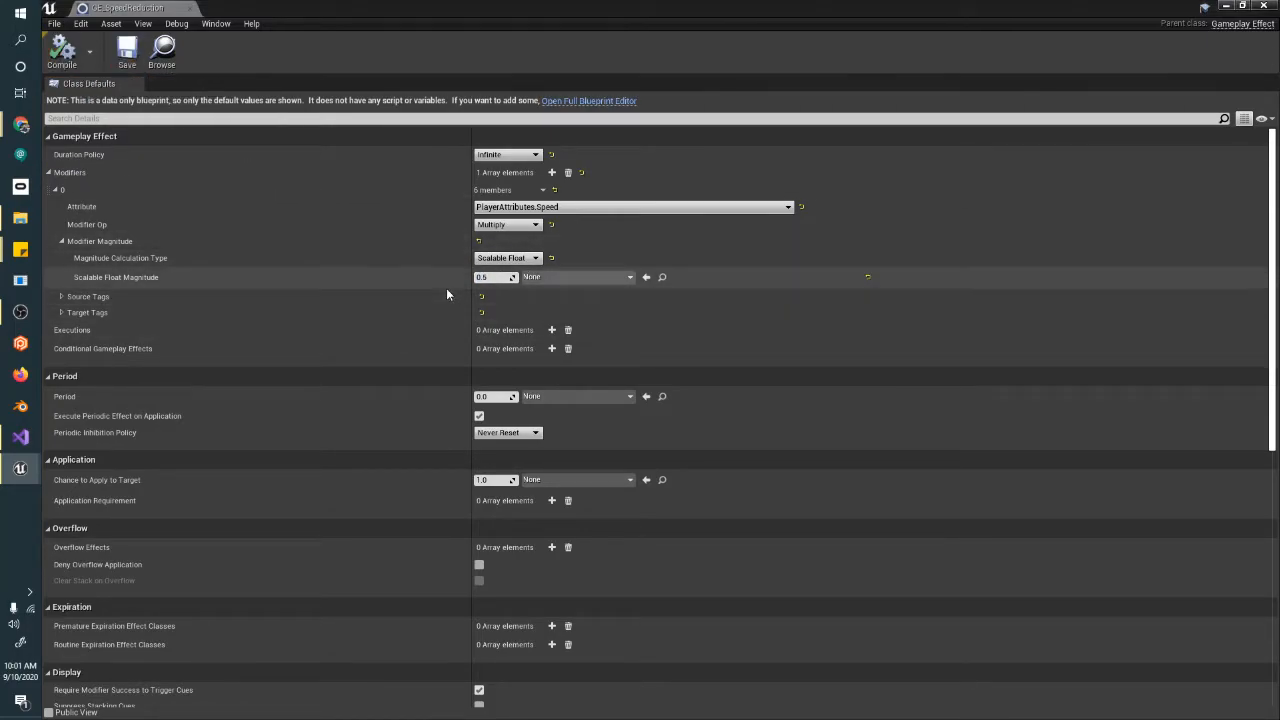
# Expand GameplayEffectAssetTag and bring up the tag picker for the Added tags.
pyautogui.scroll(-3)
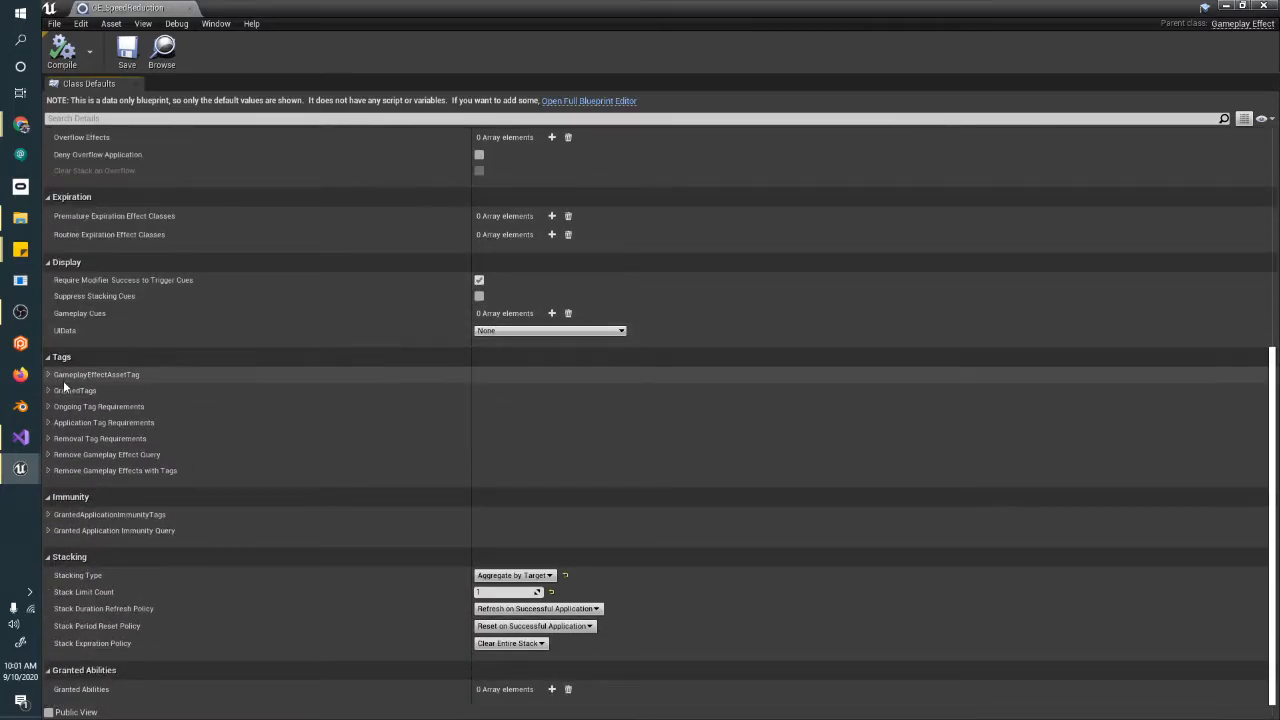
pyautogui.click(48, 374)
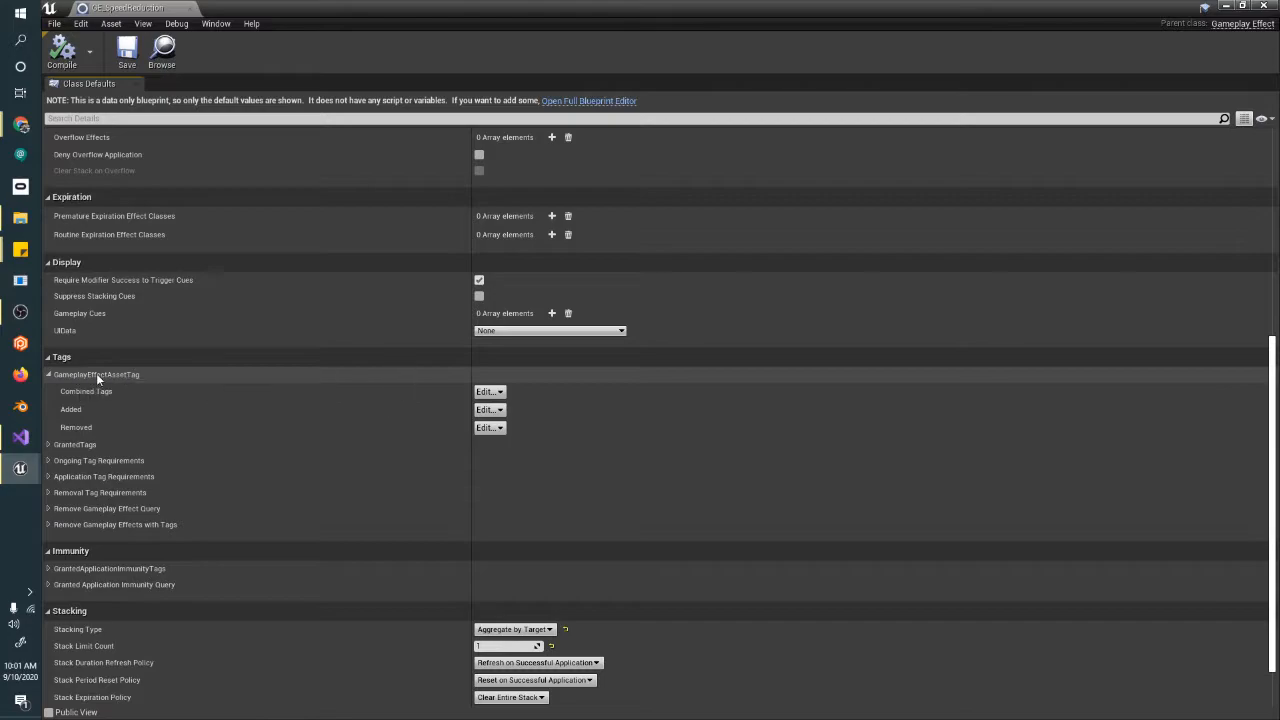
pyautogui.moveTo(114, 414)
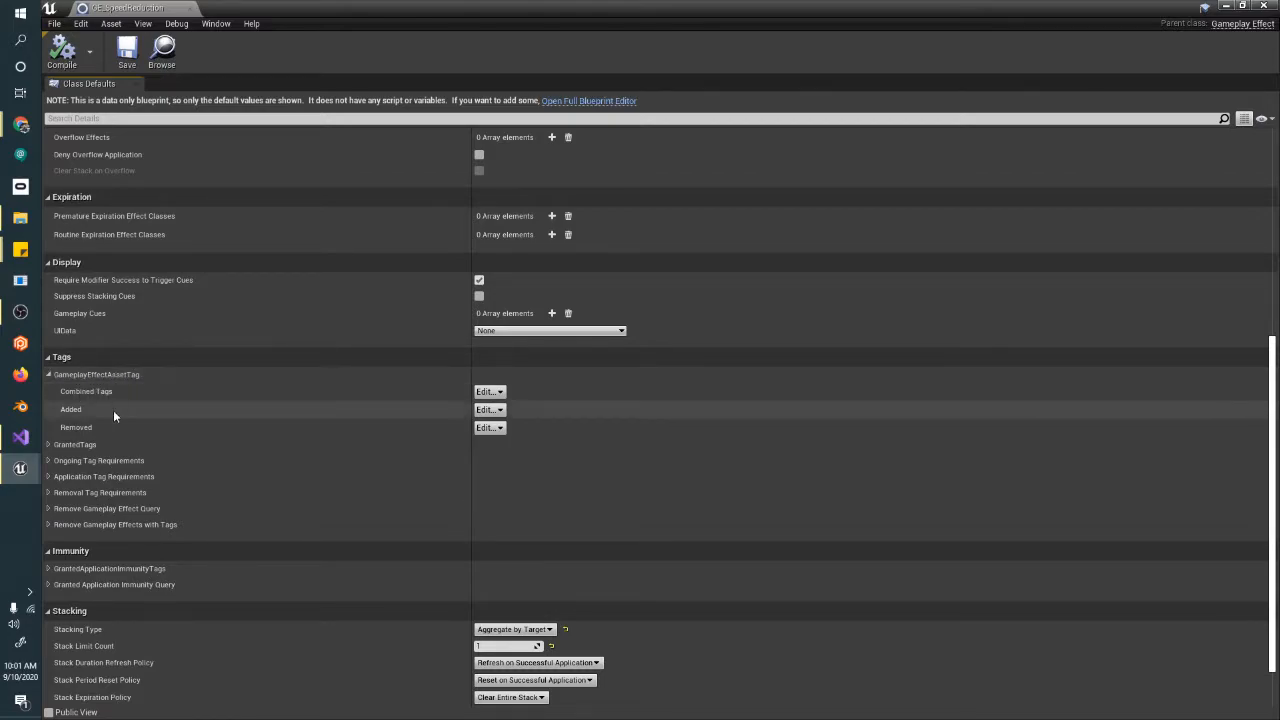
pyautogui.moveTo(470, 390)
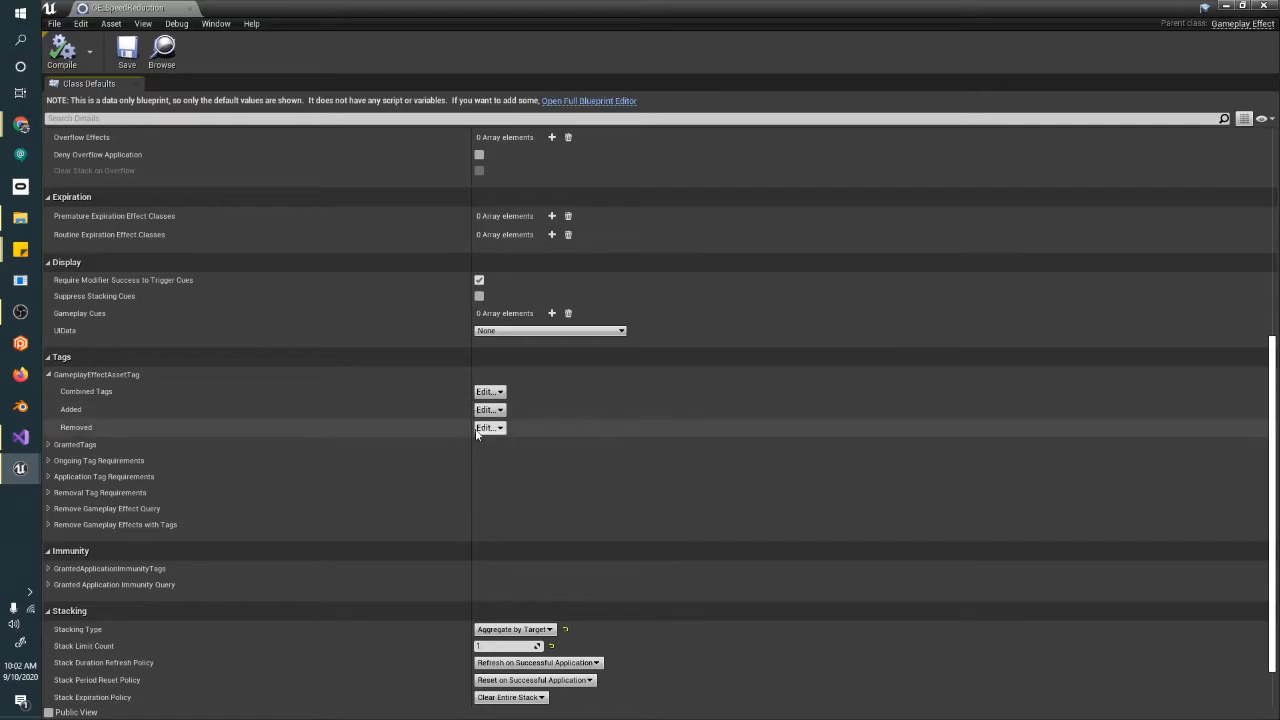
pyautogui.moveTo(464, 432)
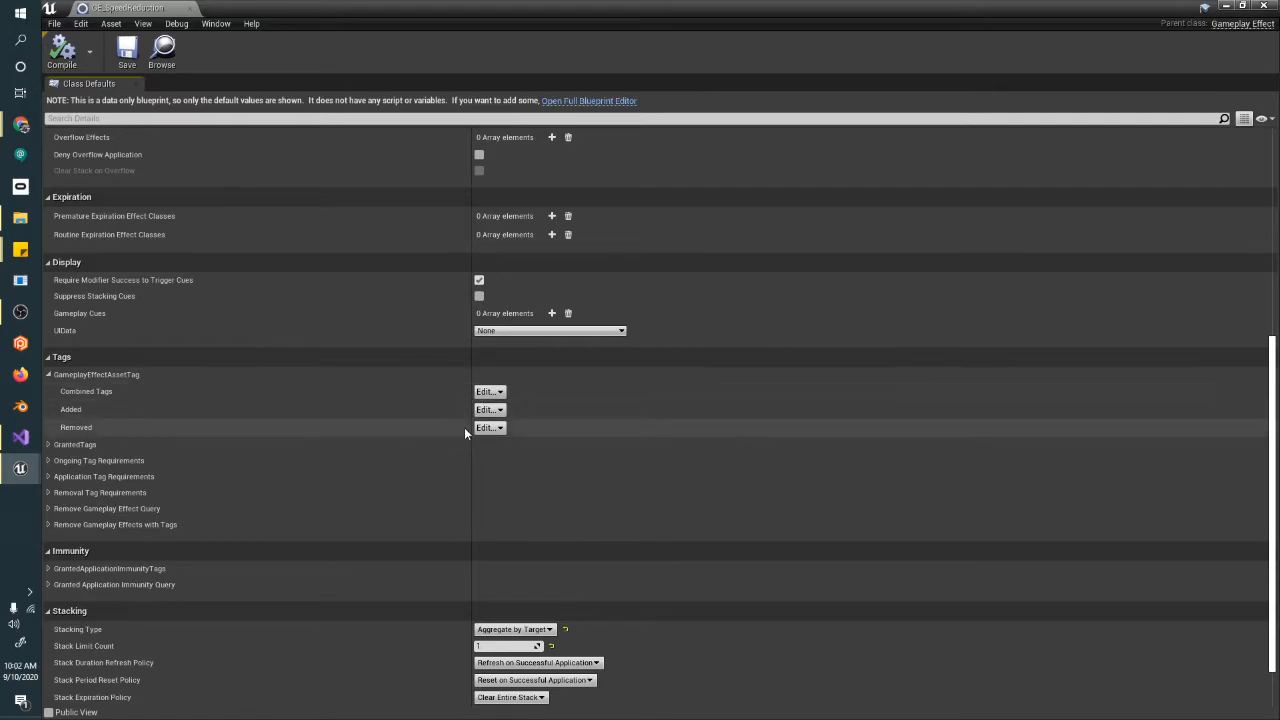
pyautogui.moveTo(522, 414)
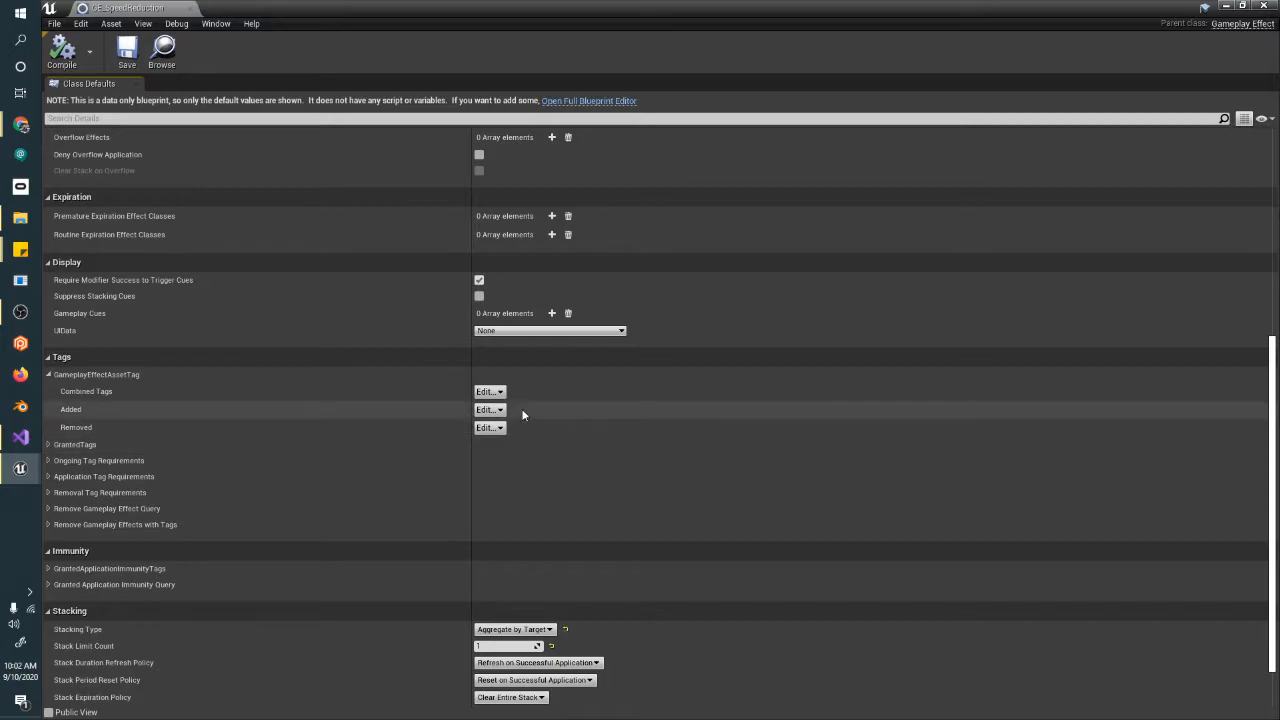
pyautogui.click(488, 410)
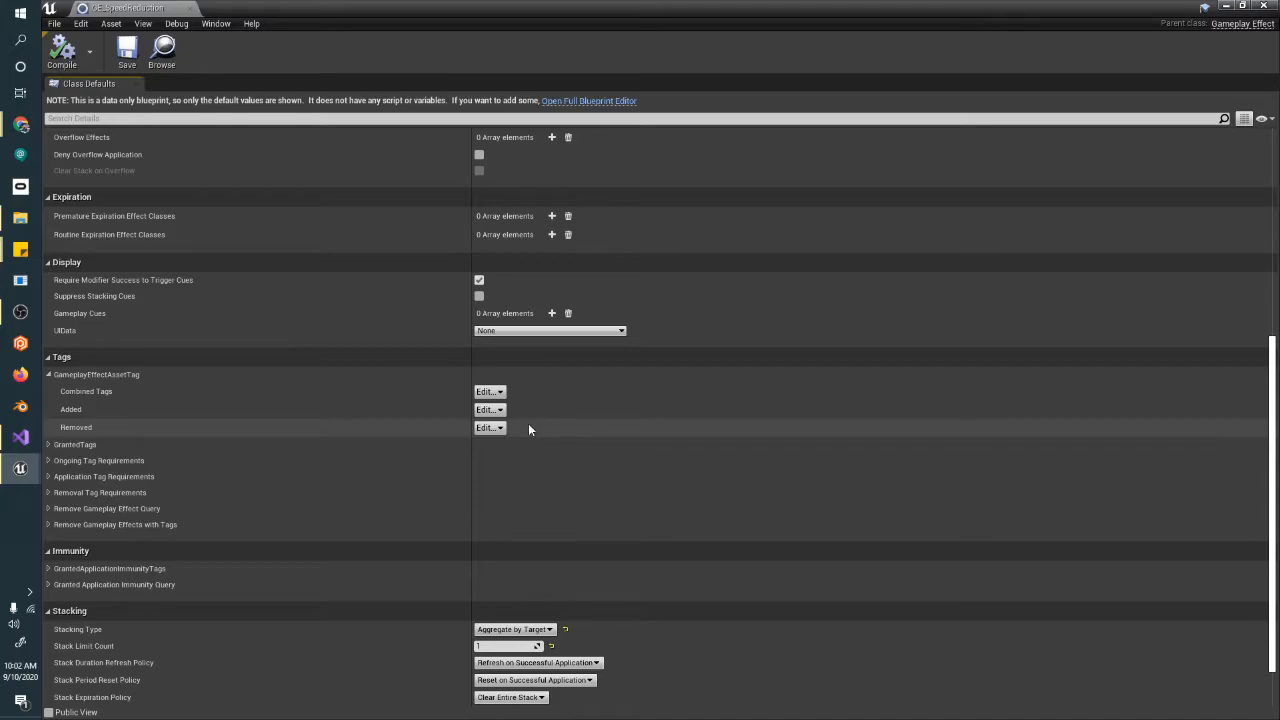
pyautogui.click(488, 408)
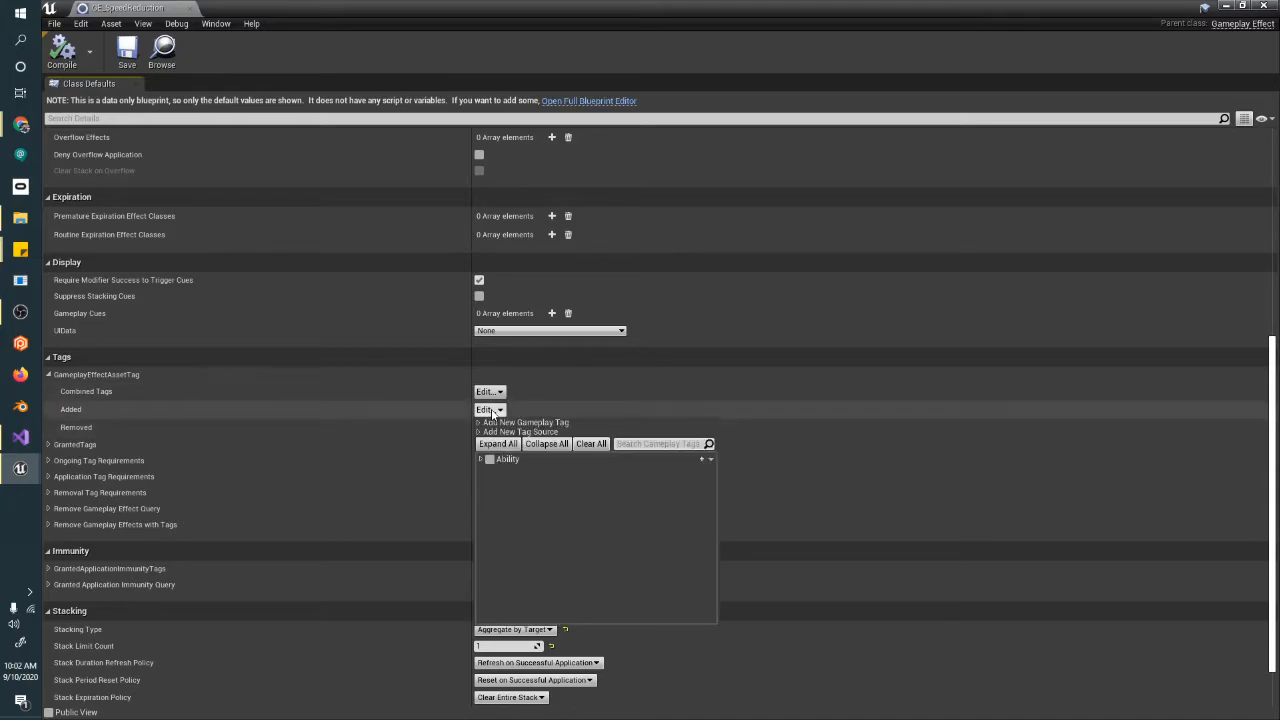
pyautogui.click(488, 390)
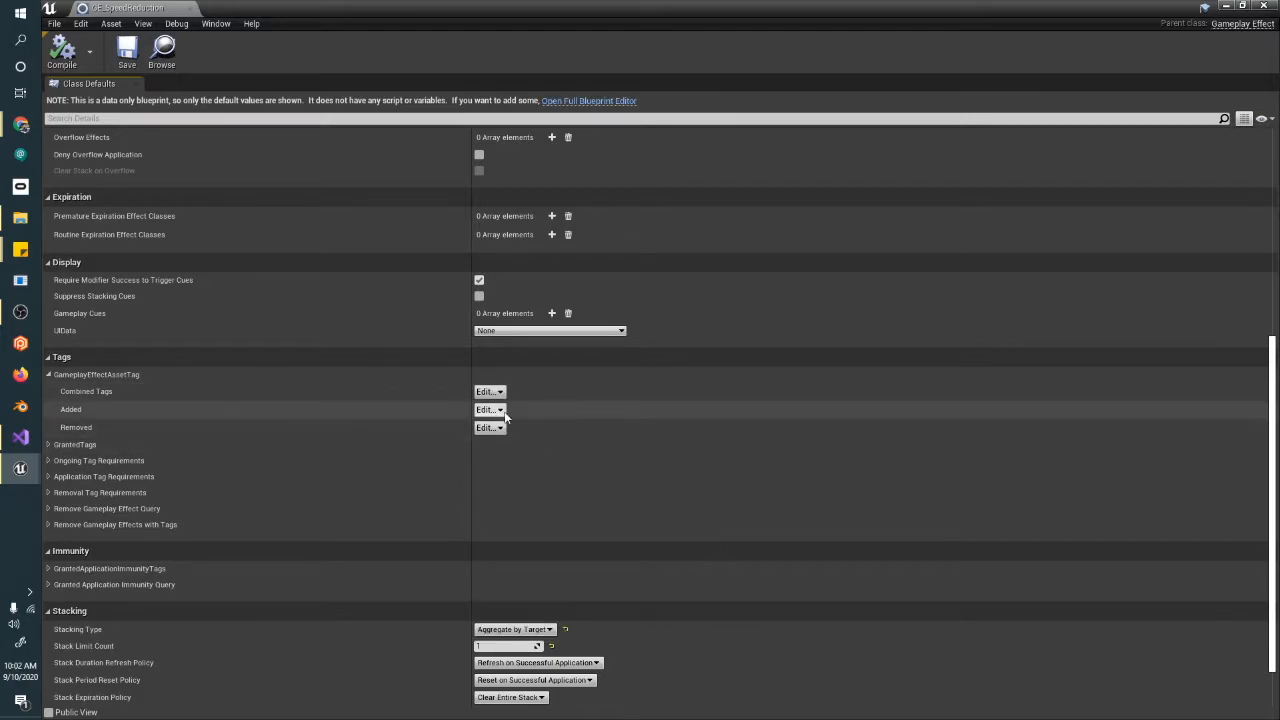
pyautogui.scroll(3)
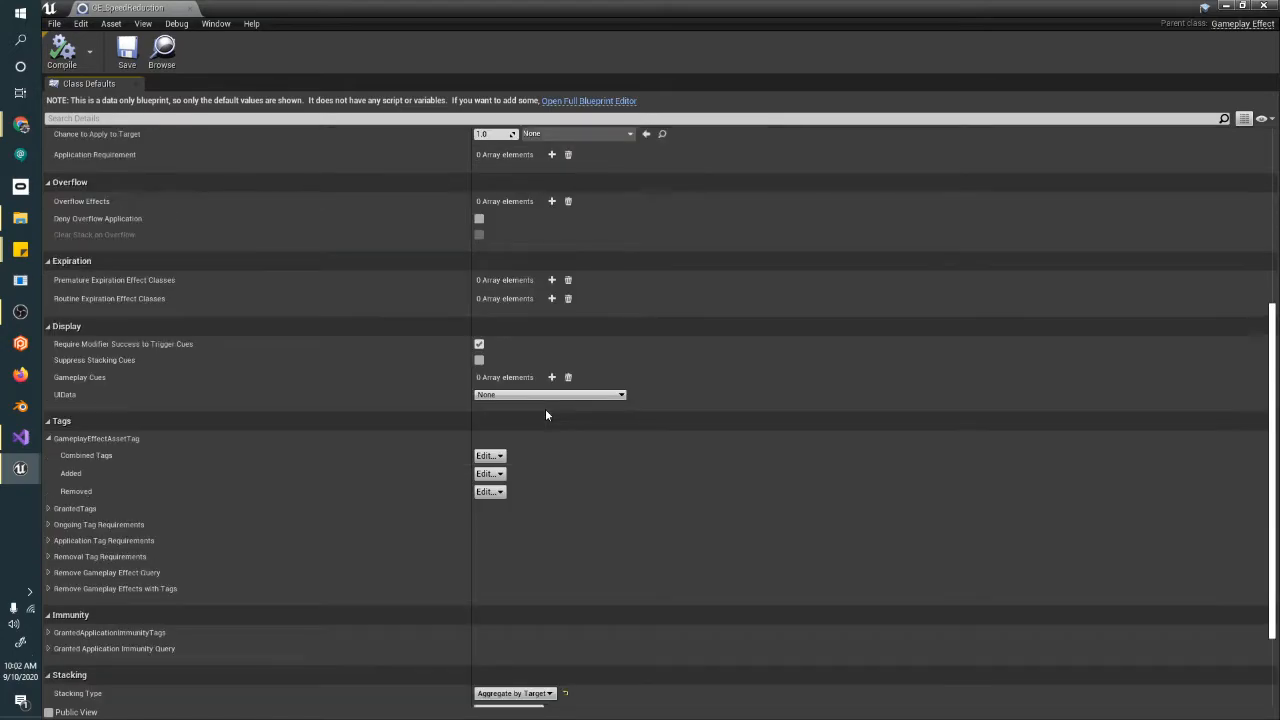
pyautogui.scroll(-3)
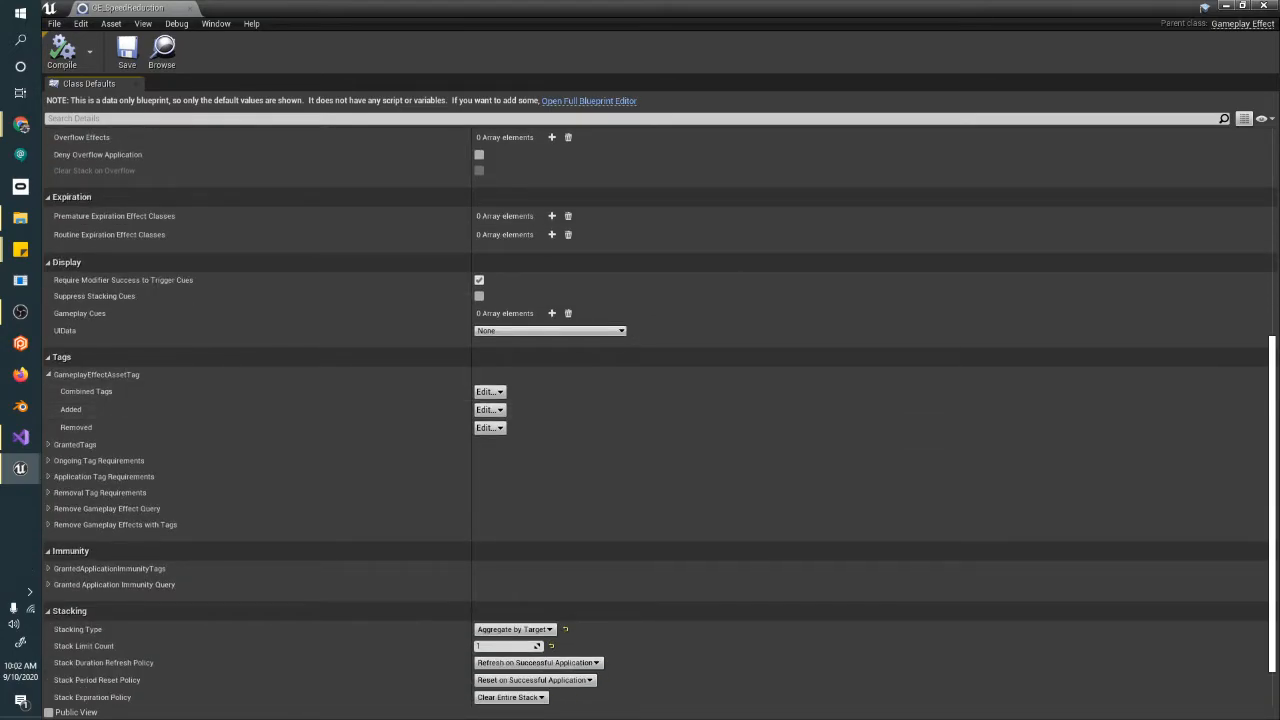
pyautogui.moveTo(676, 442)
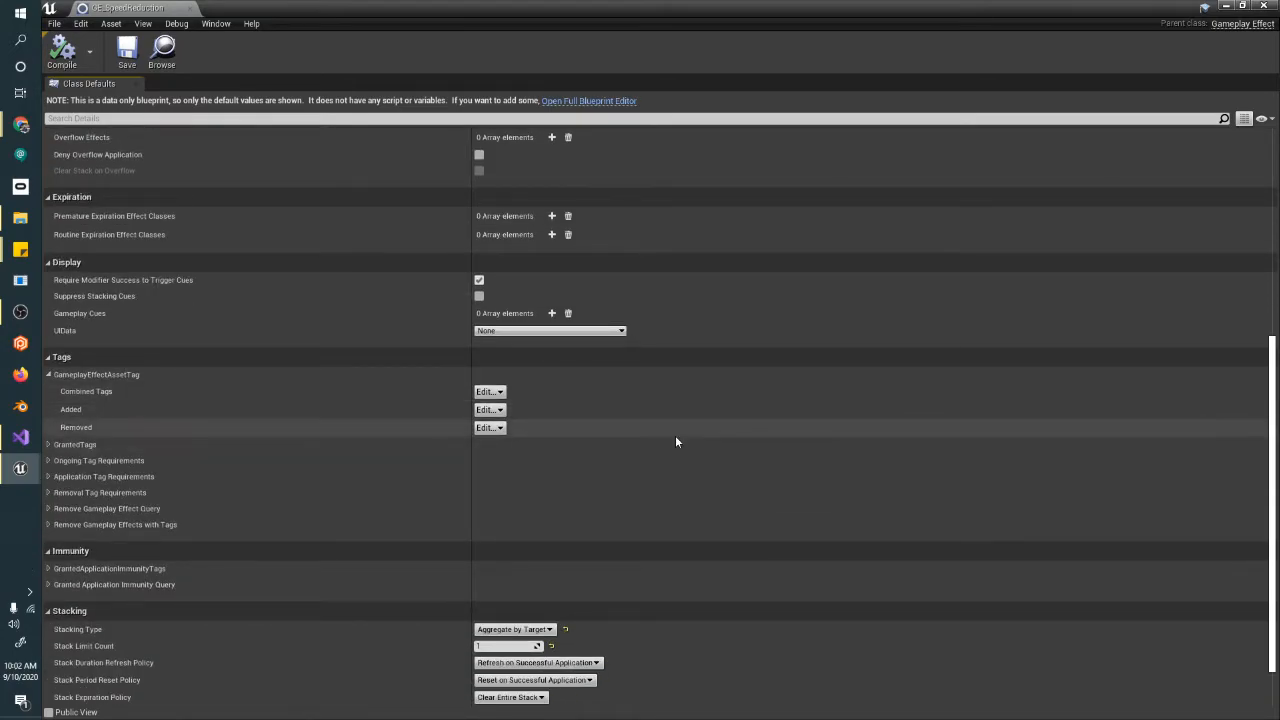
# Create the new gameplay tag Effect.Debuff.SpeedReduction in the Added container.
pyautogui.click(488, 408)
pyautogui.write('Effect.Debuff.SpeedReduction')
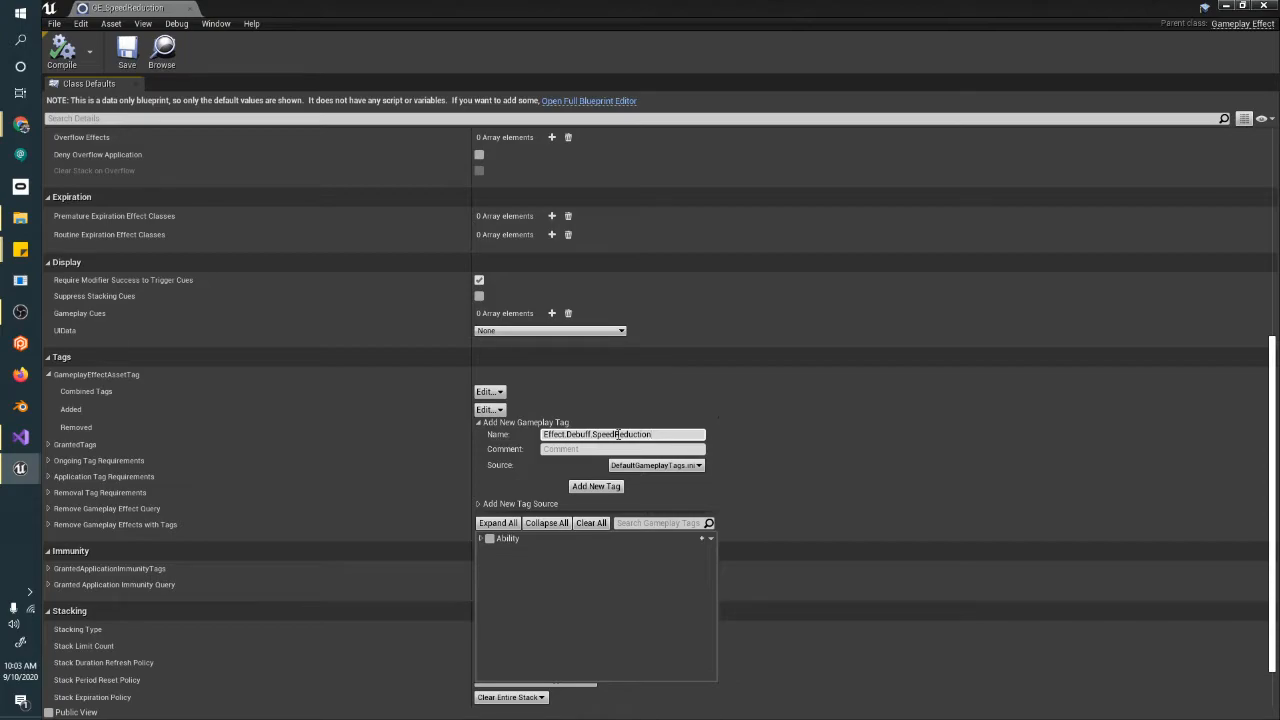
pyautogui.click(596, 486)
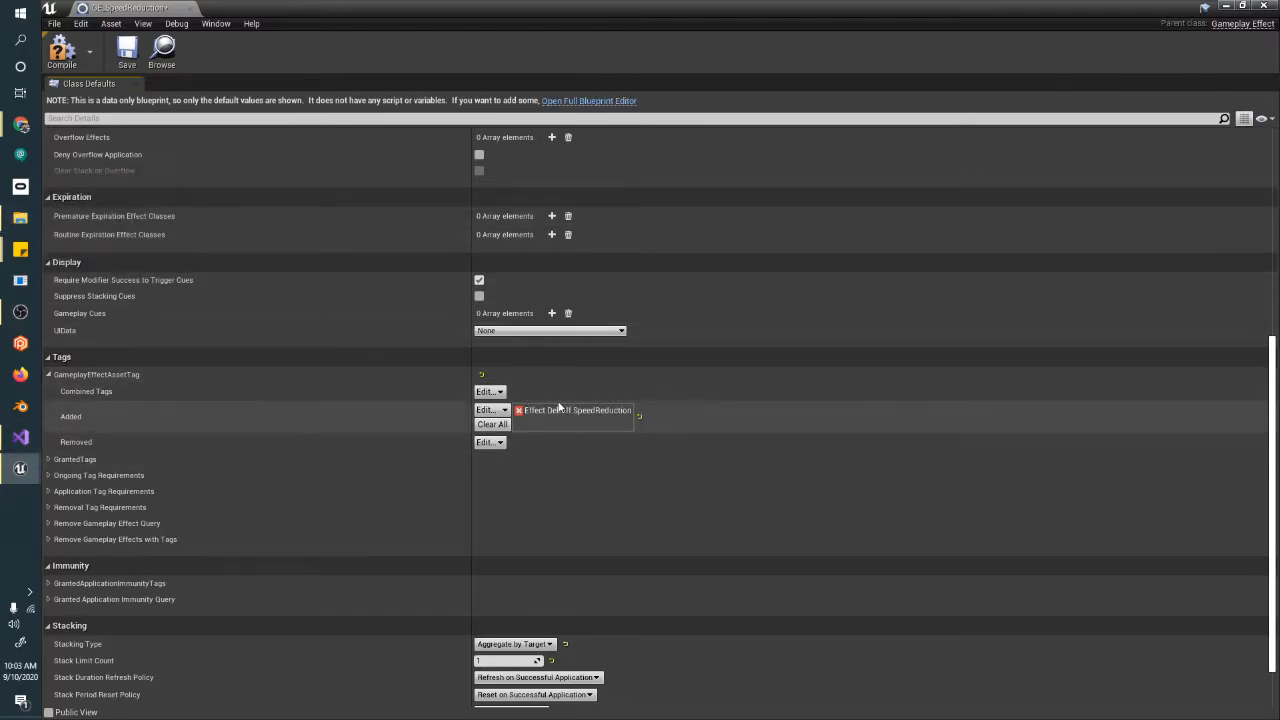
pyautogui.moveTo(562, 432)
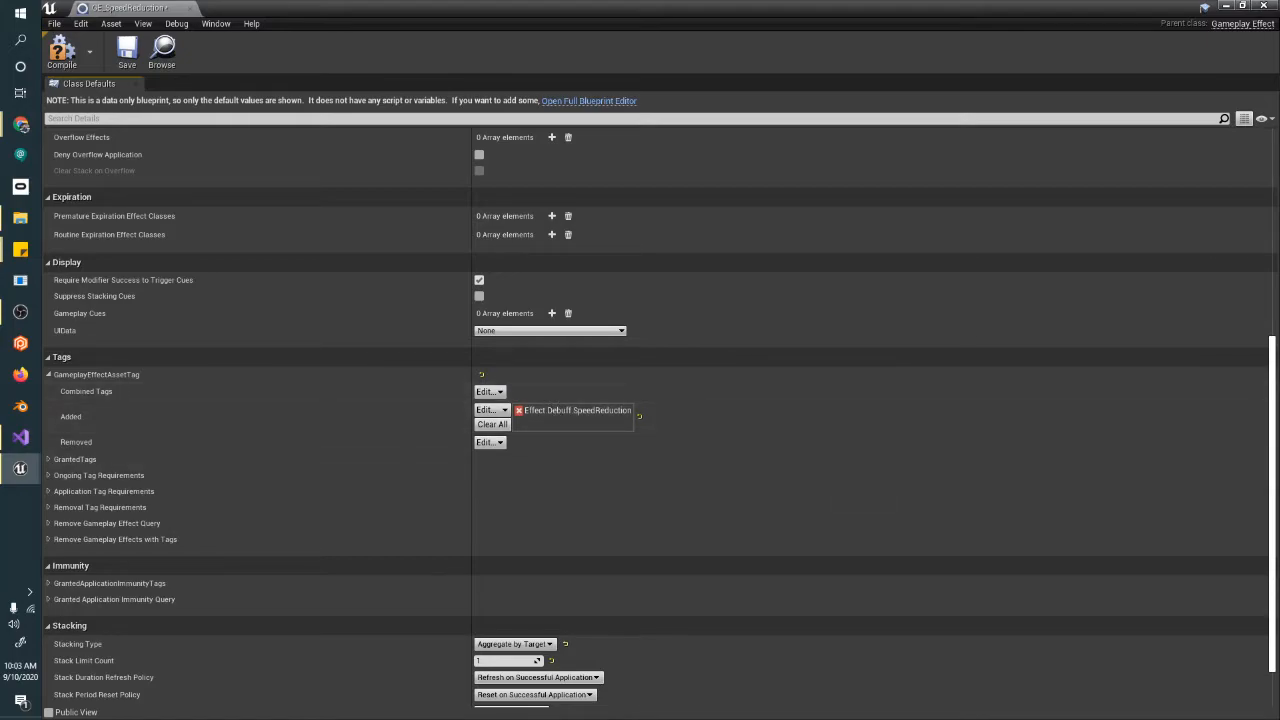
pyautogui.scroll(3)
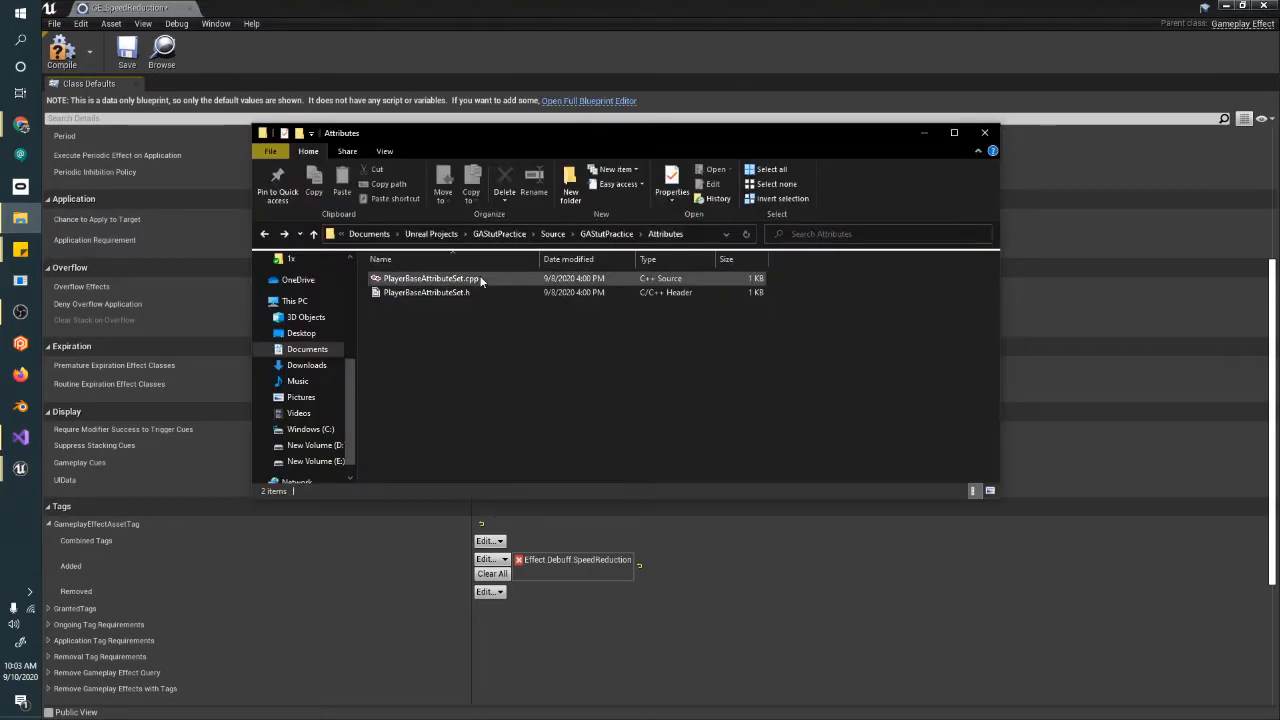
# Find DefaultGameplayTags via search 'Defa', check the SpeedReduction tag line, and return to the editor.
pyautogui.click(592, 232)
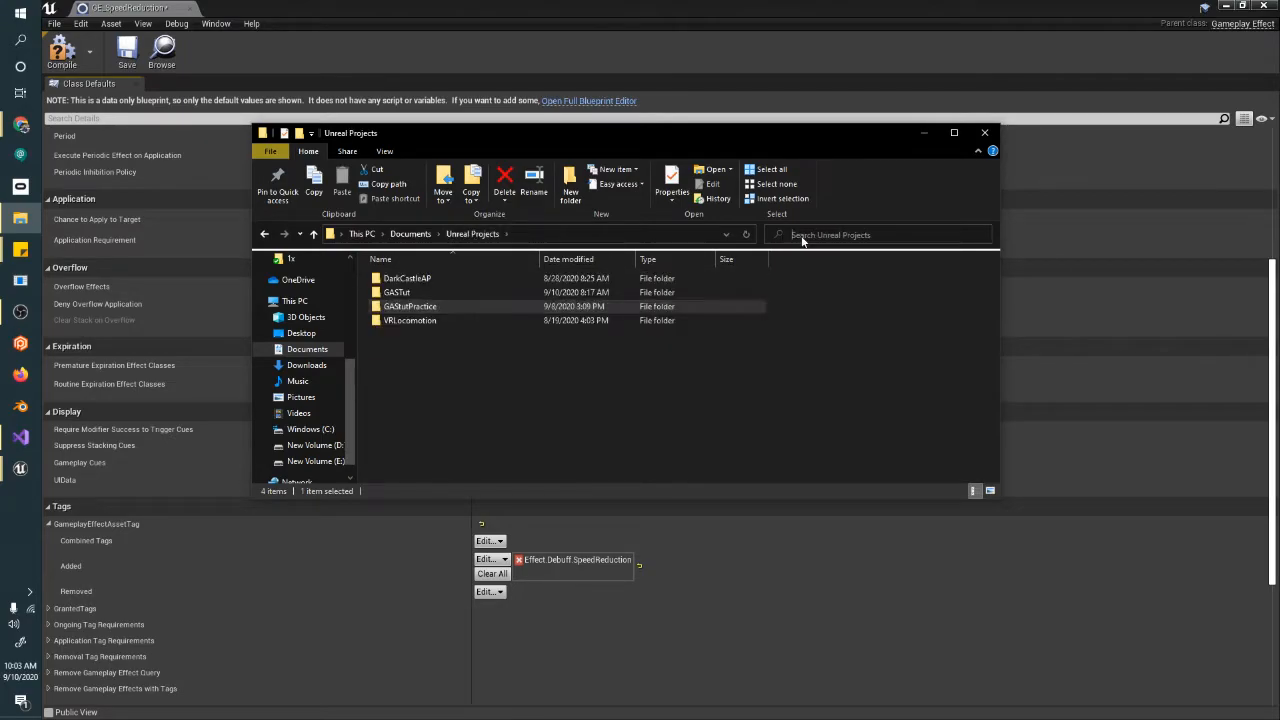
pyautogui.write('Defa')
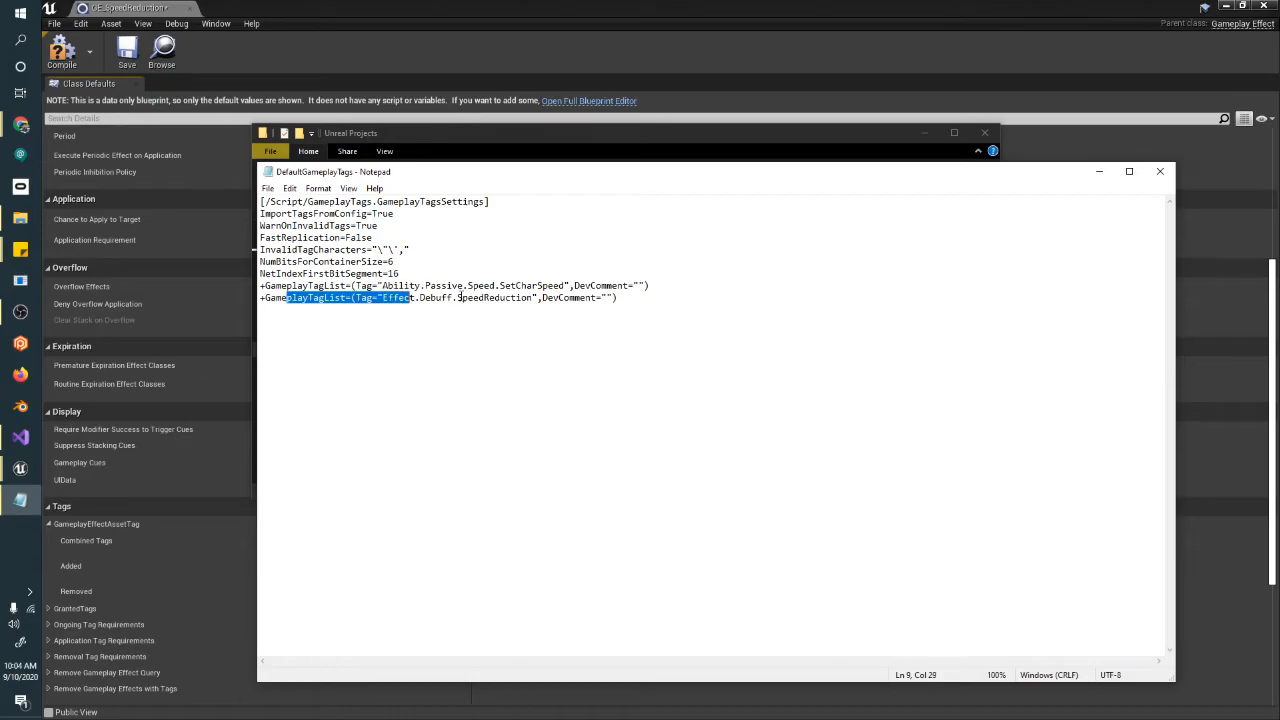
pyautogui.doubleClick(416, 296)
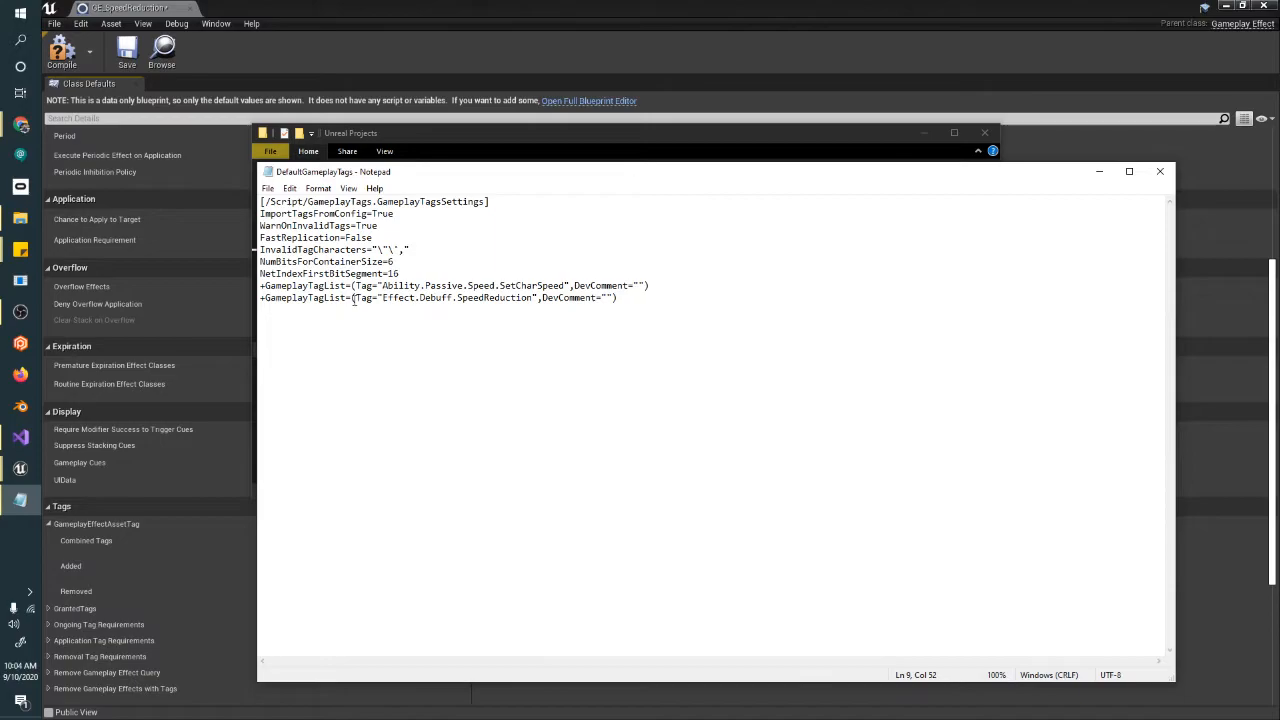
pyautogui.doubleClick(456, 296)
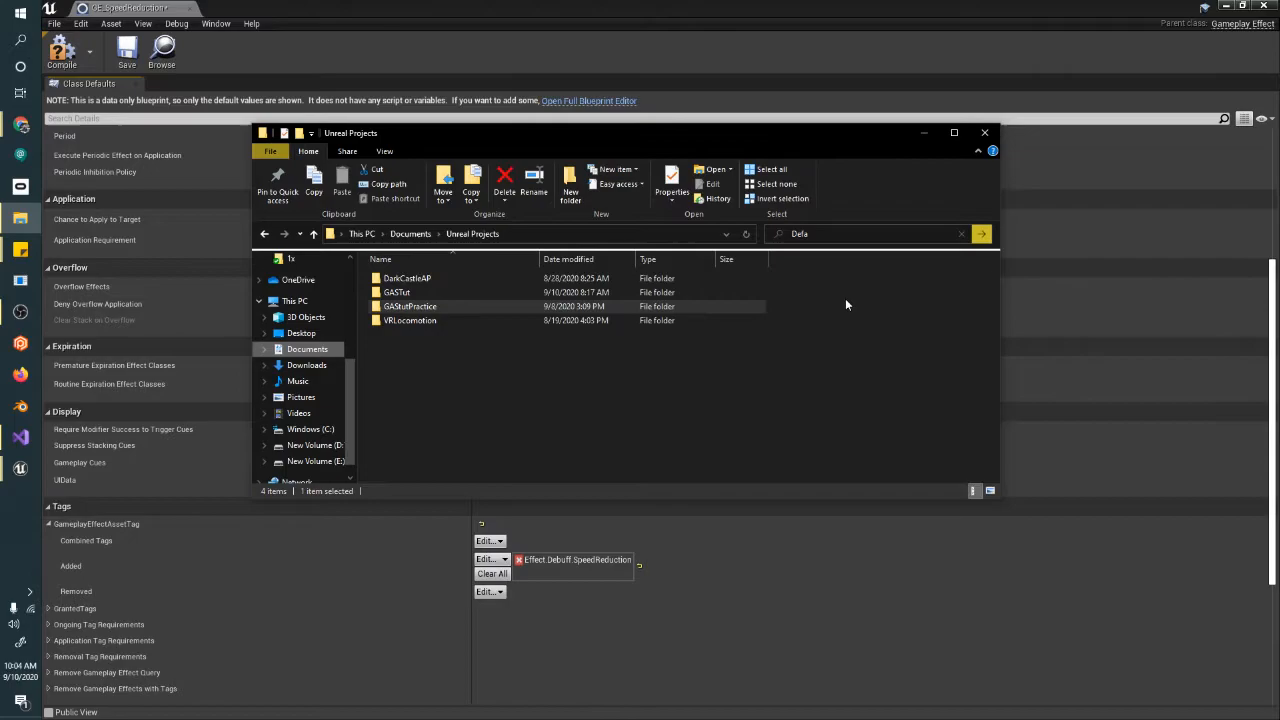
pyautogui.click(984, 132)
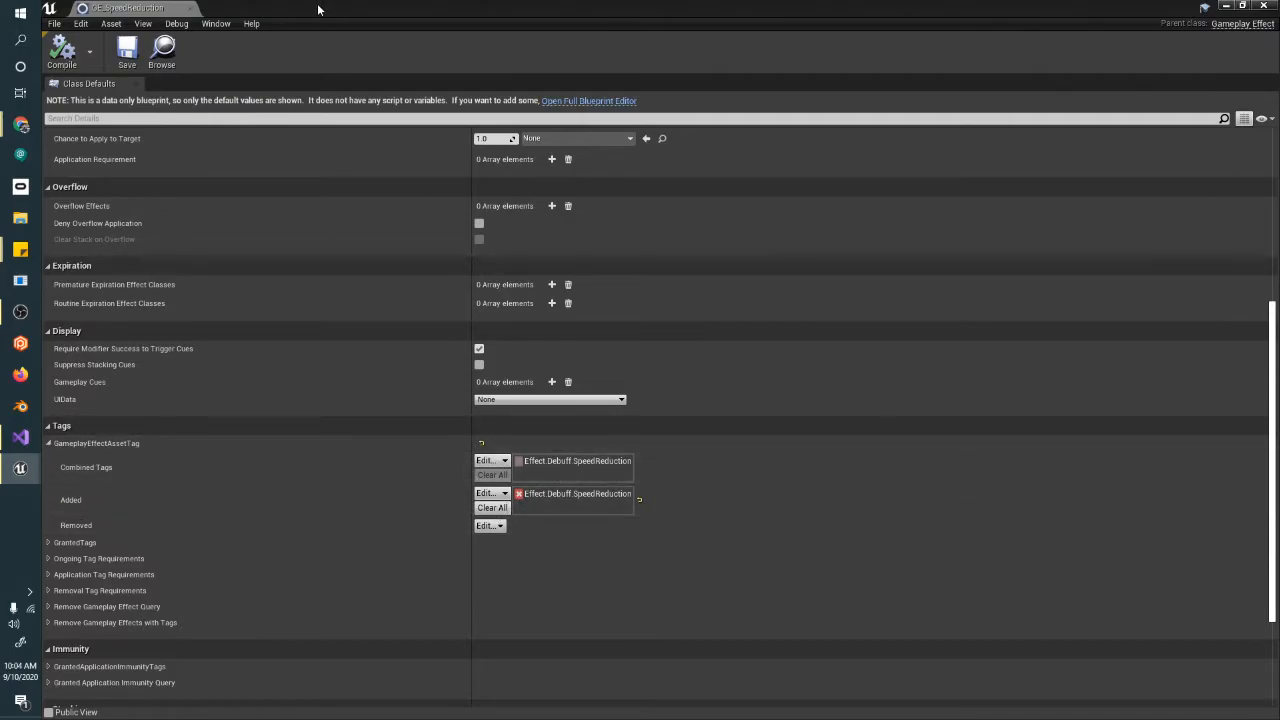
# Dismiss GE_SpeedReduction's asset actions and open the effect for editing.
pyautogui.rightClick(412, 622)
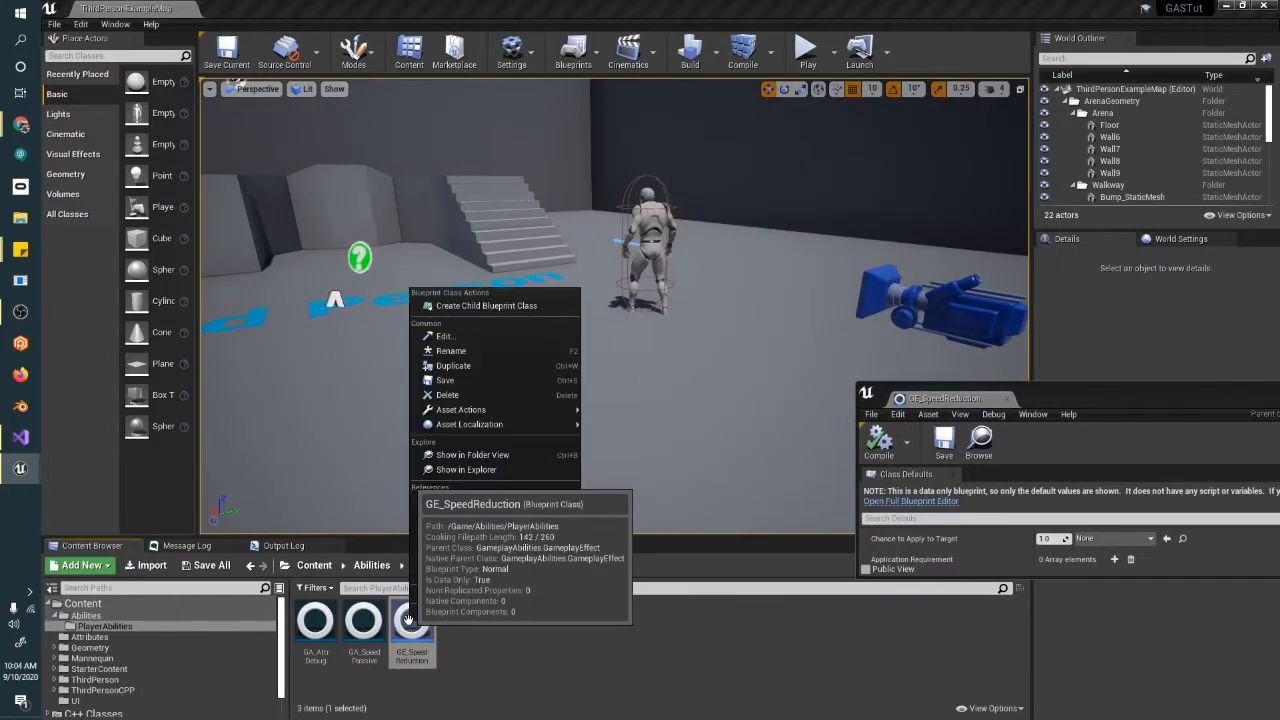
pyautogui.click(486, 304)
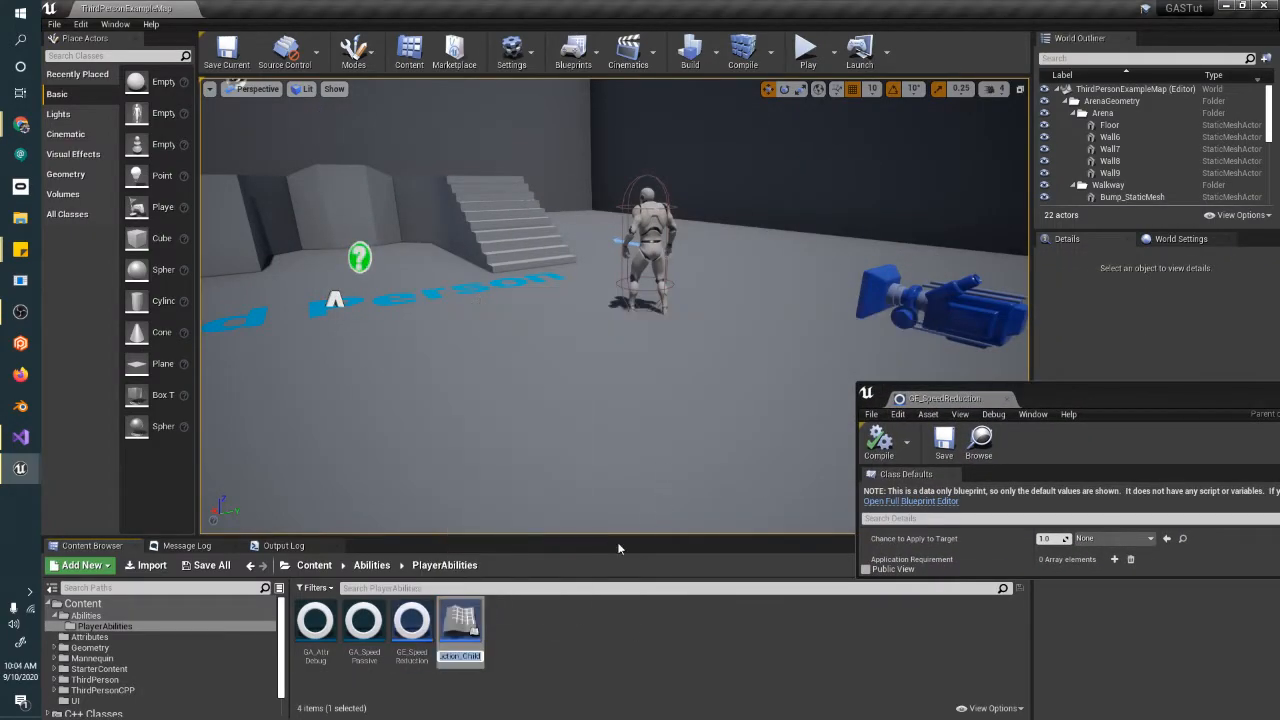
pyautogui.doubleClick(460, 620)
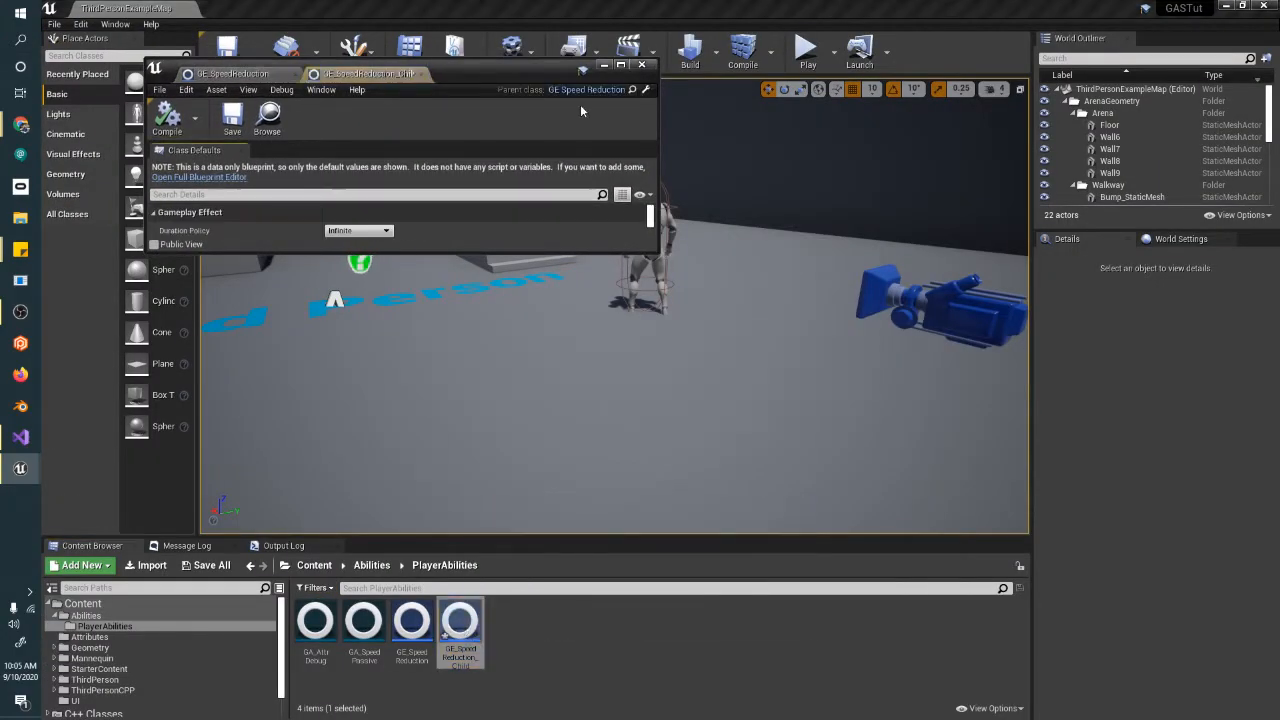
# Move Effect.Debuff.SpeedReduction from the child effect's Added tags to its Removed tags.
pyautogui.click(620, 64)
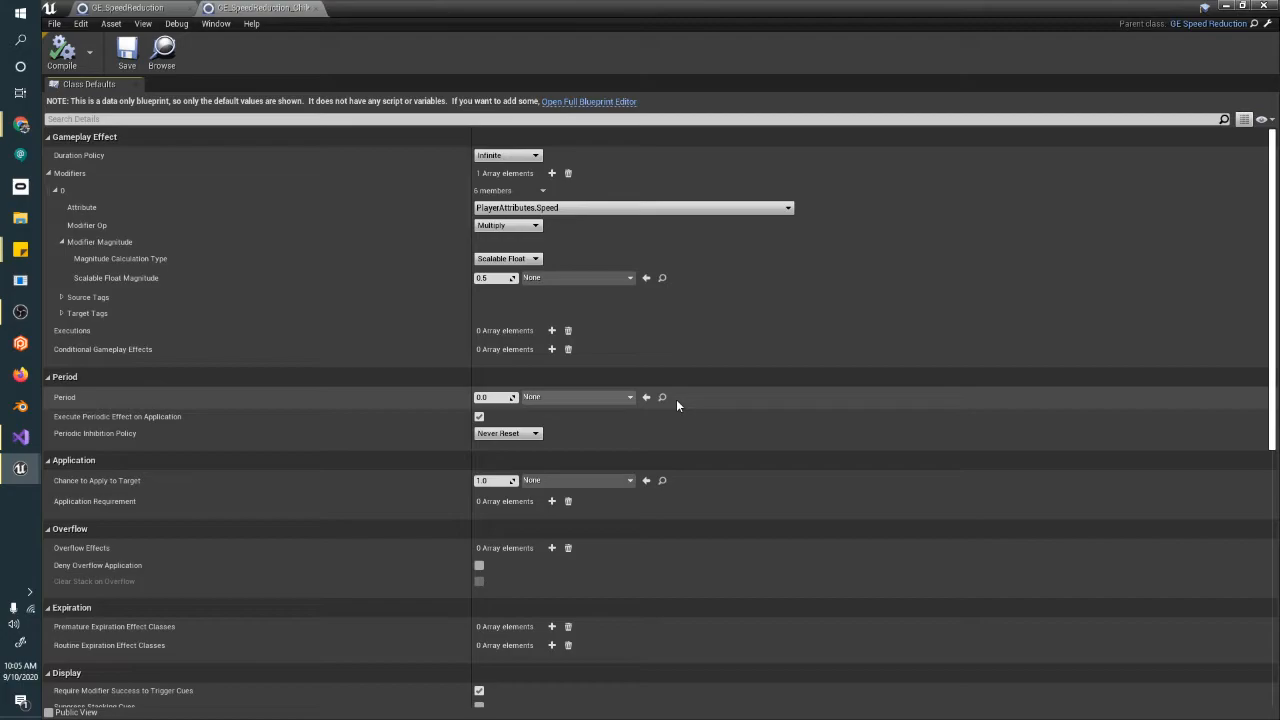
pyautogui.moveTo(482, 248)
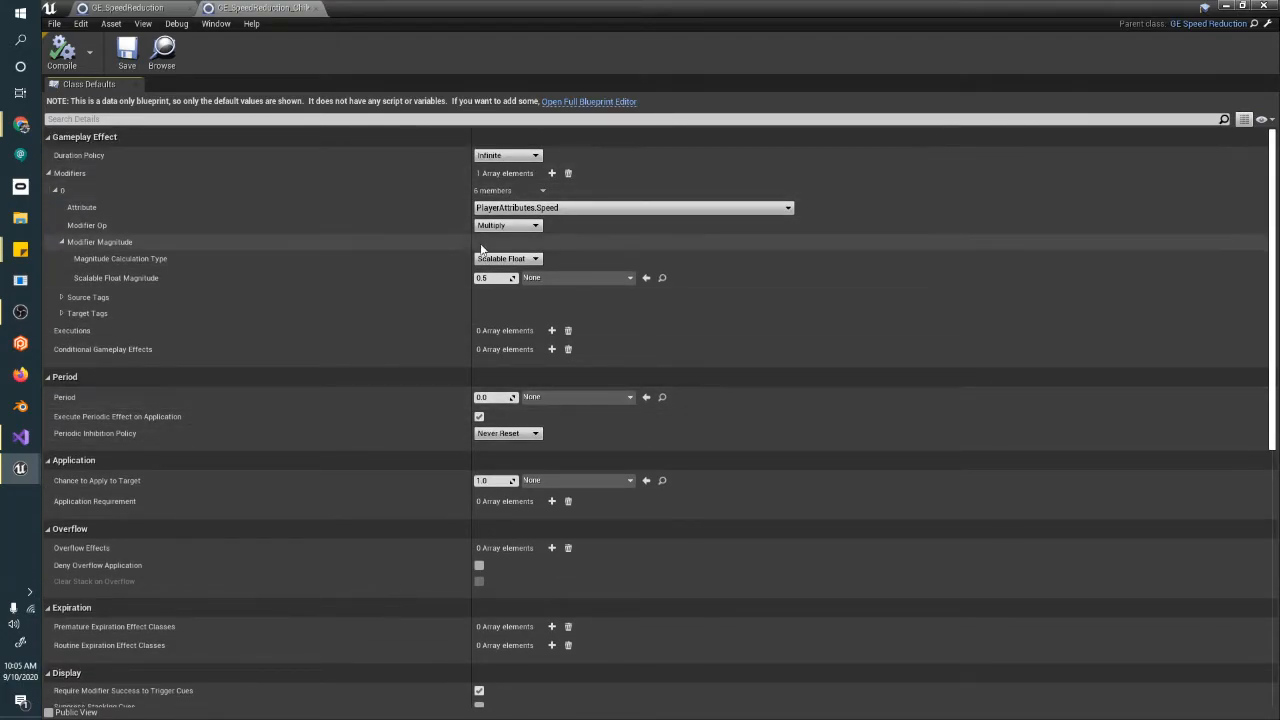
pyautogui.moveTo(364, 206)
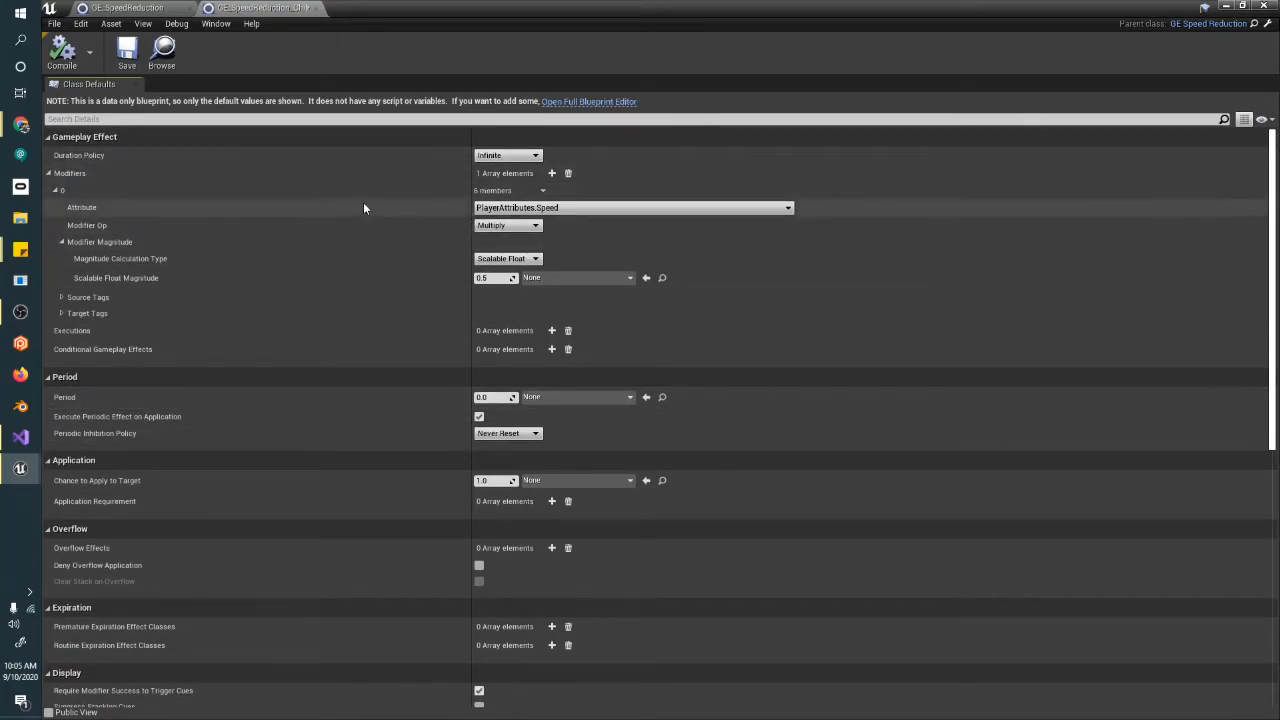
pyautogui.moveTo(718, 298)
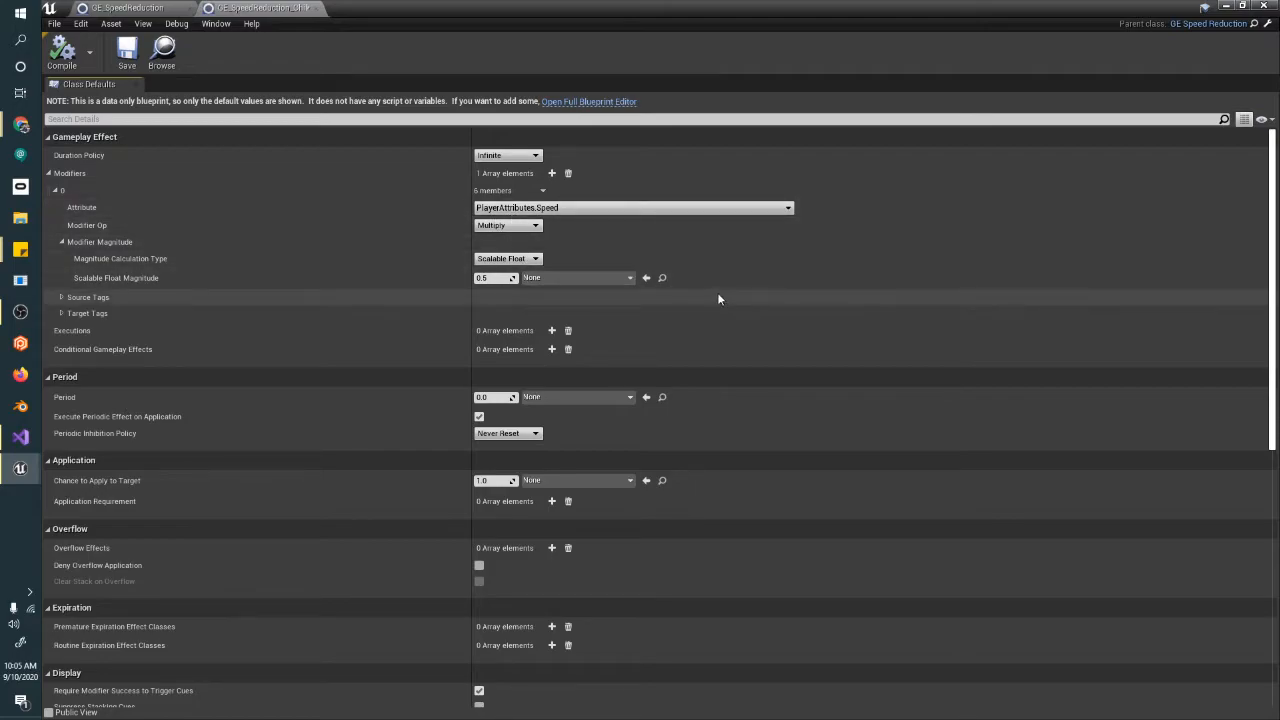
pyautogui.moveTo(628, 336)
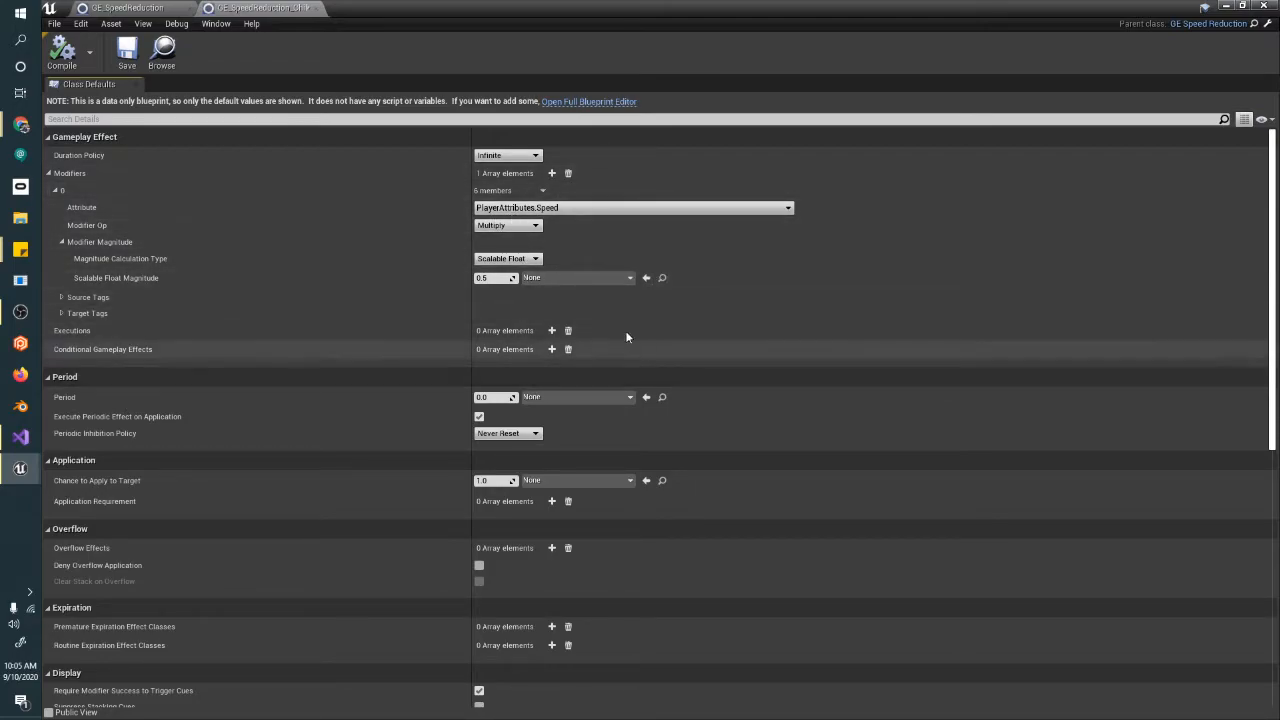
pyautogui.scroll(-3)
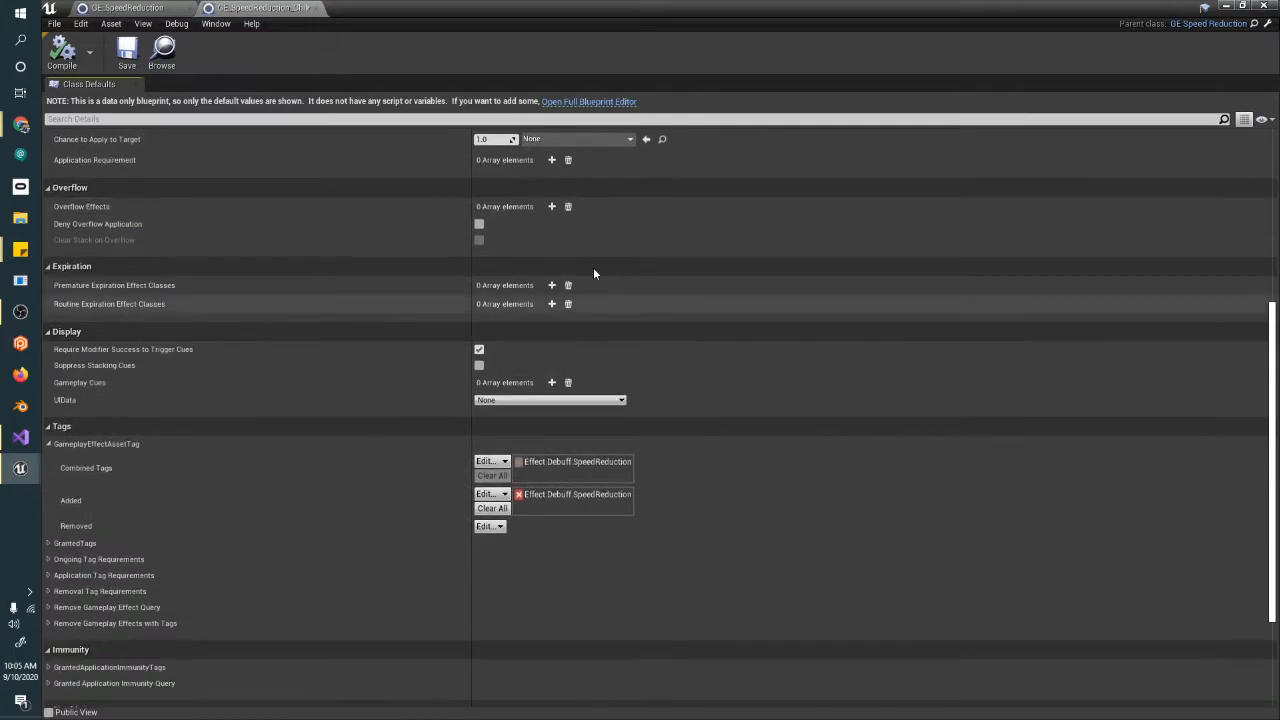
pyautogui.moveTo(444, 476)
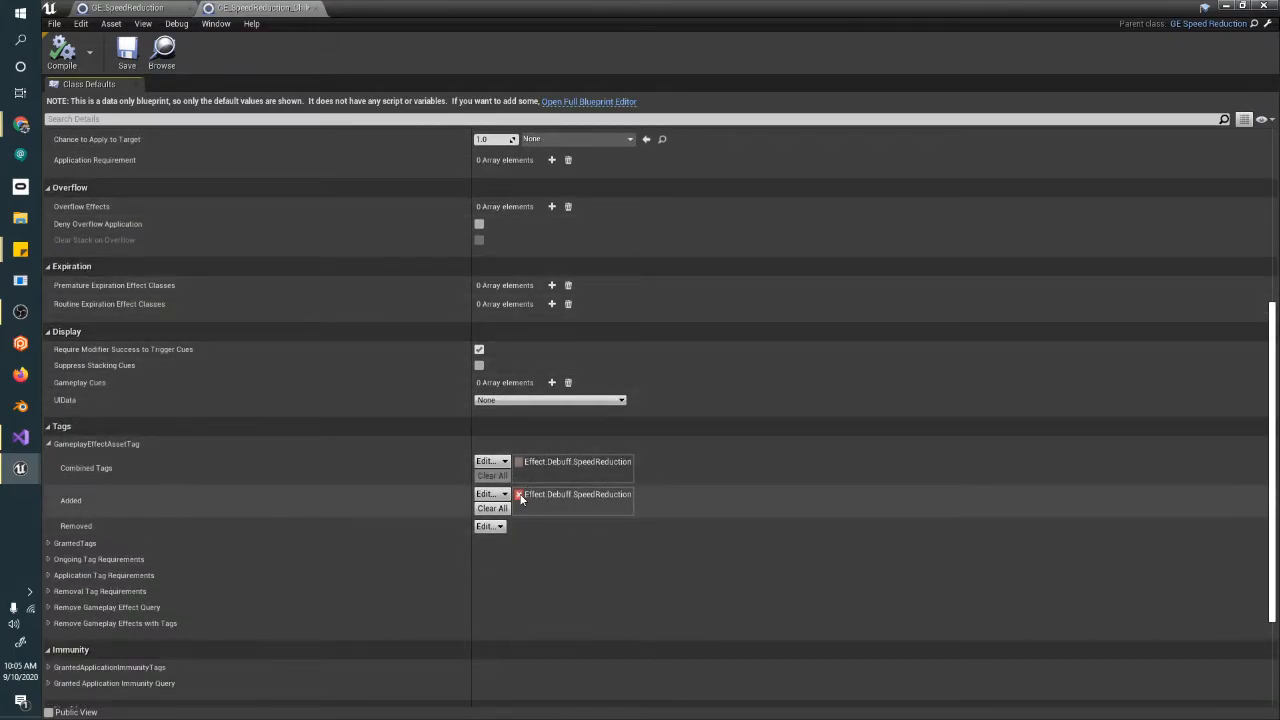
pyautogui.click(520, 494)
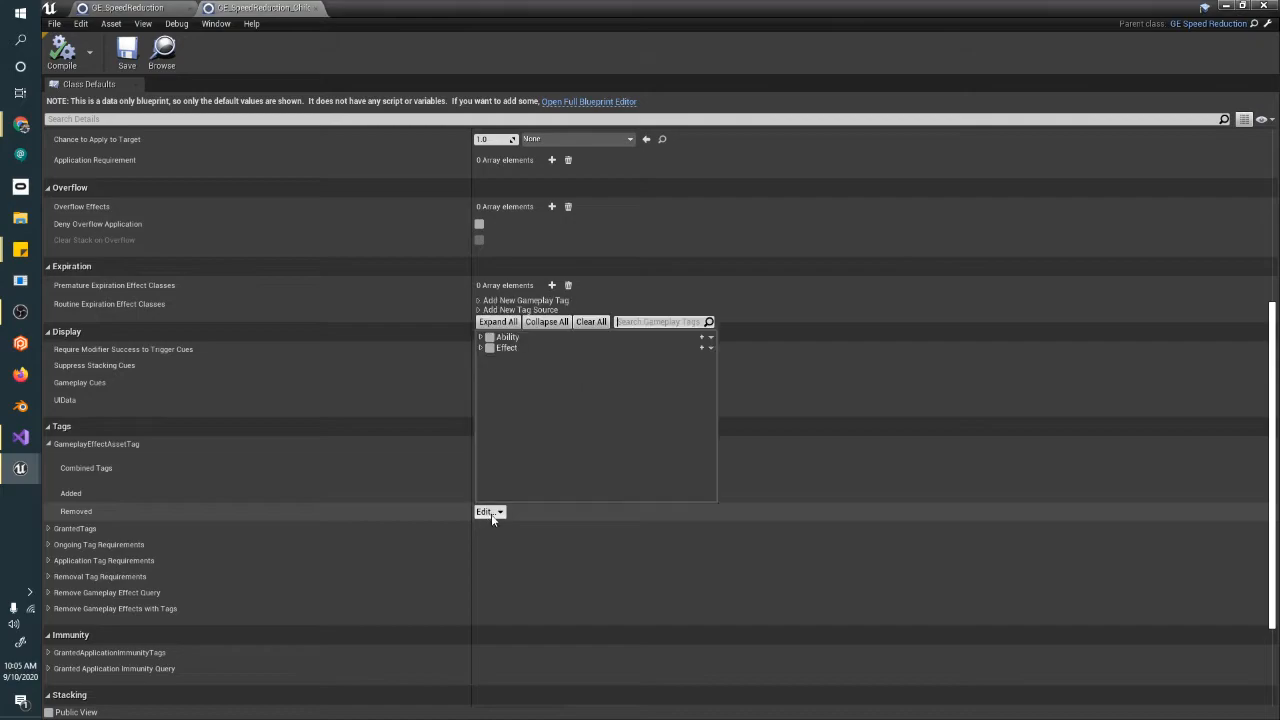
pyautogui.click(480, 348)
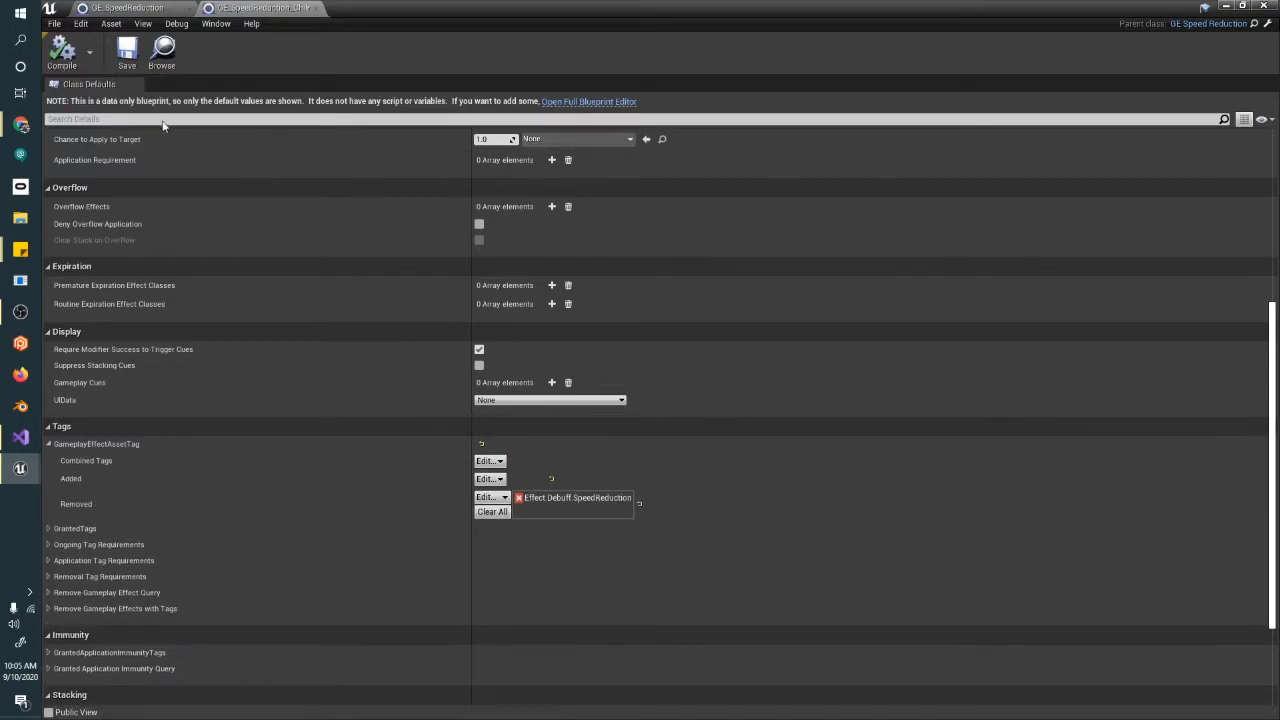
pyautogui.click(492, 512)
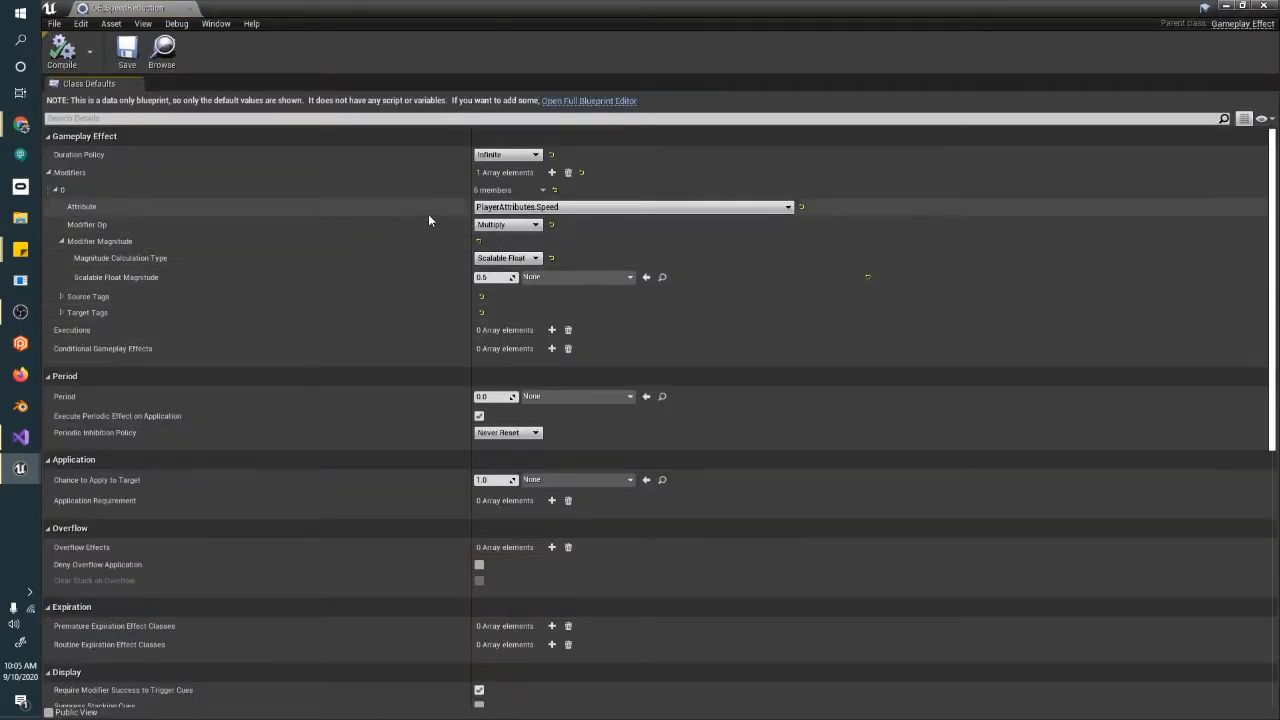
pyautogui.moveTo(390, 222)
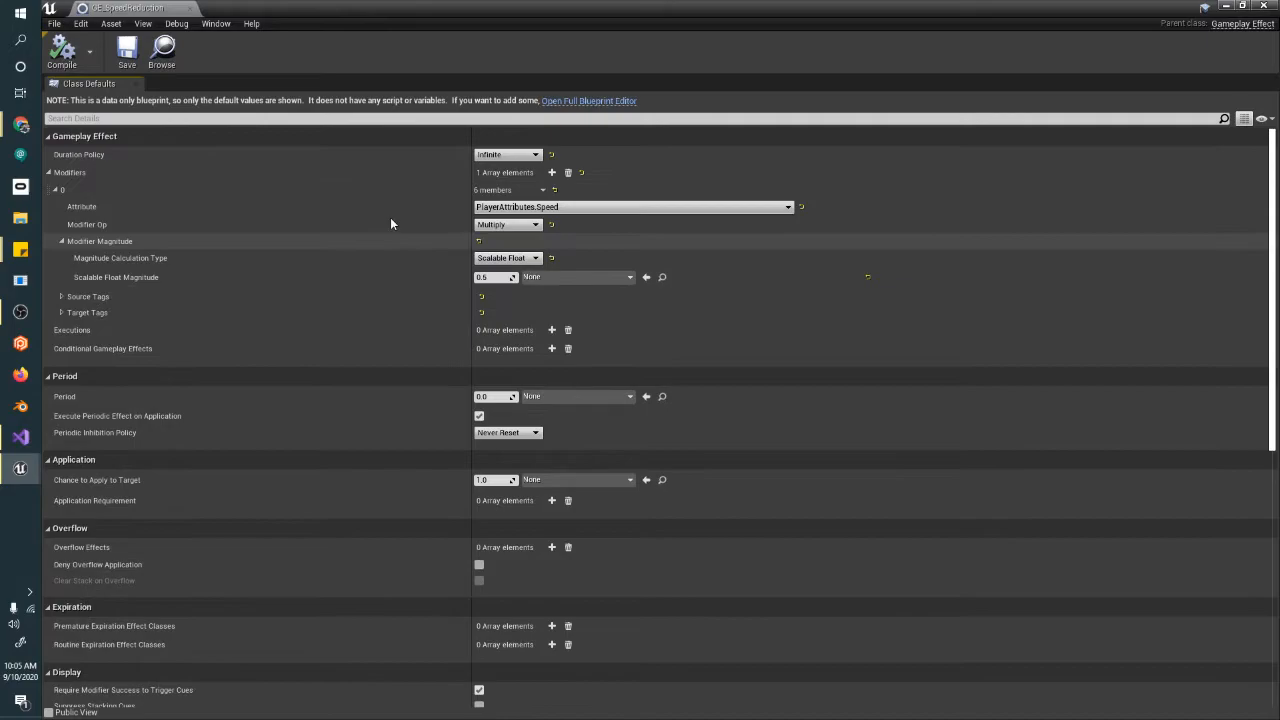
# Scroll to the Tags section to check the Added Effect.Debuff.SpeedReduction tag.
pyautogui.scroll(-3)
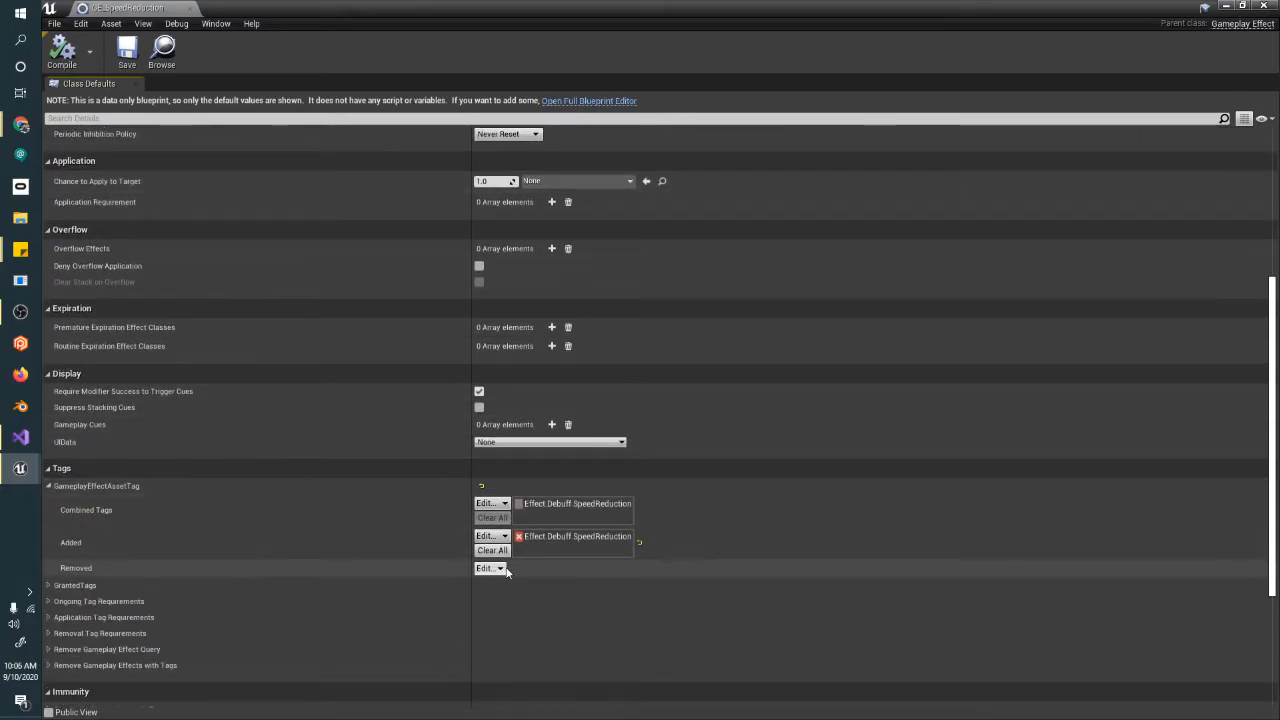
pyautogui.scroll(-3)
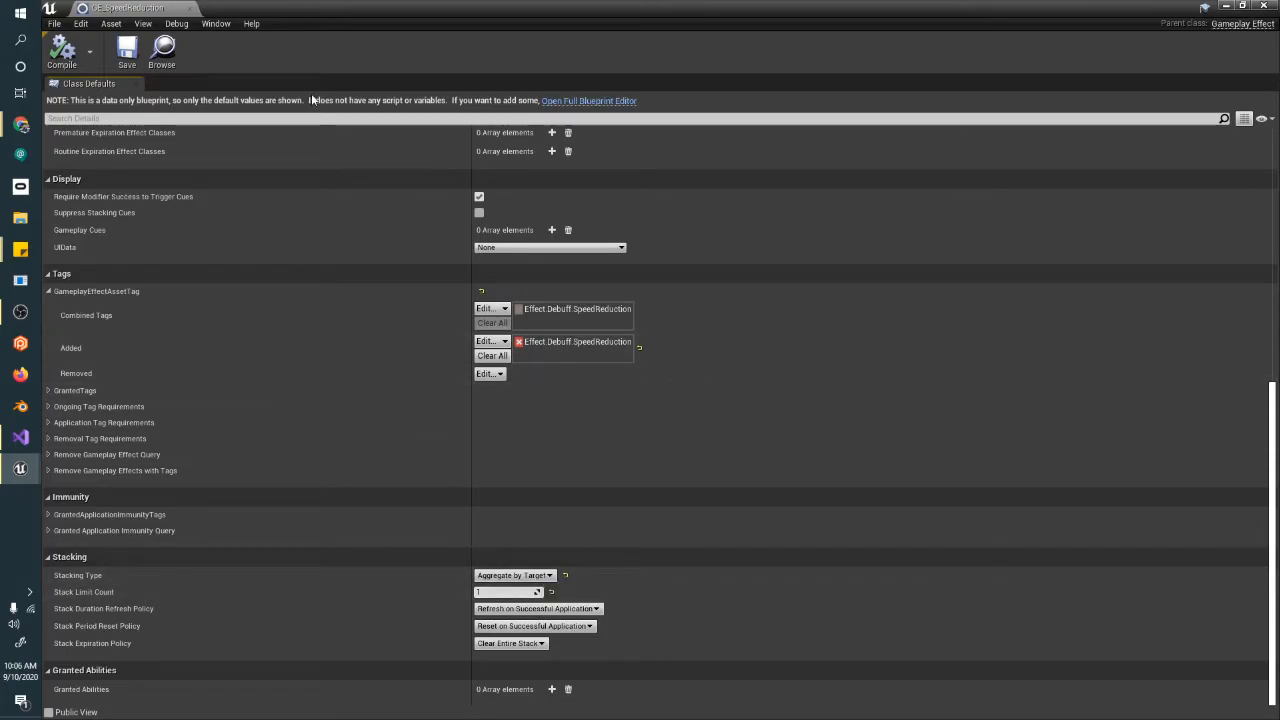
pyautogui.moveTo(216, 8)
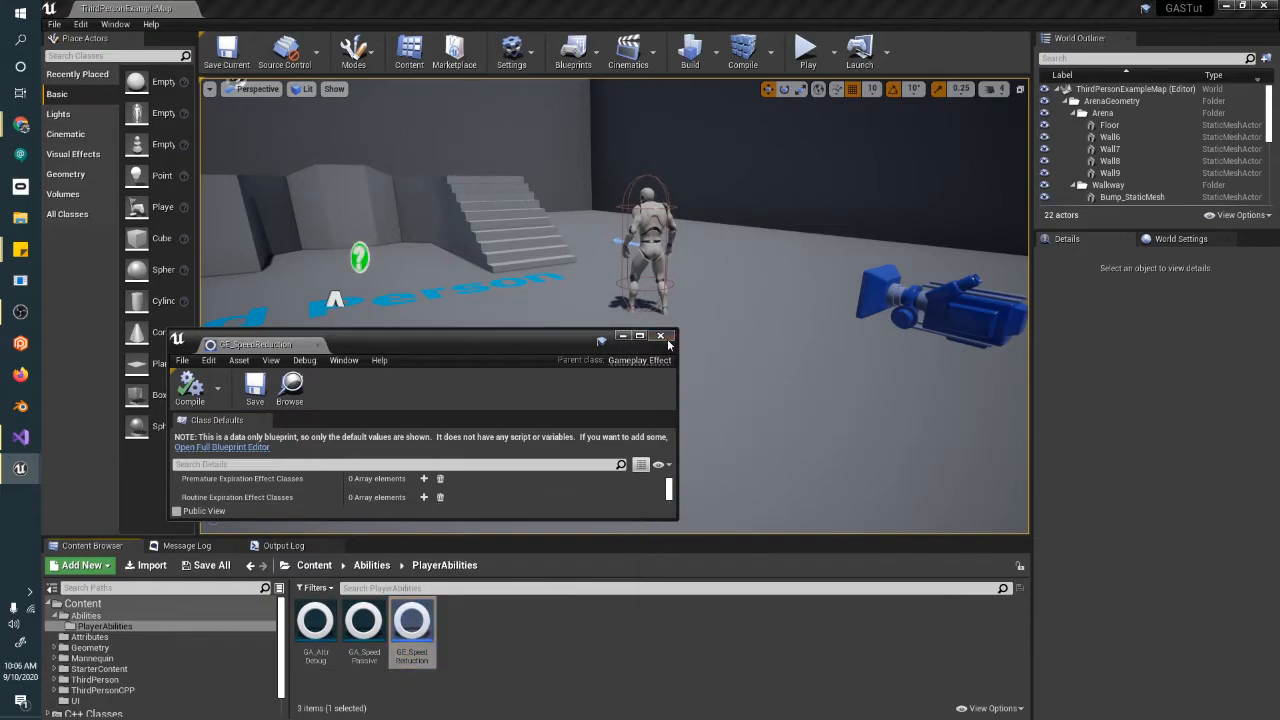
# In the level blueprint, add a keyboard event and an ApplyGameplayEffectToSelf node for the player pawn's ability system component.
pyautogui.click(660, 336)
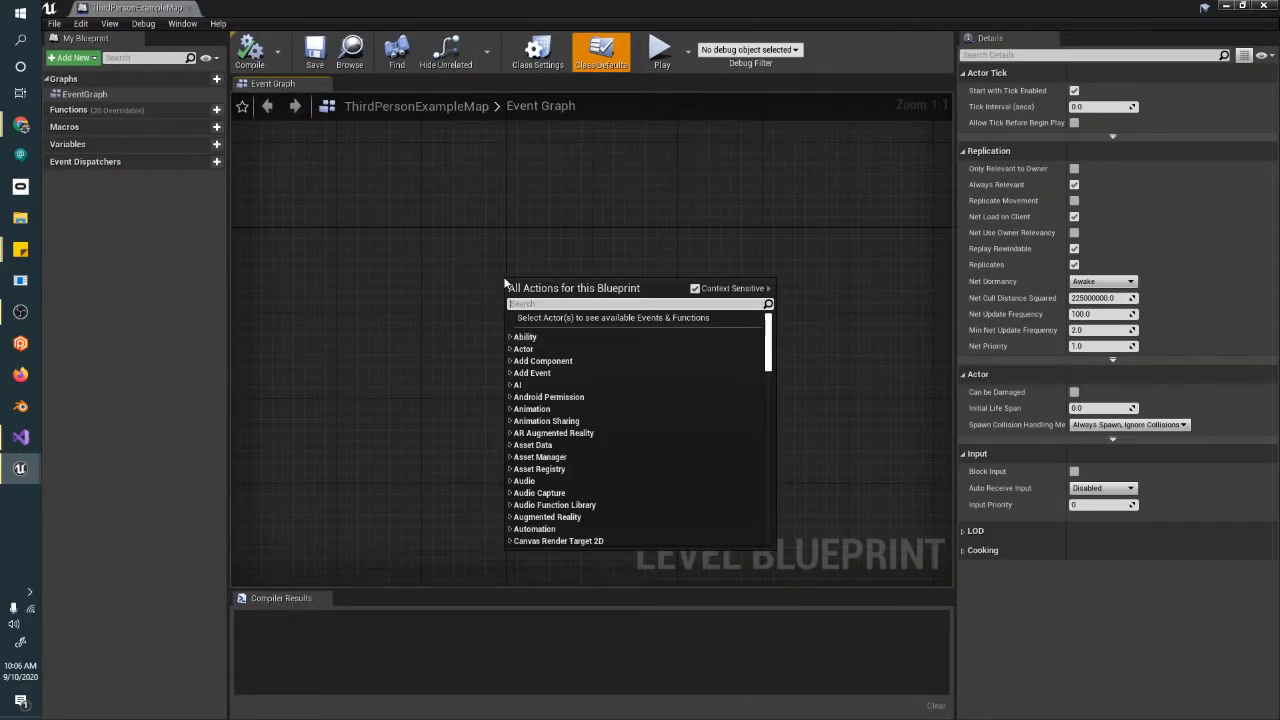
pyautogui.write('keyboard')
pyautogui.write('apply')
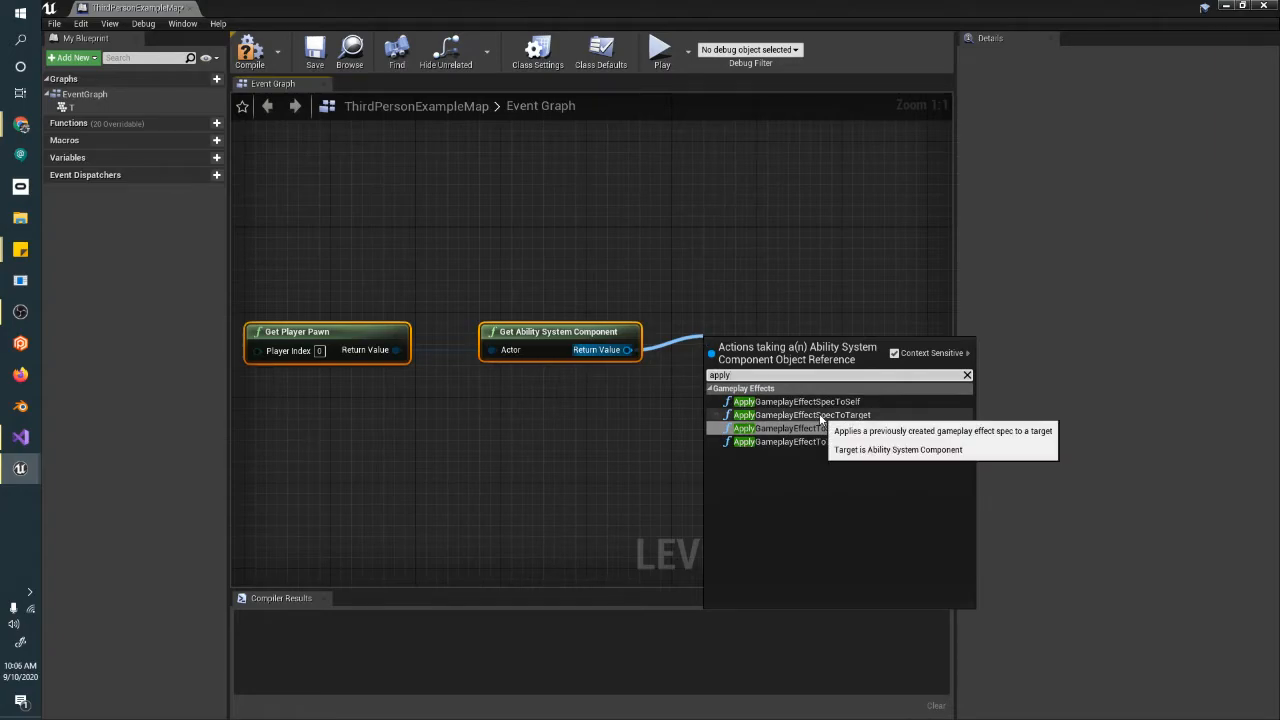
pyautogui.click(800, 400)
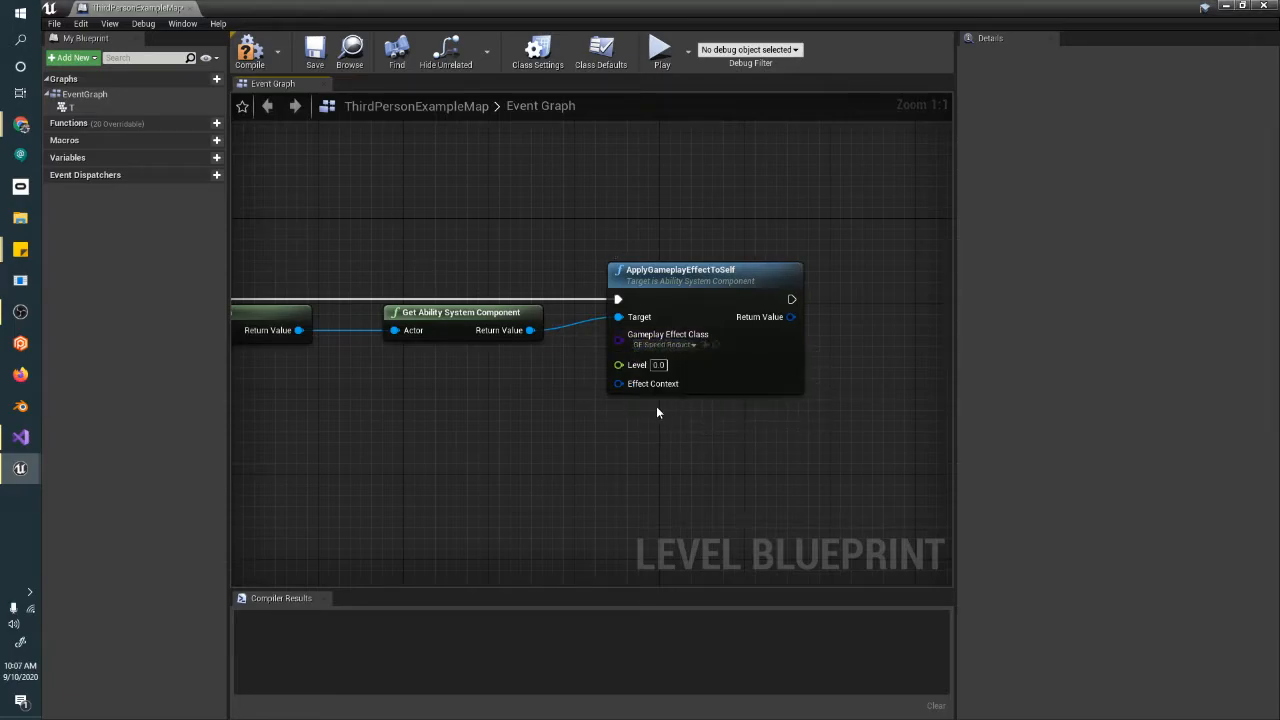
pyautogui.moveTo(612, 376)
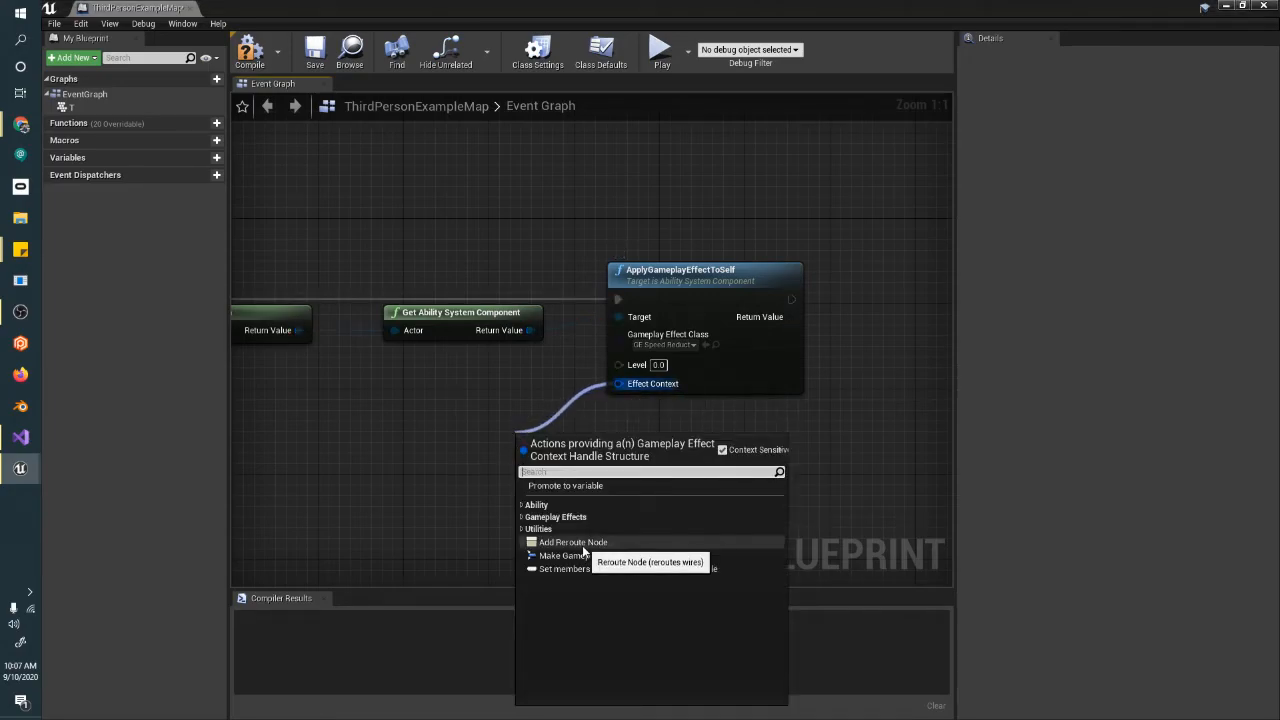
# Feed a Make GameplayEffectContextHandle node into ApplyGameplayEffectToSelf and set the blueprint aside.
pyautogui.click(564, 556)
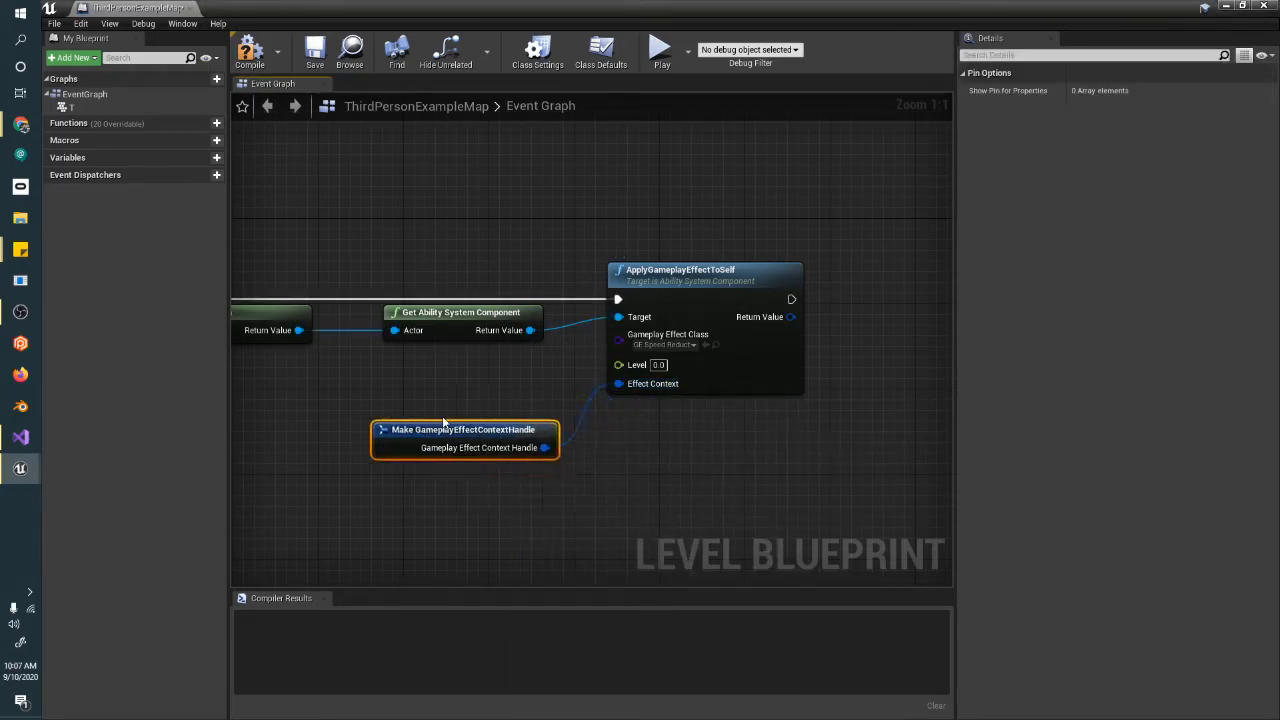
pyautogui.moveTo(464, 438); pyautogui.dragTo(476, 396)
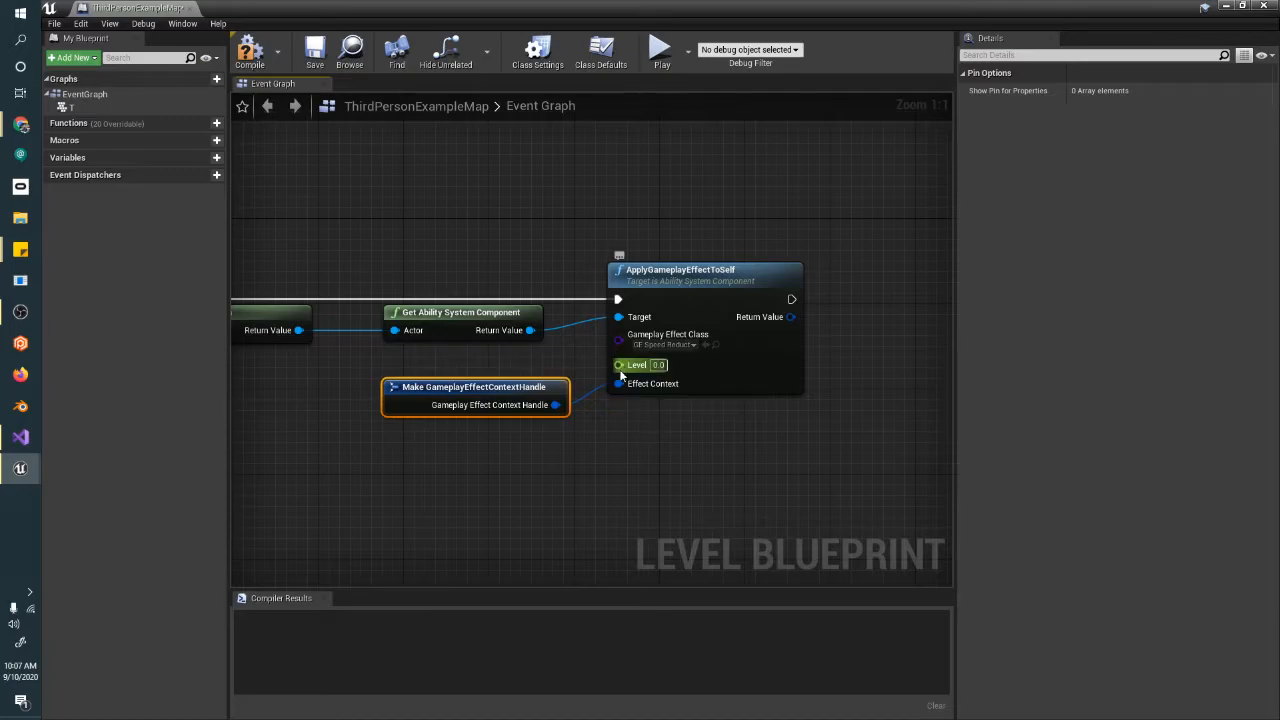
pyautogui.click(248, 50)
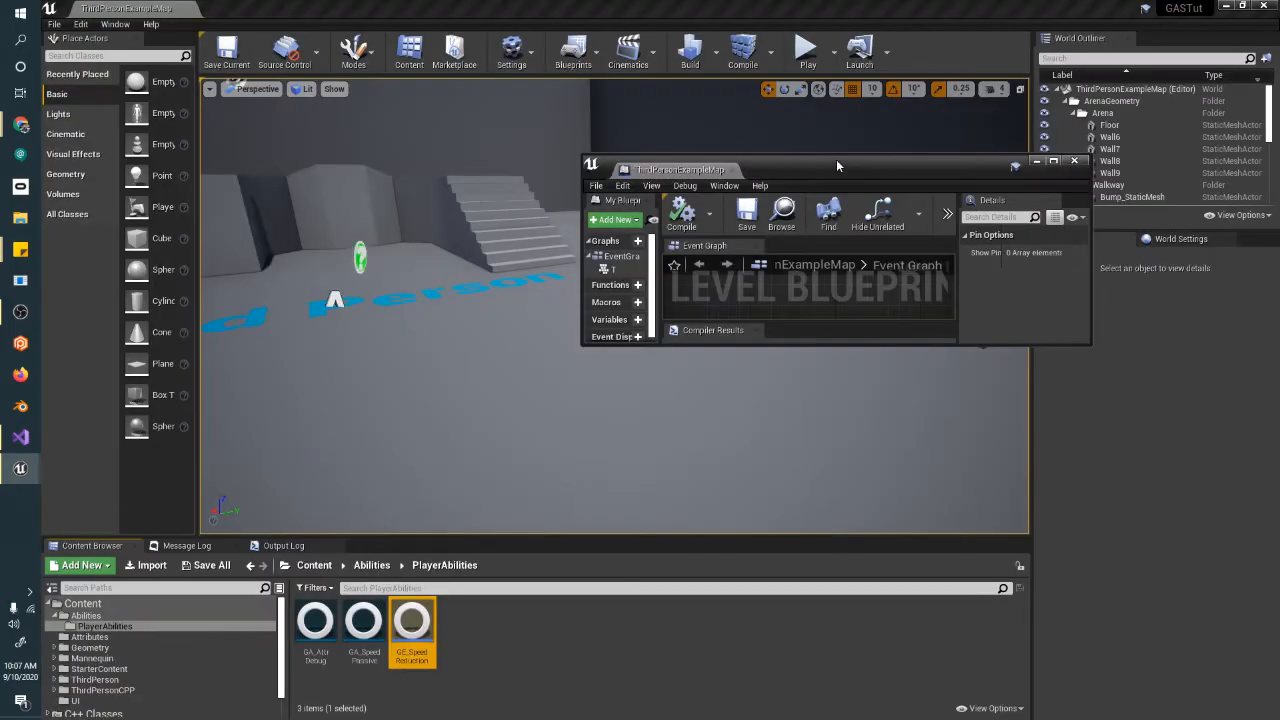
# In GE_SpeedReduction Class Defaults, set Duration Policy Infinite and a Multiply modifier on PlayerAttributes.Speed.
pyautogui.doubleClick(412, 620)
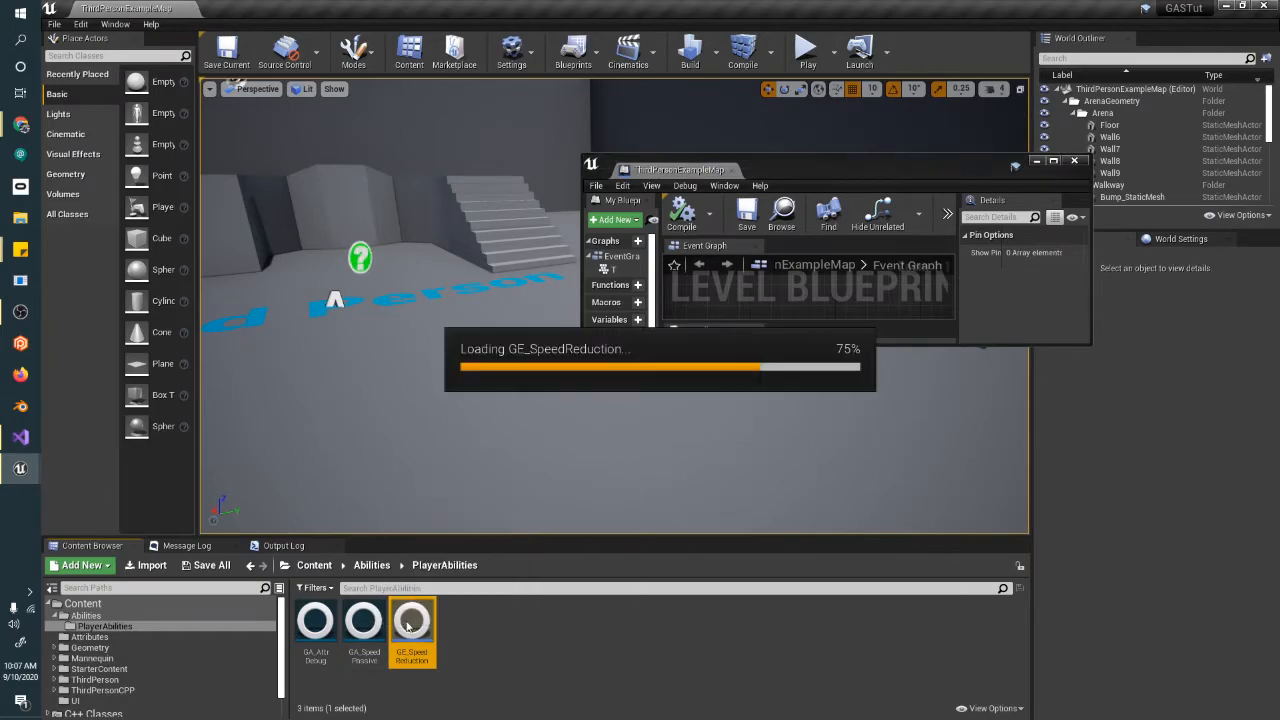
pyautogui.doubleClick(412, 620)
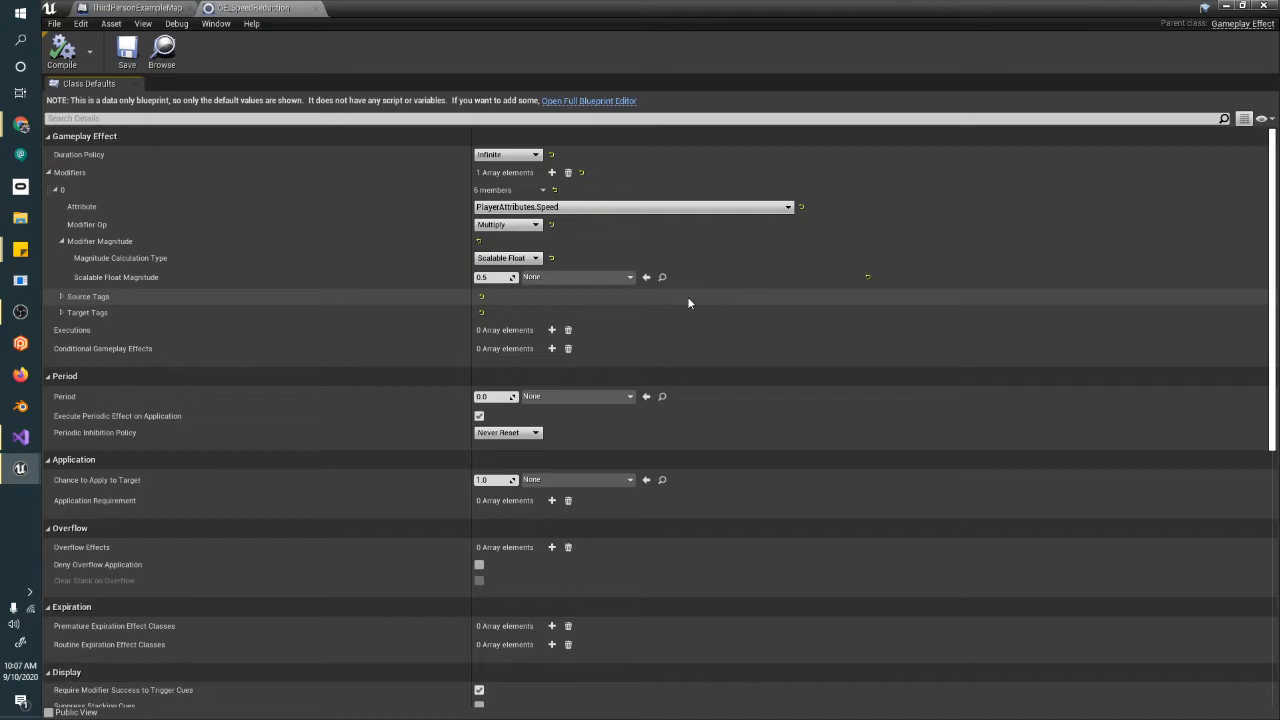
pyautogui.moveTo(676, 296)
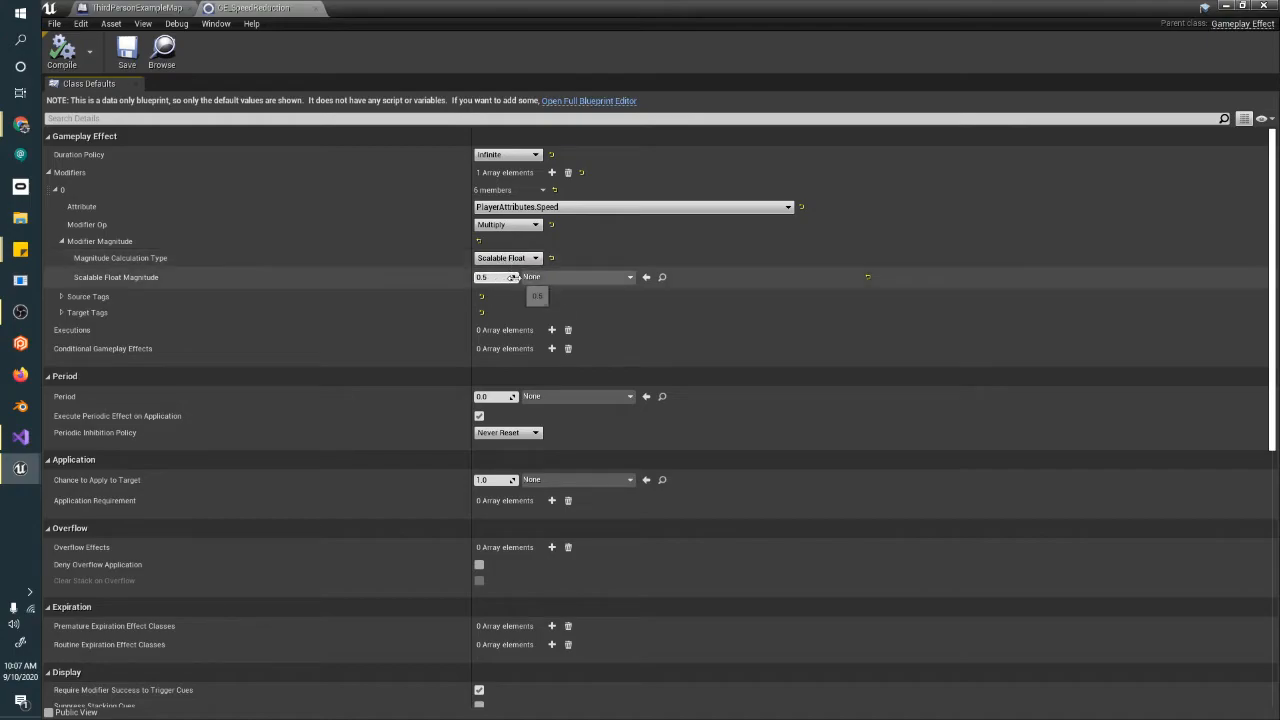
pyautogui.click(628, 276)
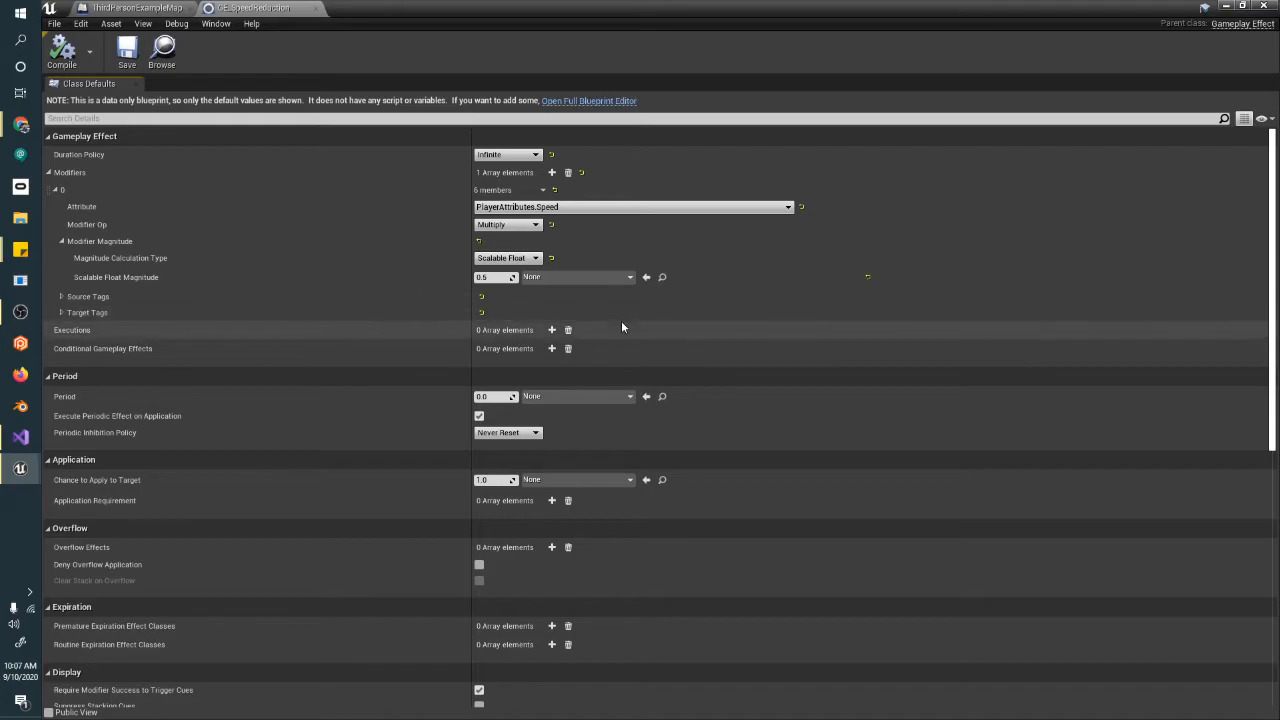
pyautogui.moveTo(816, 316)
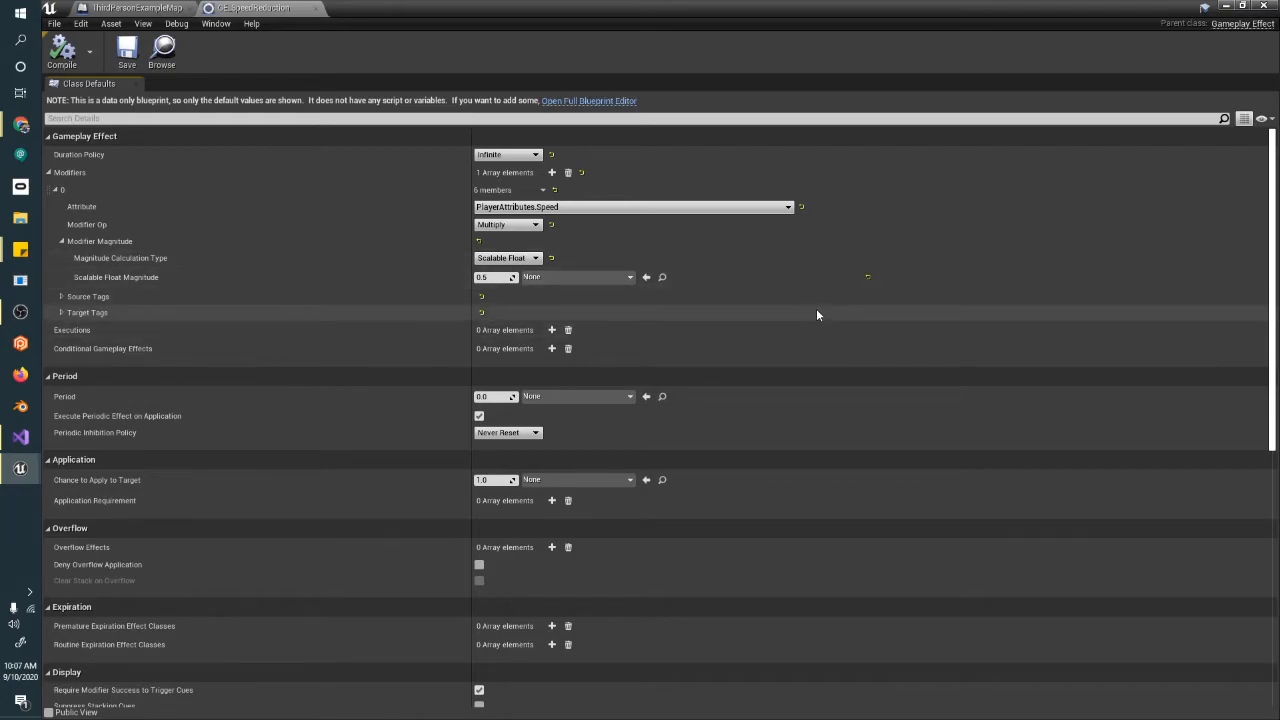
pyautogui.moveTo(576, 68)
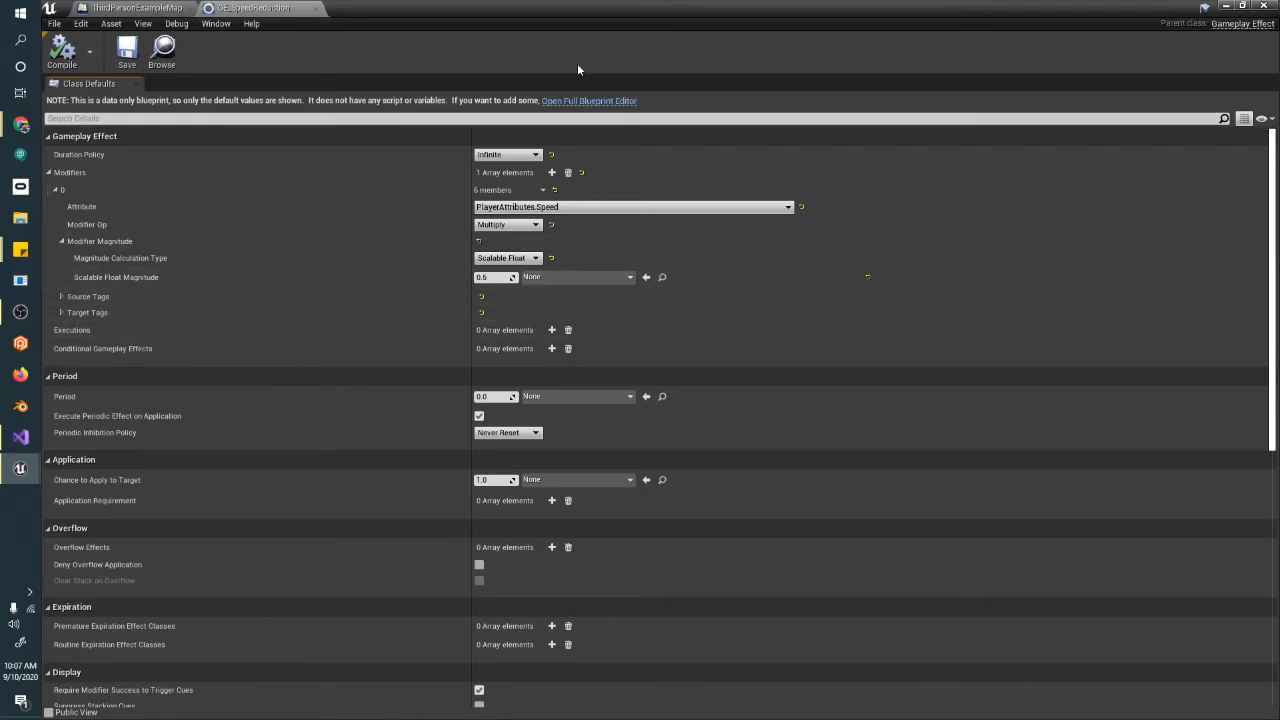
pyautogui.moveTo(400, 26)
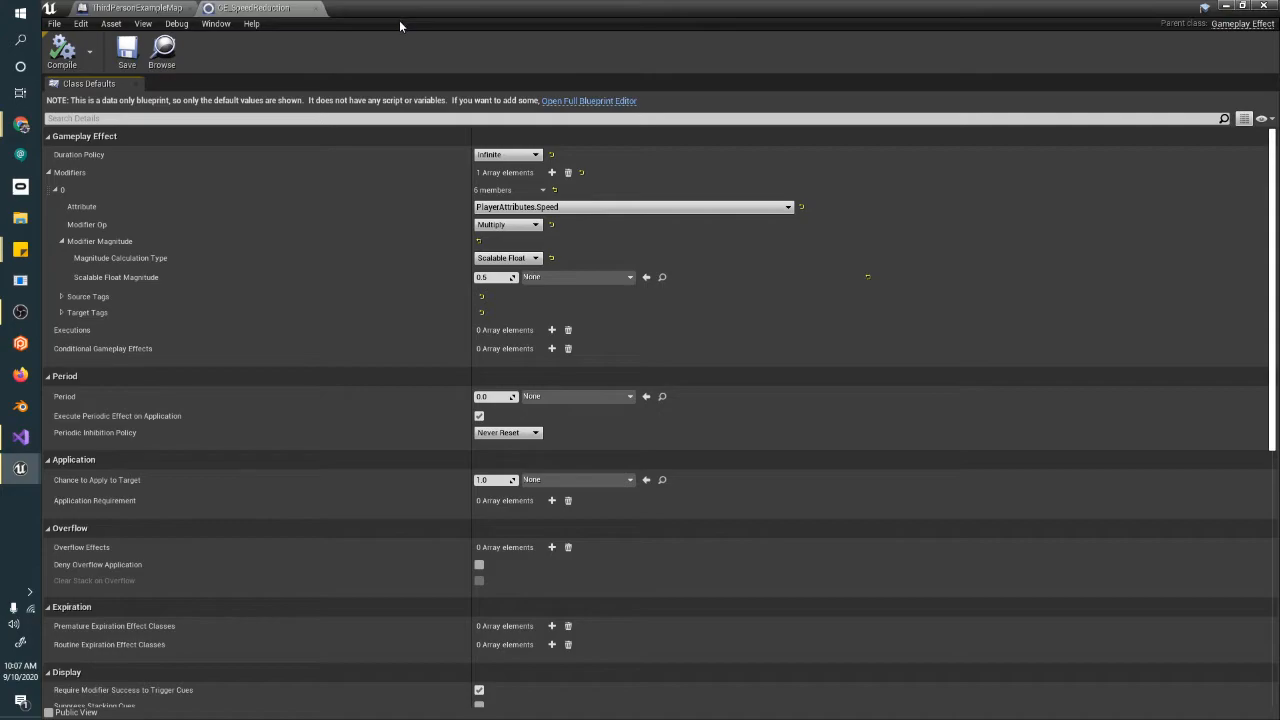
pyautogui.scroll(-3)
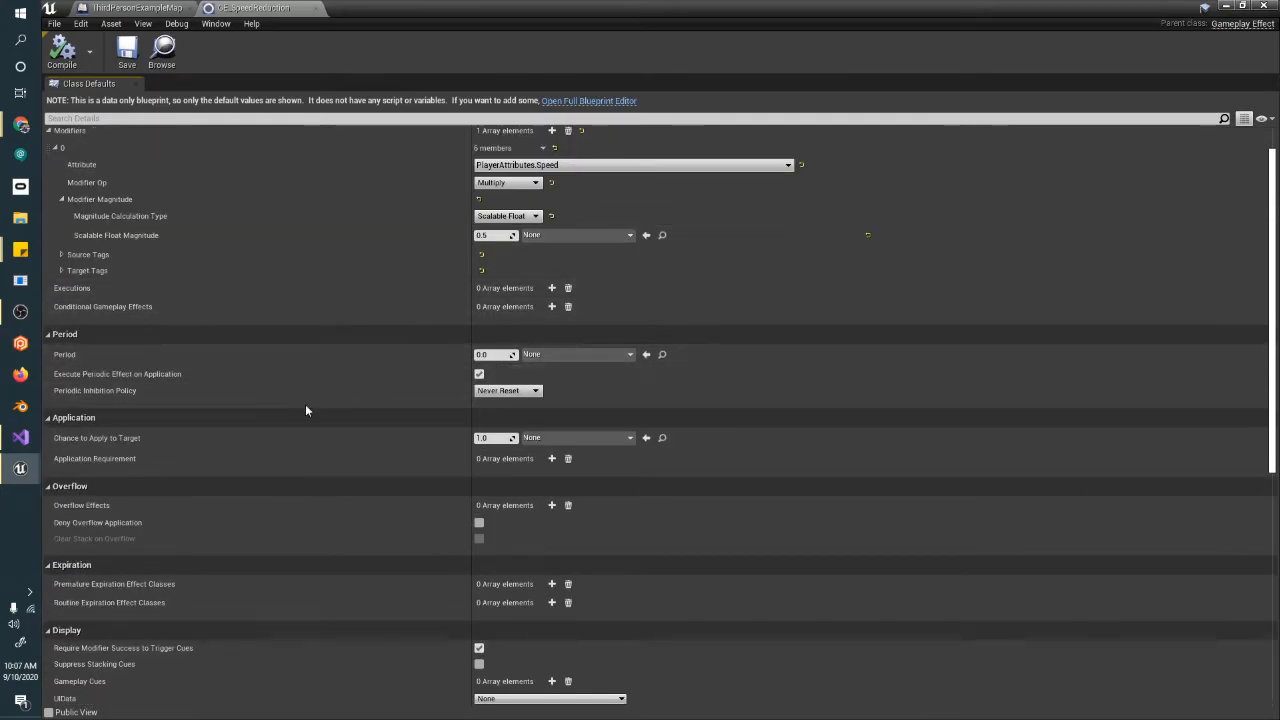
pyautogui.scroll(-3)
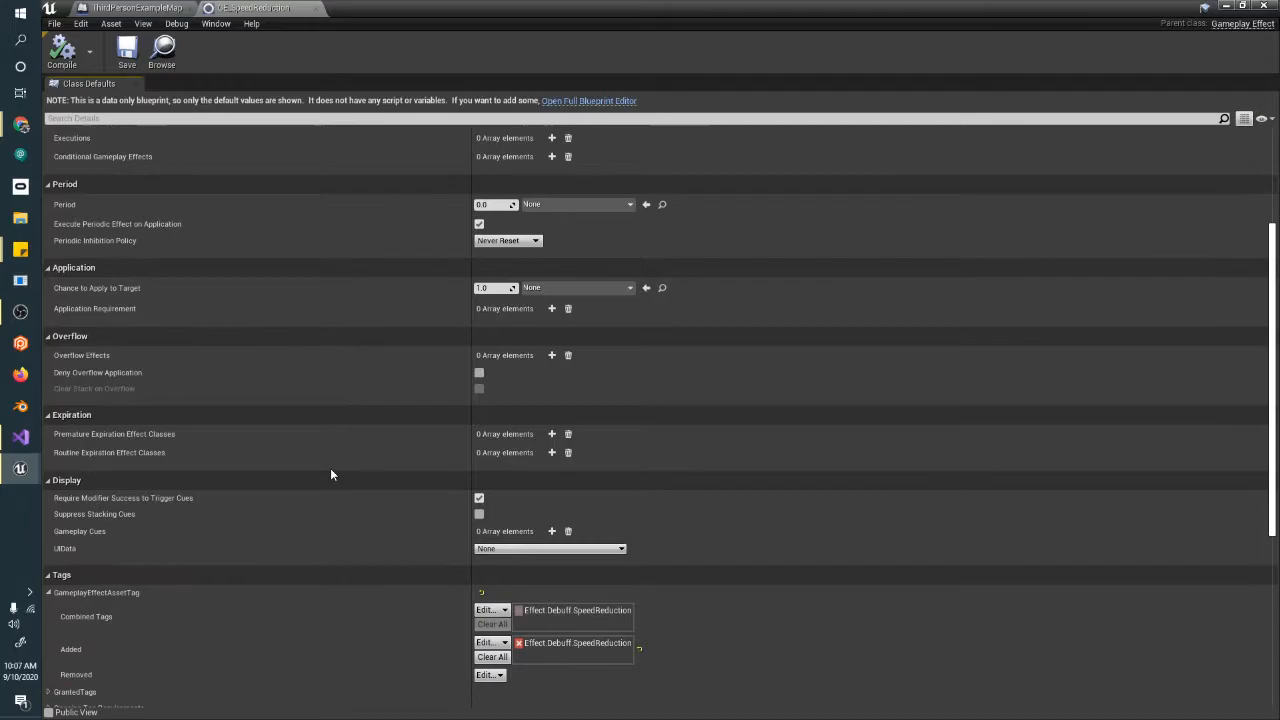
pyautogui.scroll(-3)
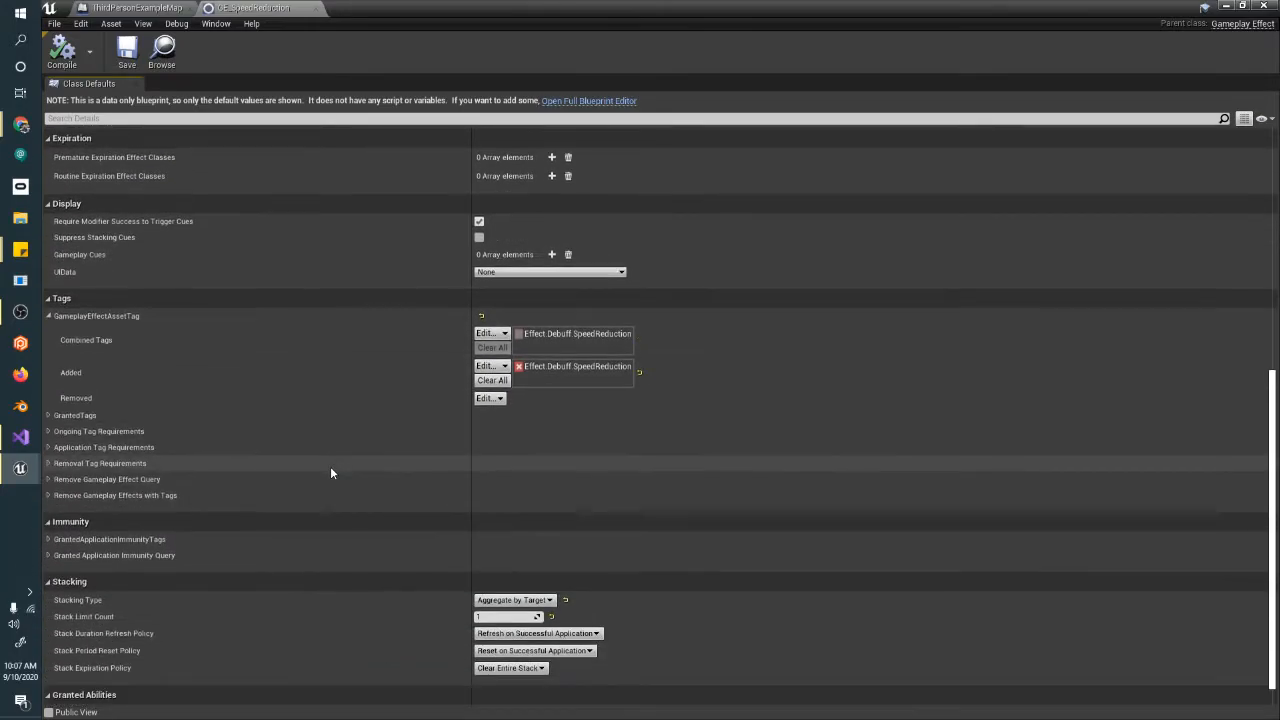
pyautogui.scroll(3)
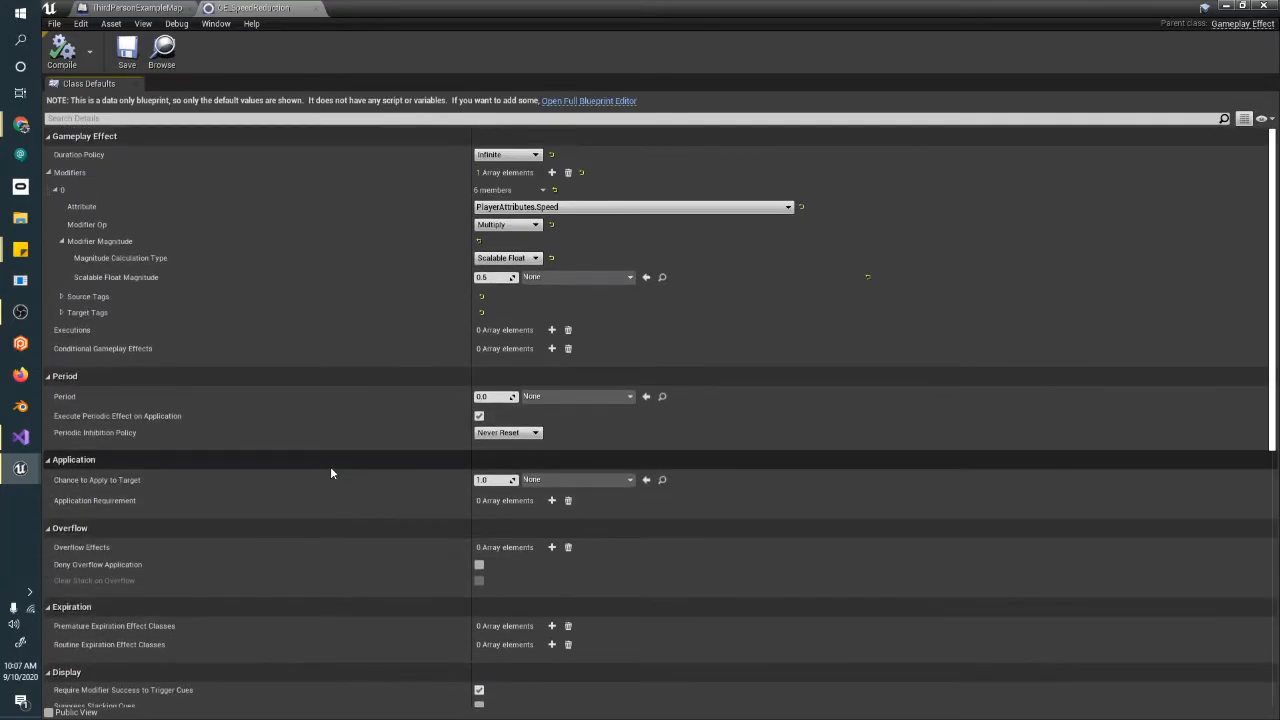
pyautogui.moveTo(298, 228)
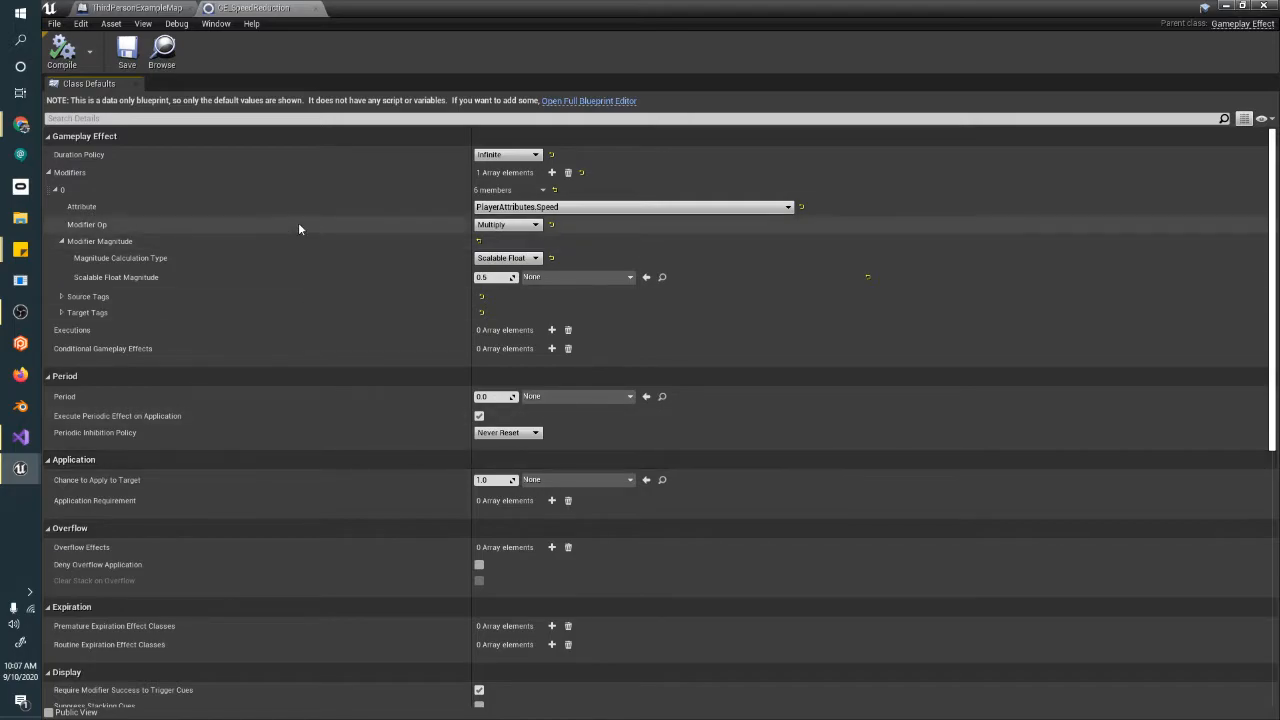
pyautogui.moveTo(354, 304)
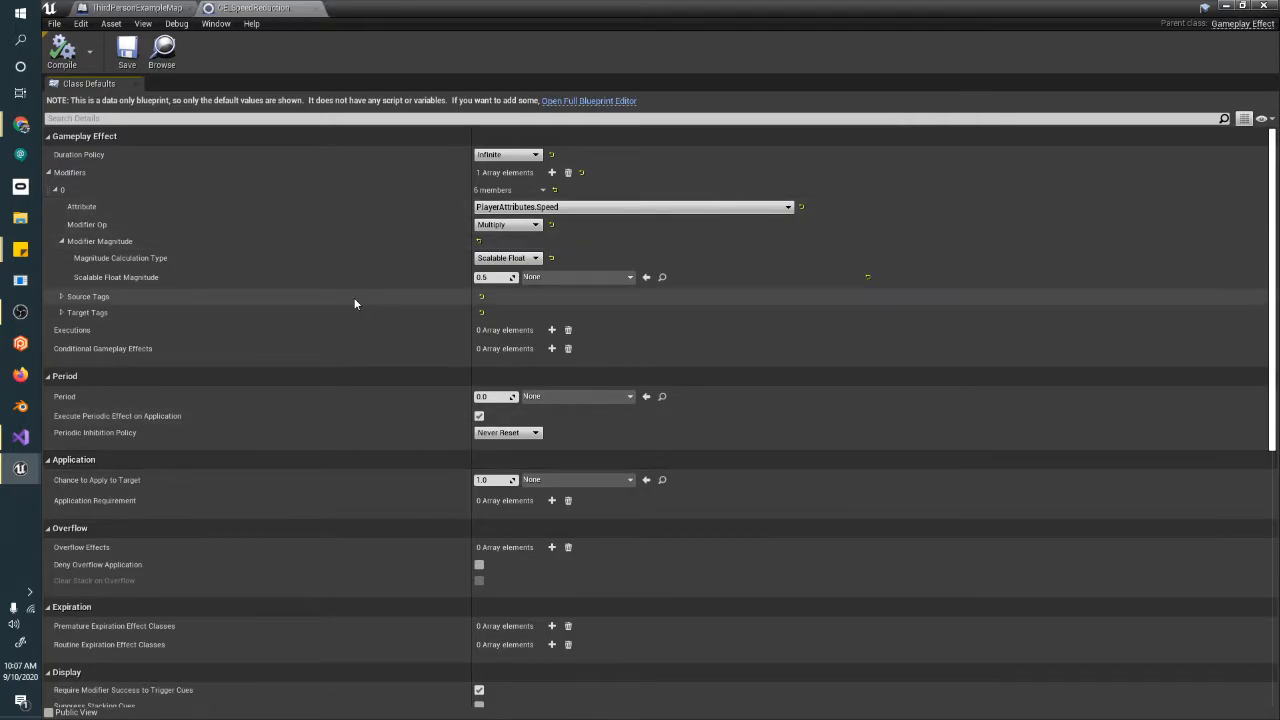
pyautogui.click(588, 100)
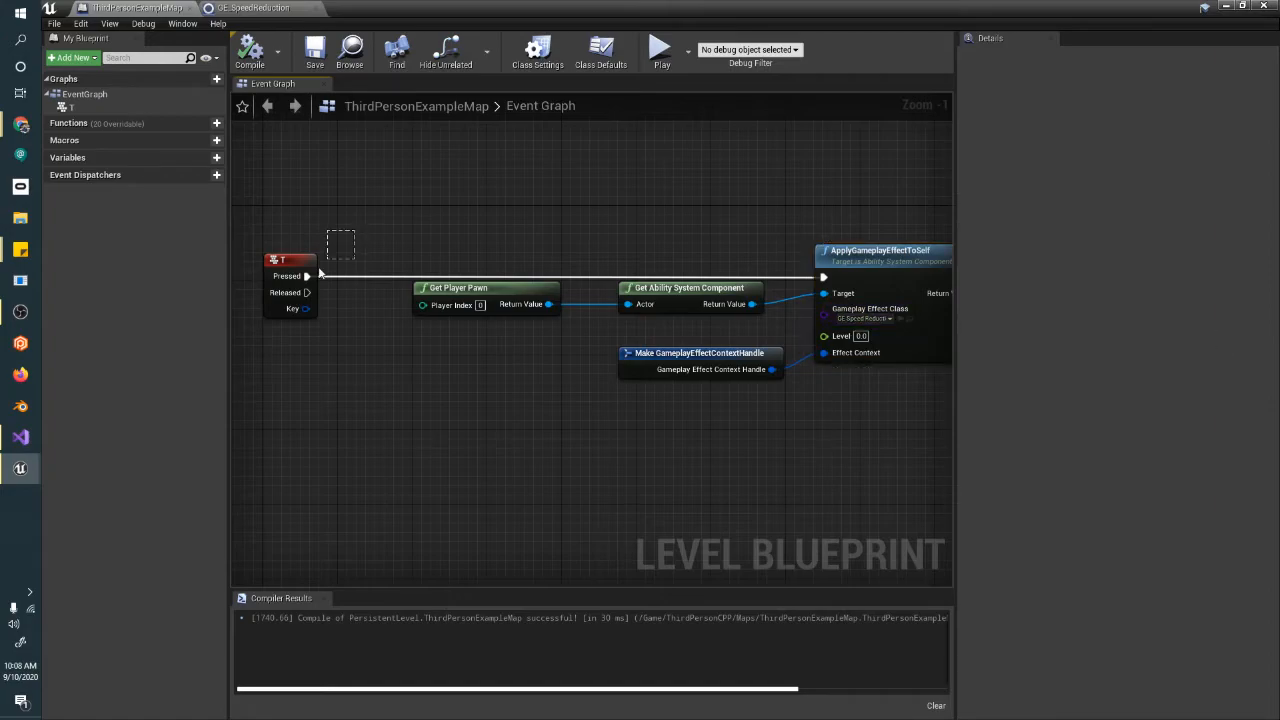
# Check the T key event, play-test pressing T and see Speed still reading 600, then stop.
pyautogui.click(290, 260)
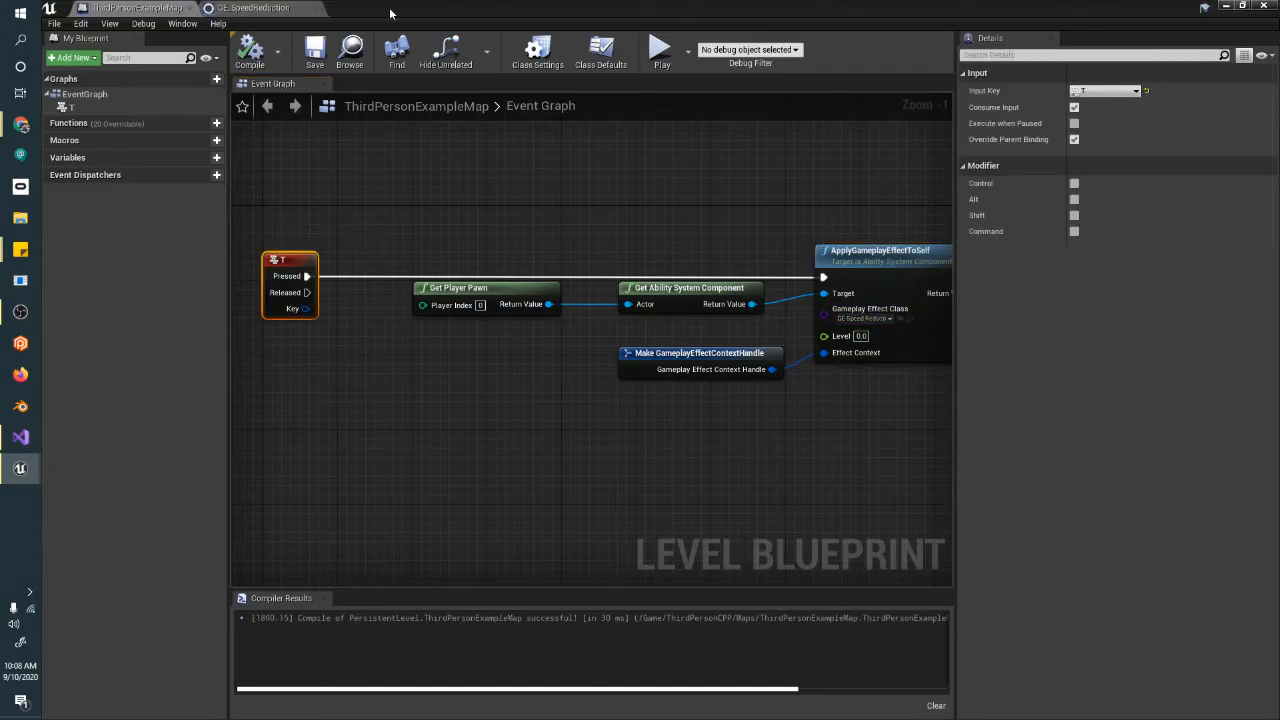
pyautogui.click(660, 50)
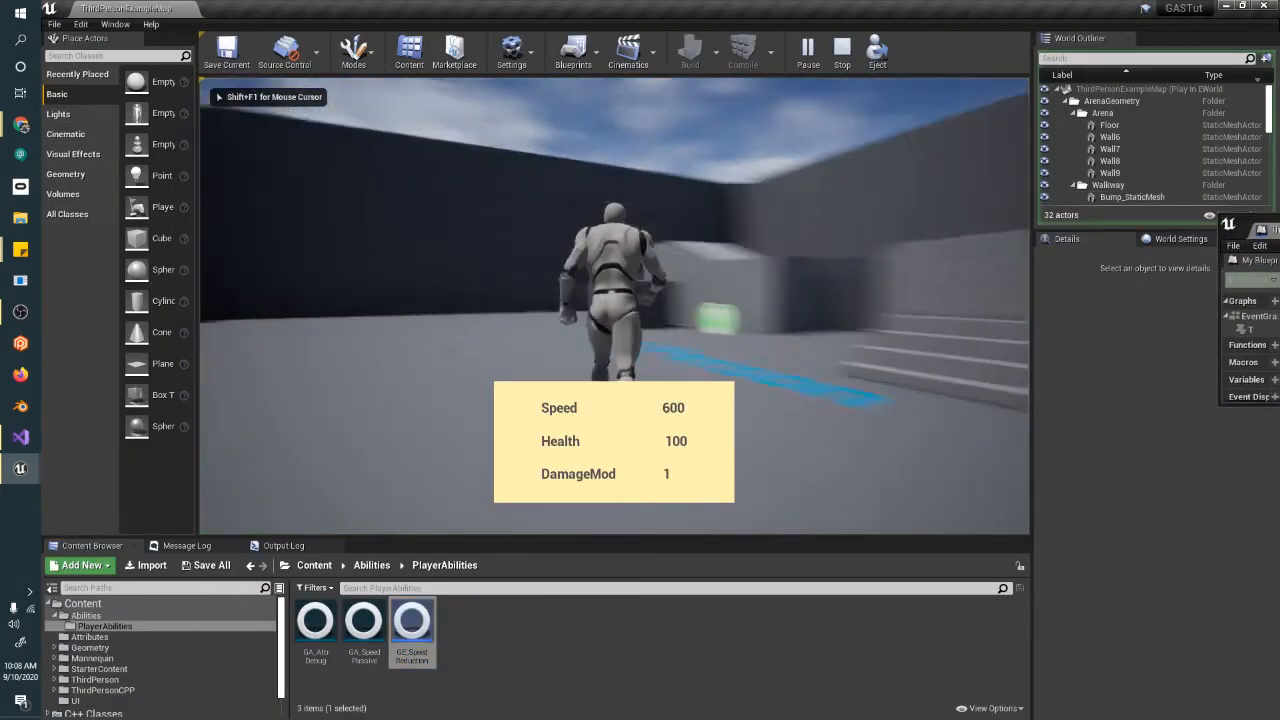
pyautogui.click(840, 48)
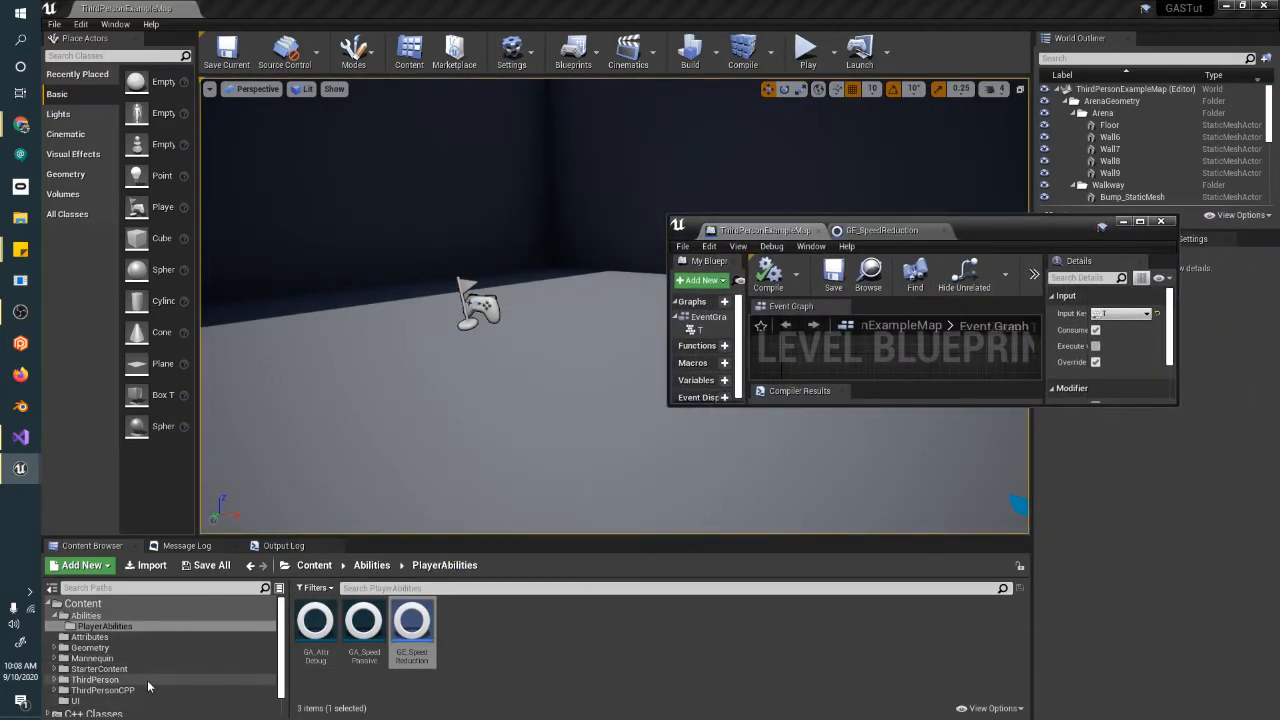
# In the character blueprint defaults, add a Starting Passive Abilities entry set to GA_SpeedPassive.
pyautogui.click(102, 690)
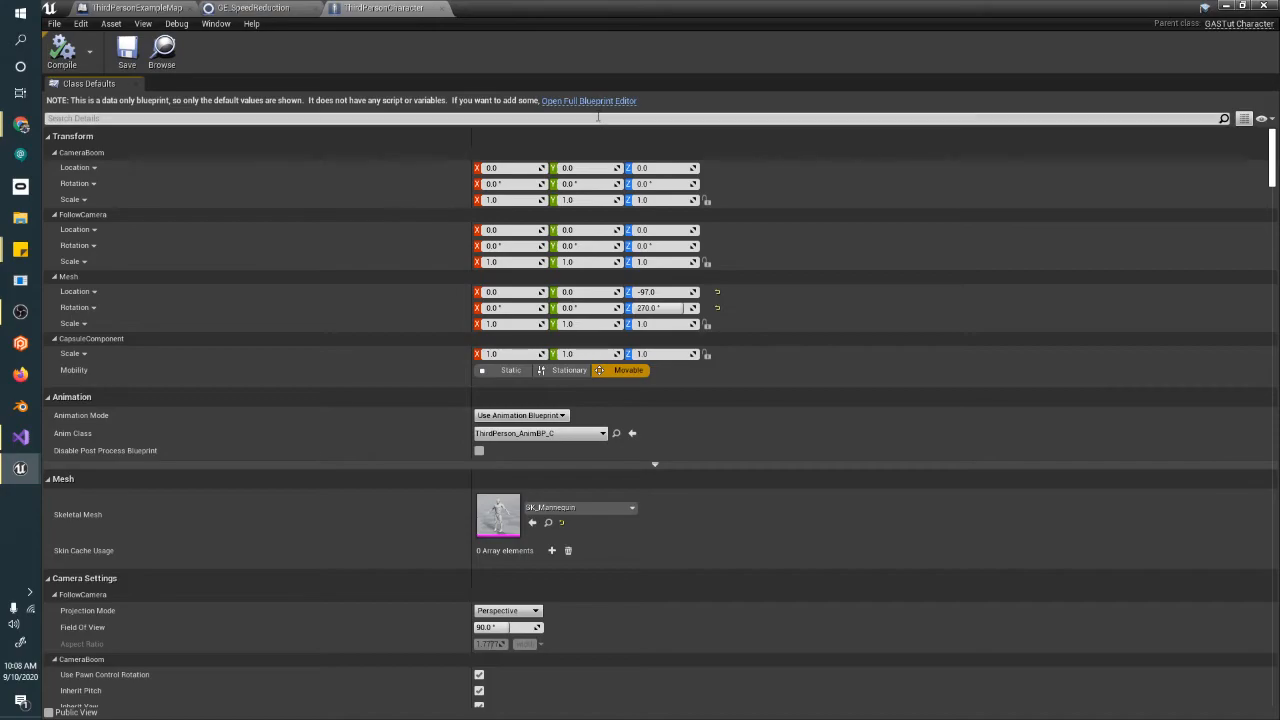
pyautogui.write('abili')
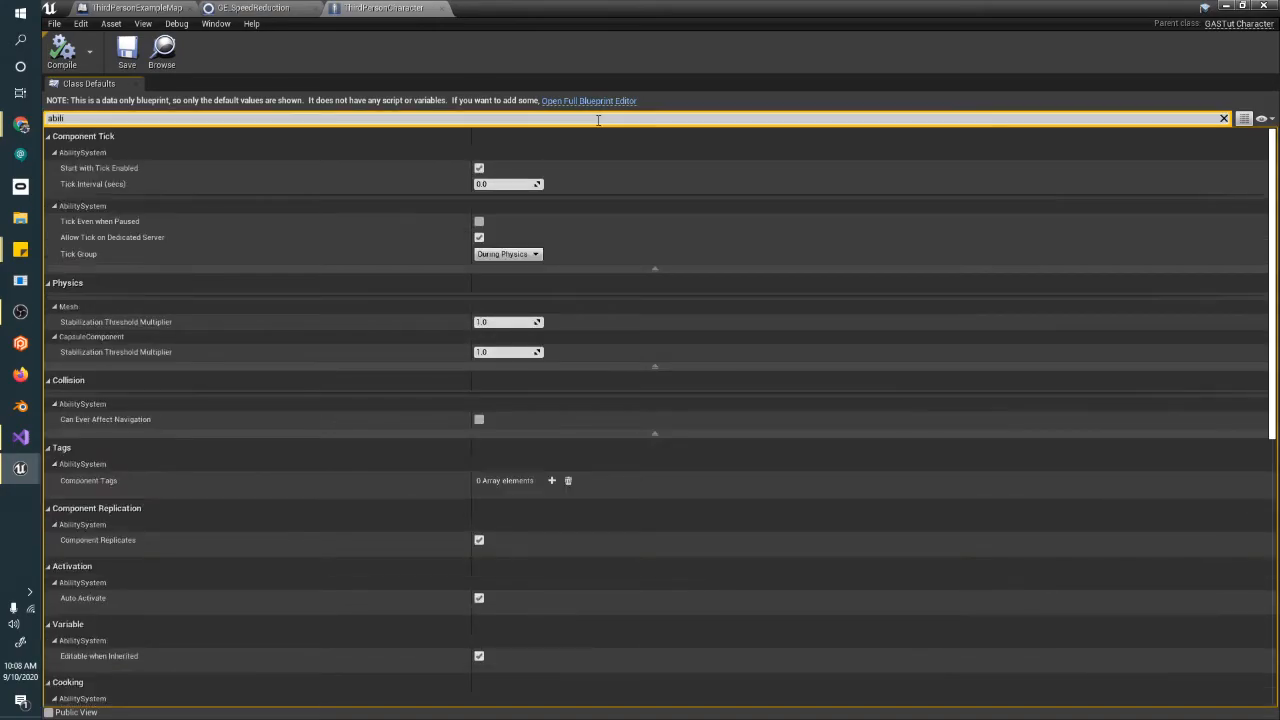
pyautogui.write('abilities')
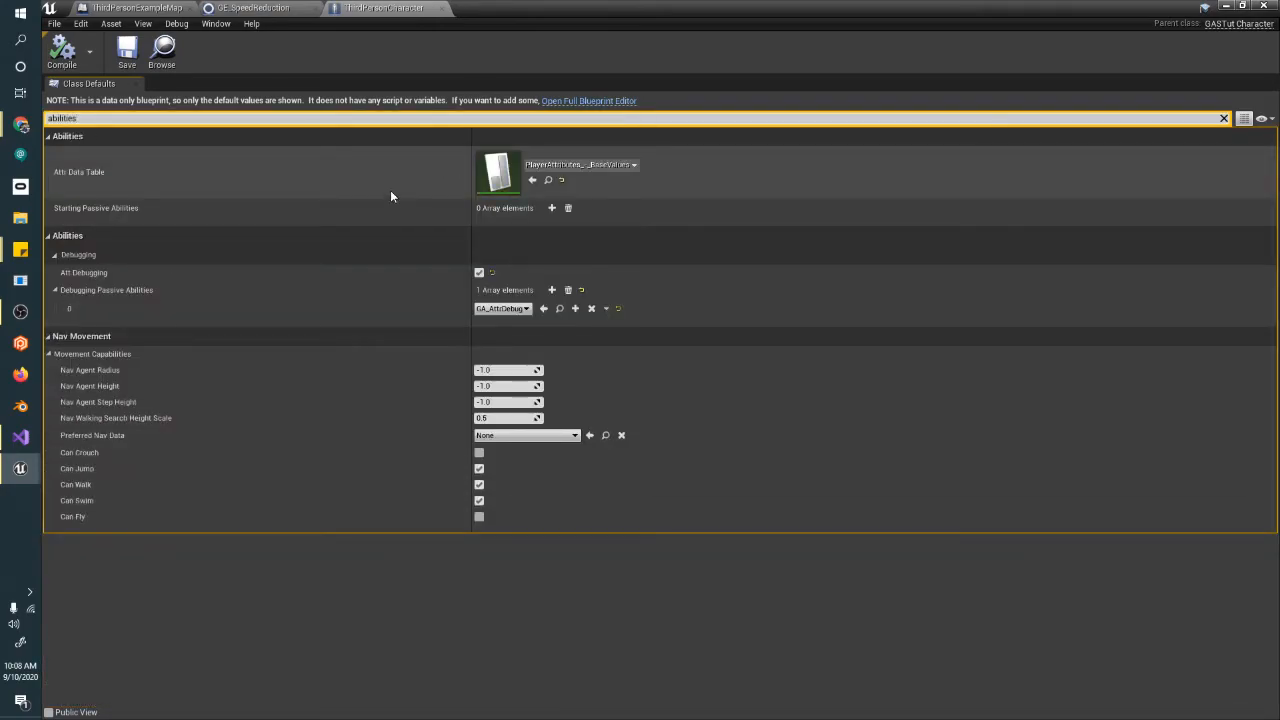
pyautogui.click(552, 208)
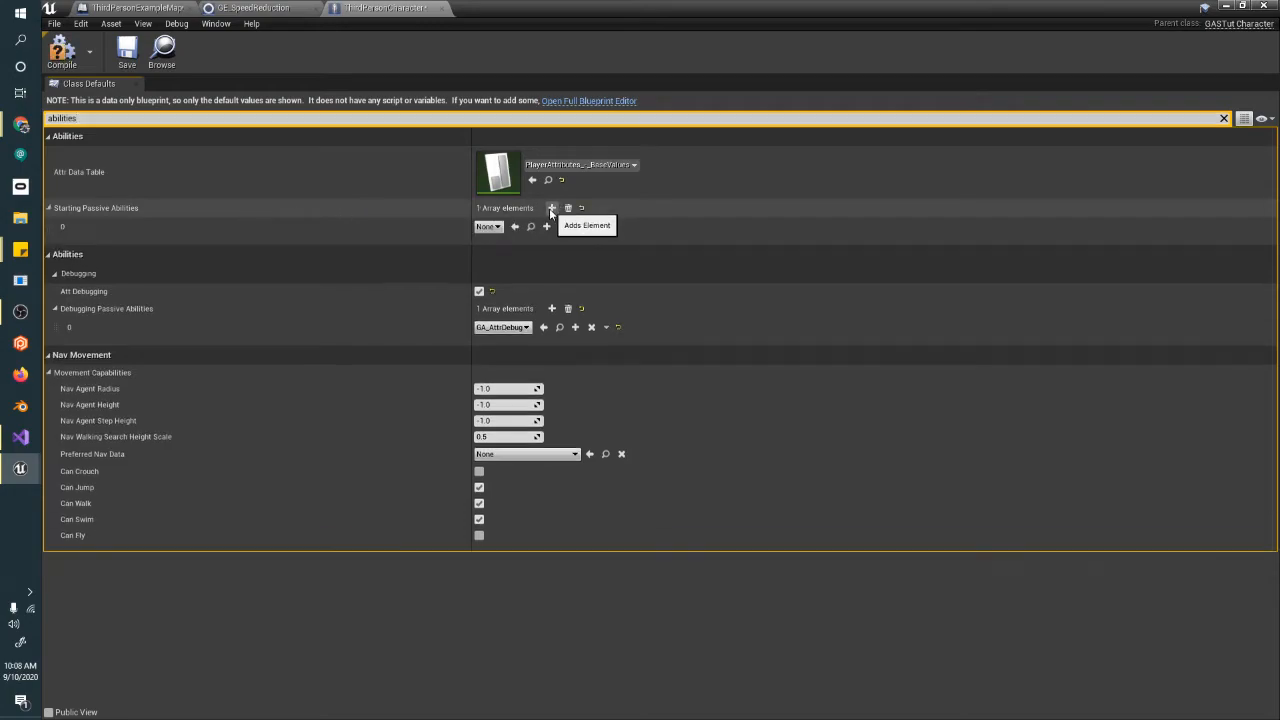
pyautogui.click(488, 226)
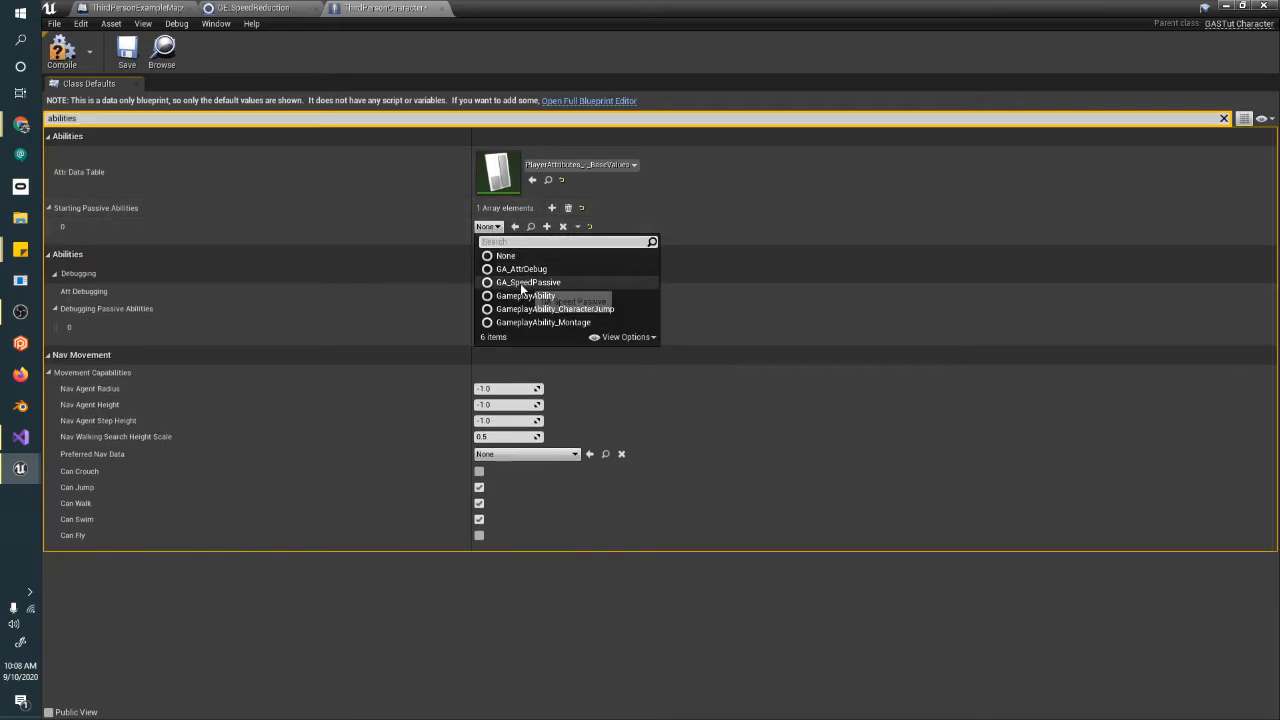
pyautogui.click(528, 282)
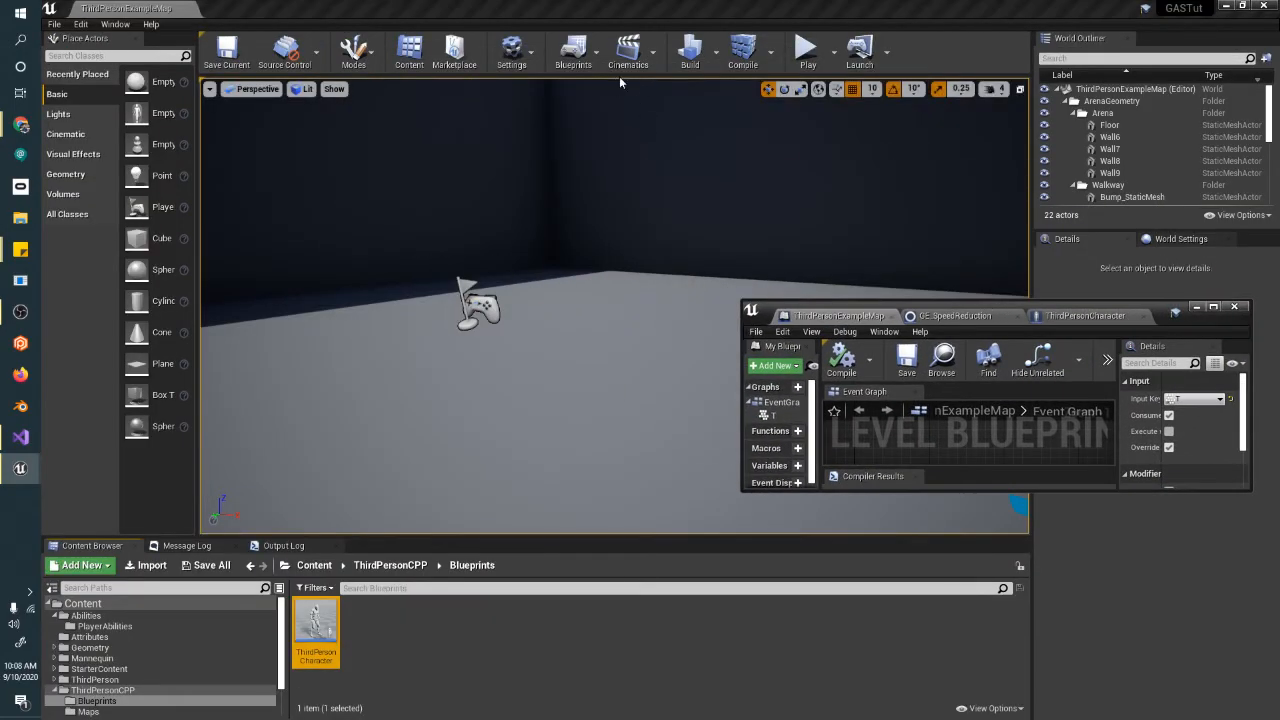
# Play-test pressing T and see Speed drop to 300, then stop the session.
pyautogui.click(1234, 306)
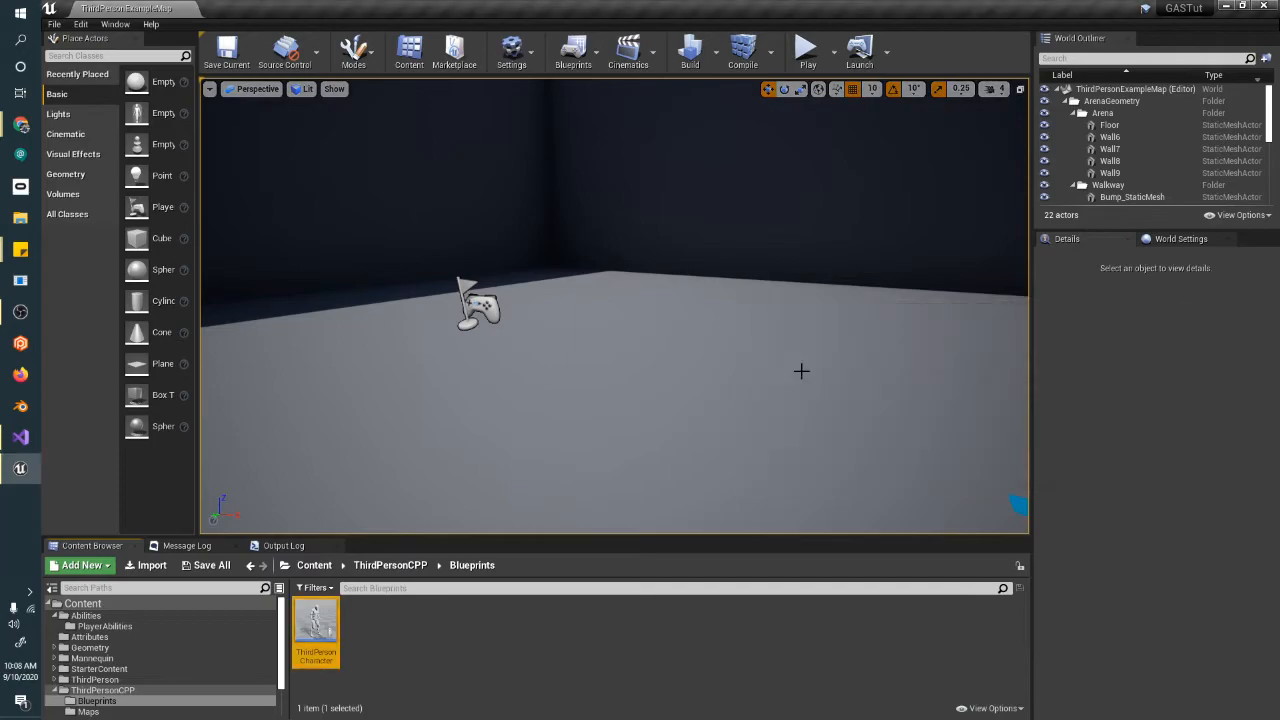
pyautogui.click(806, 48)
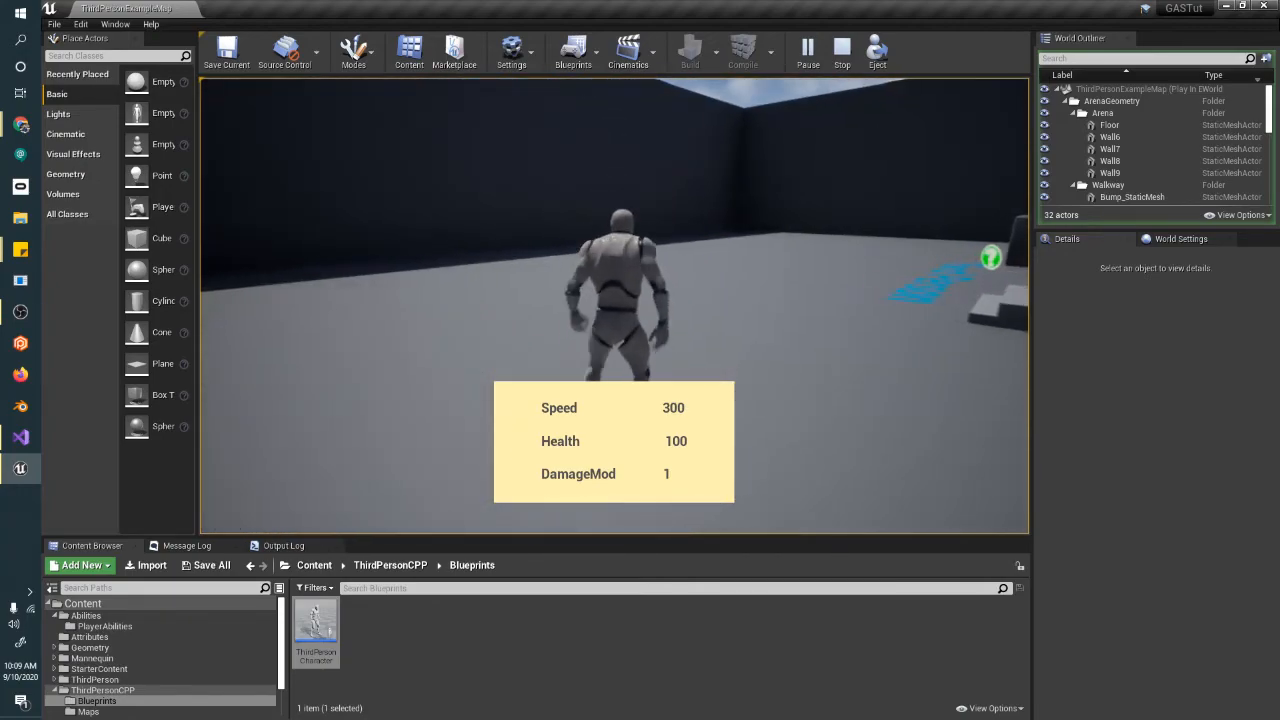
pyautogui.click(840, 50)
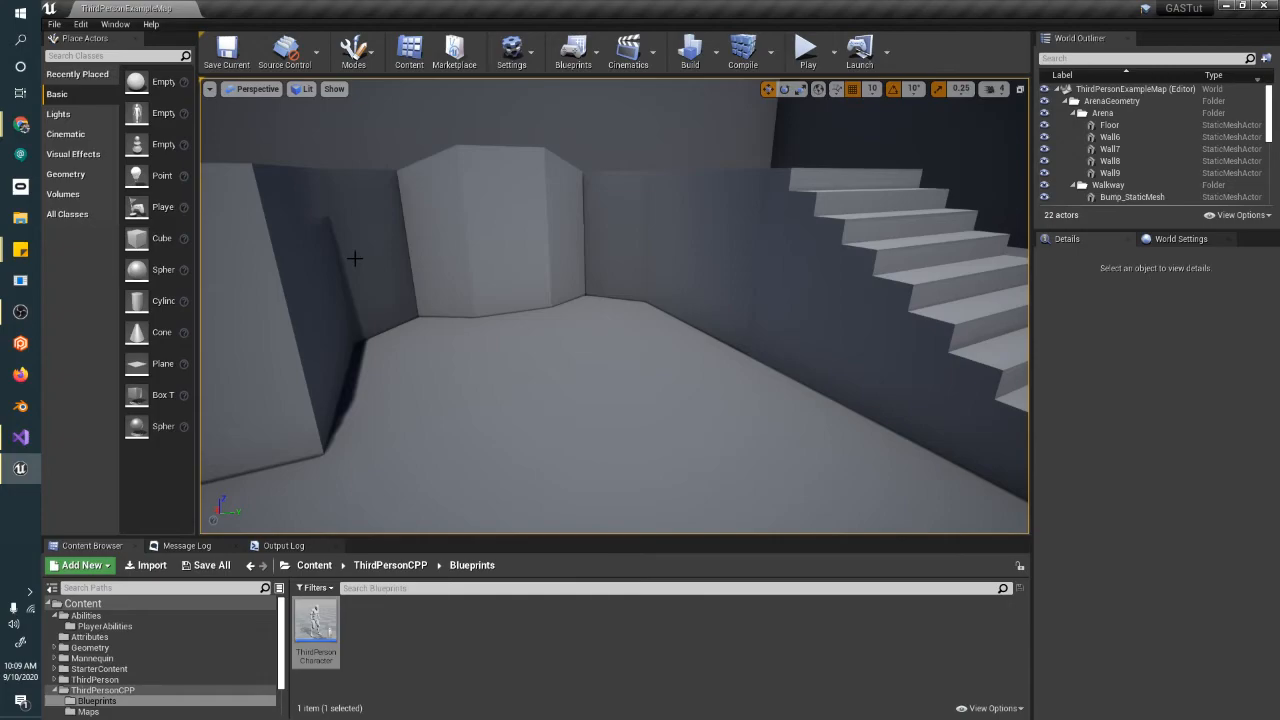
# In the level blueprint, add an R key event with new Get Player Pawn and Get Ability System Component nodes.
pyautogui.click(572, 52)
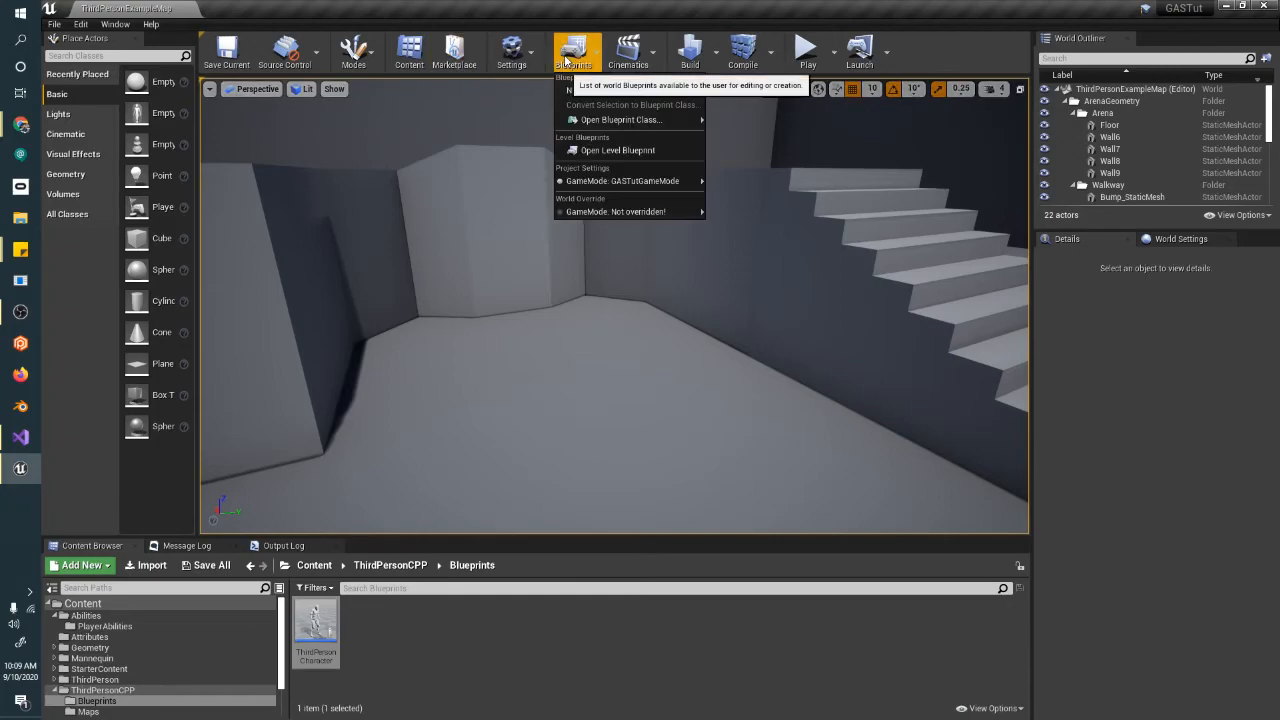
pyautogui.click(616, 150)
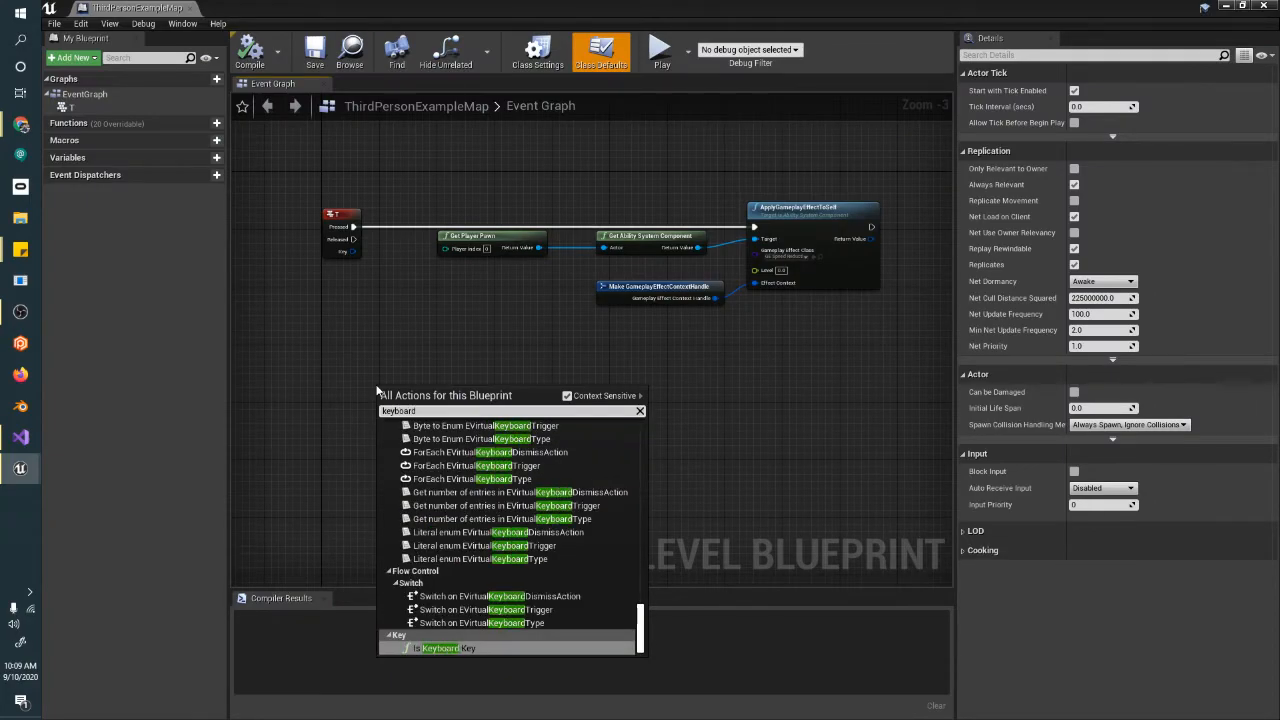
pyautogui.scroll(-3)
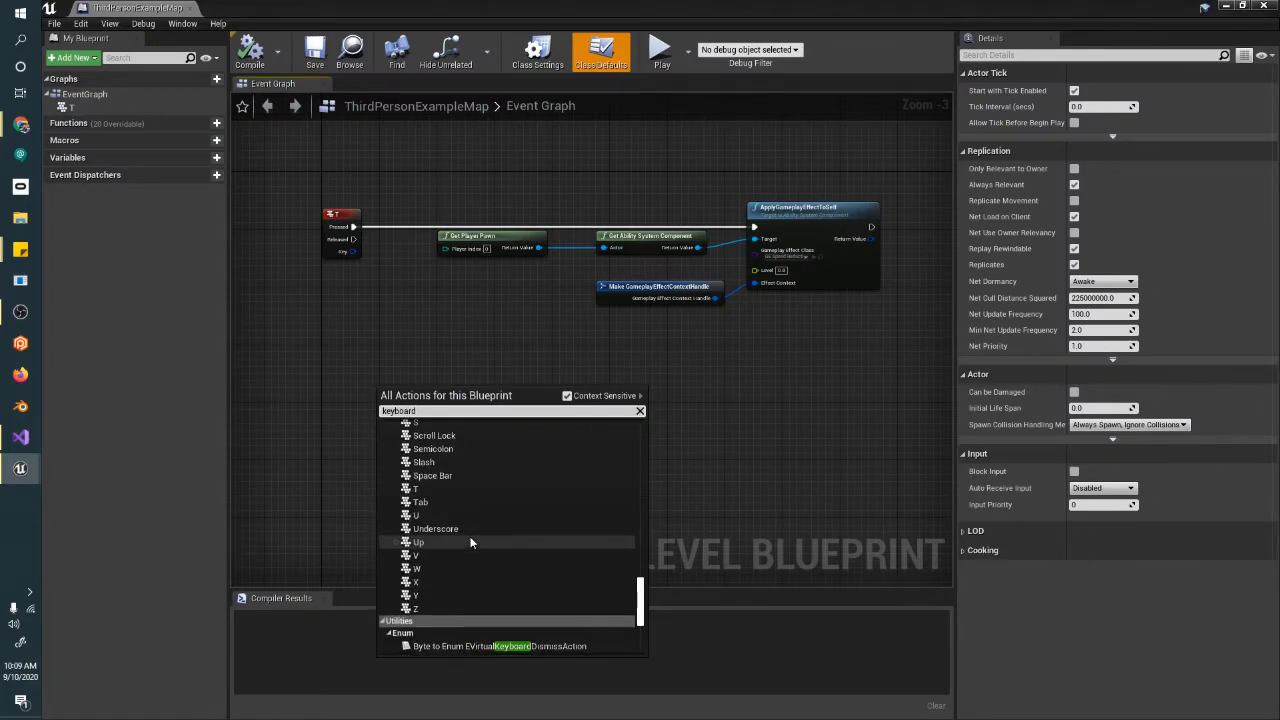
pyautogui.scroll(3)
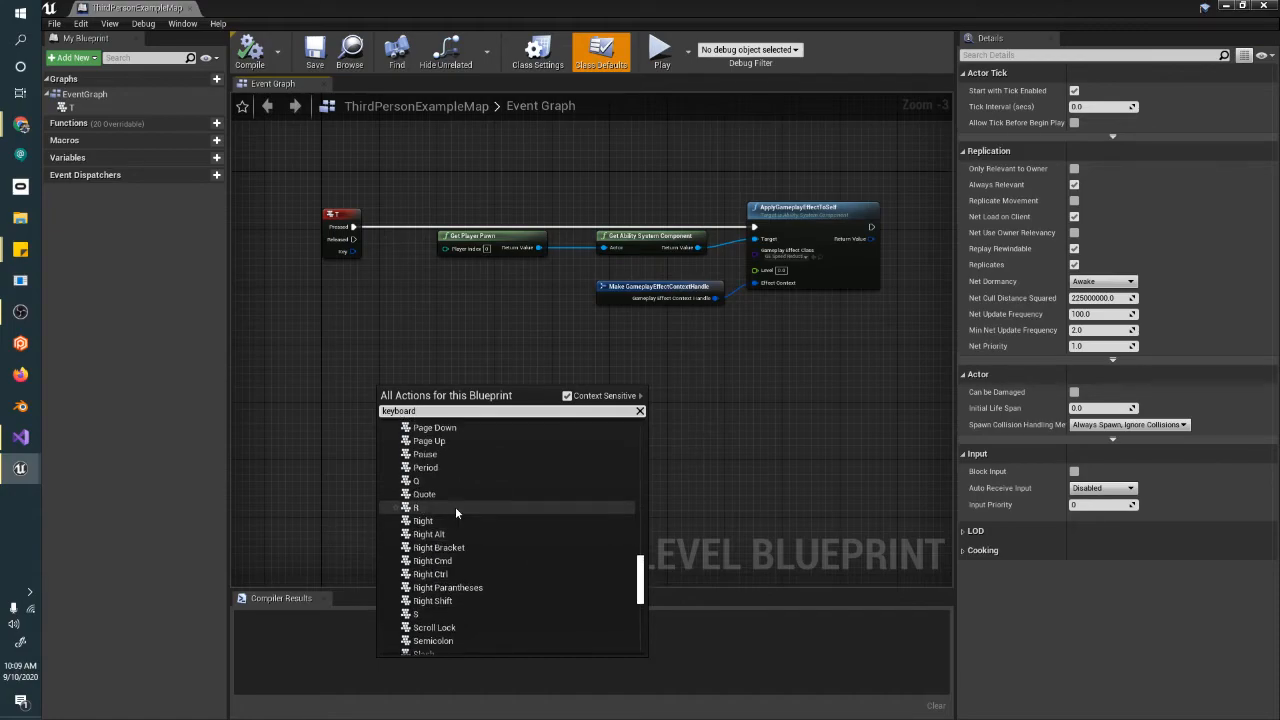
pyautogui.click(416, 508)
pyautogui.write('remove')
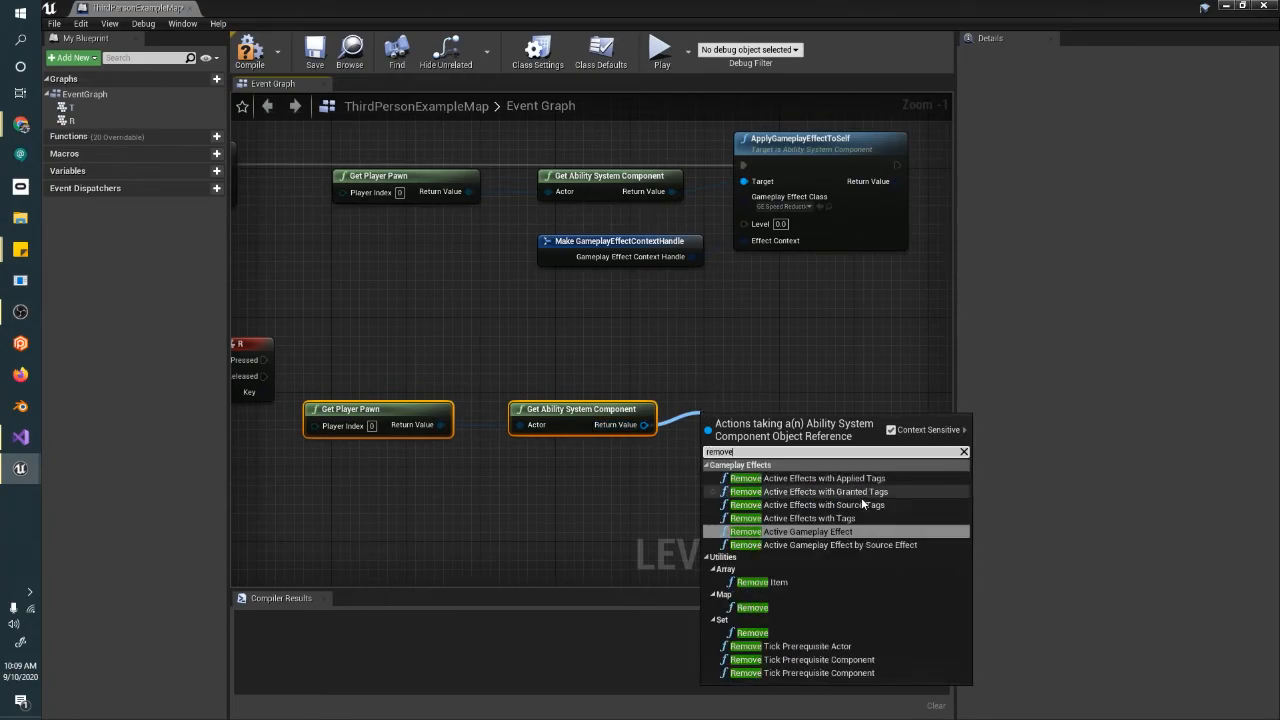
# Wire R Pressed into a Remove Active Effects with Tags node on the component and list its tag options.
pyautogui.click(808, 518)
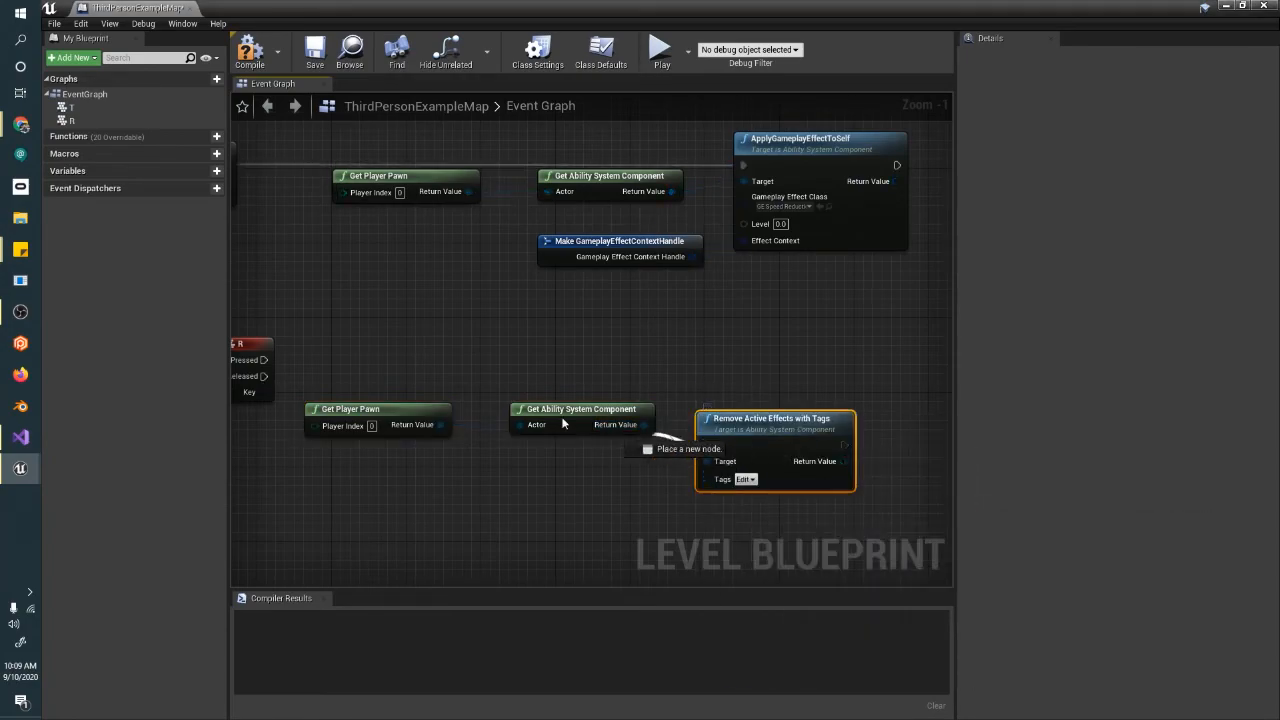
pyautogui.click(250, 344)
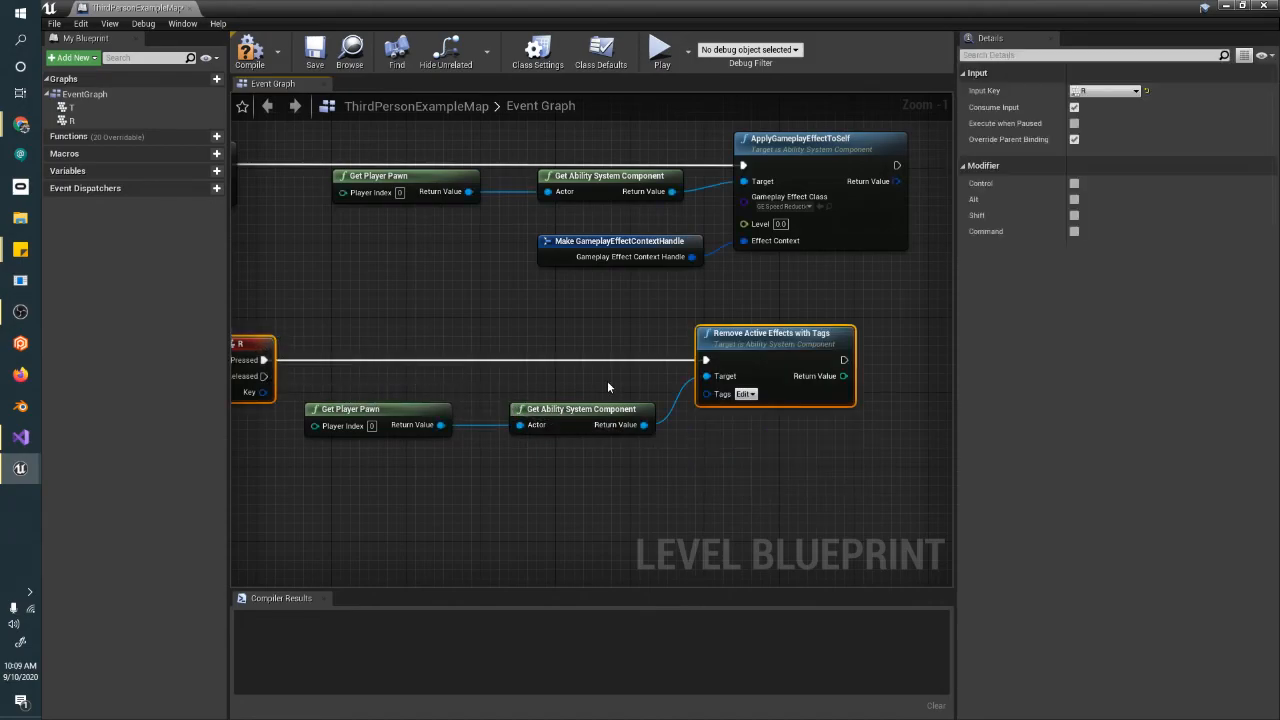
pyautogui.click(744, 392)
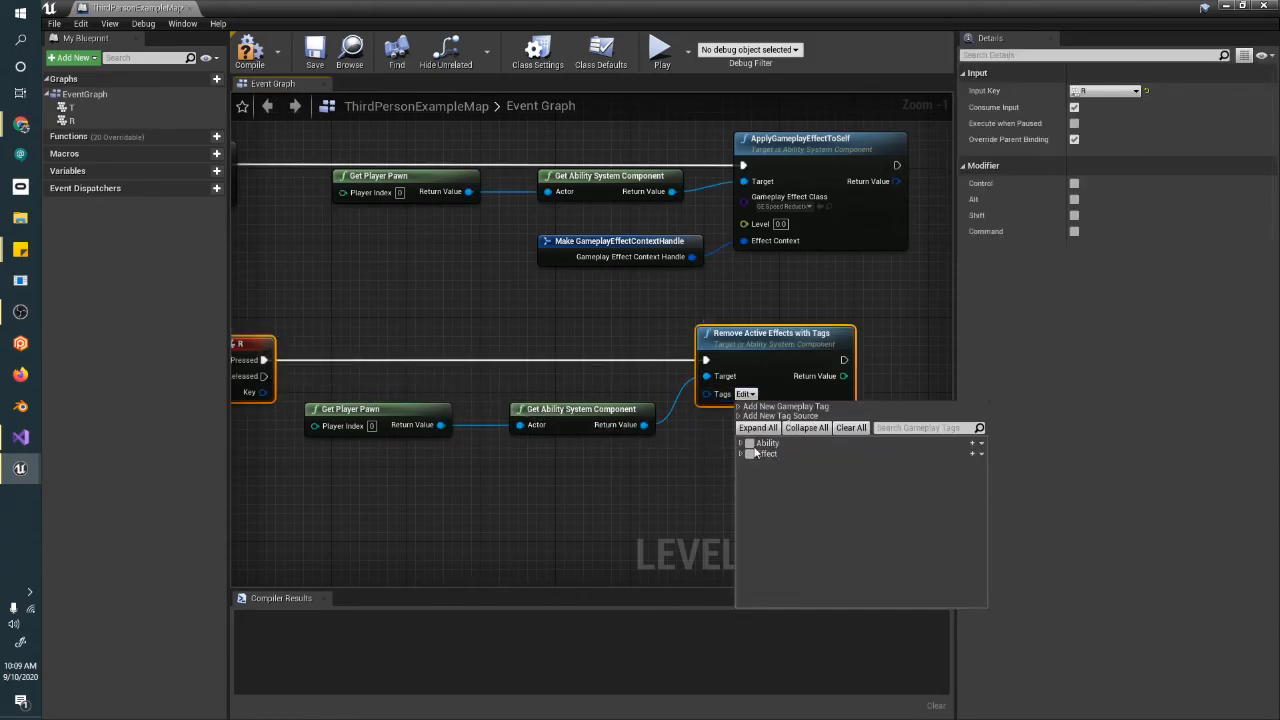
pyautogui.click(742, 452)
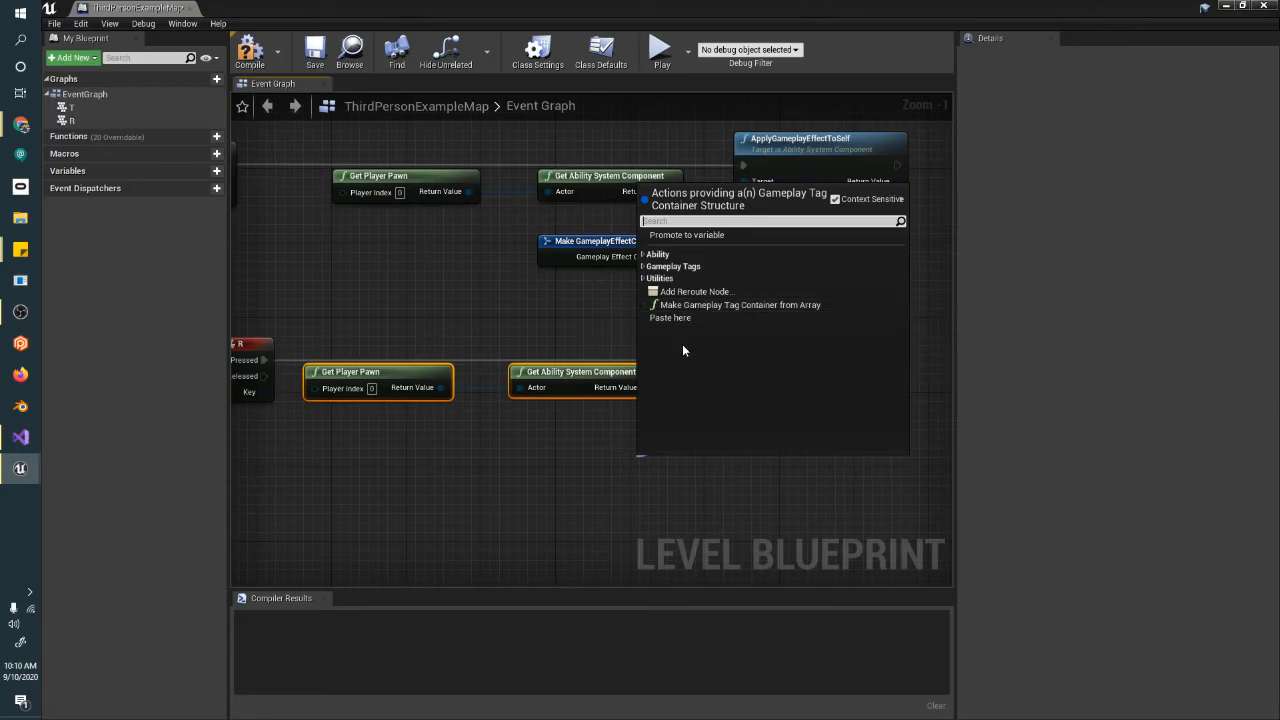
pyautogui.moveTo(684, 278)
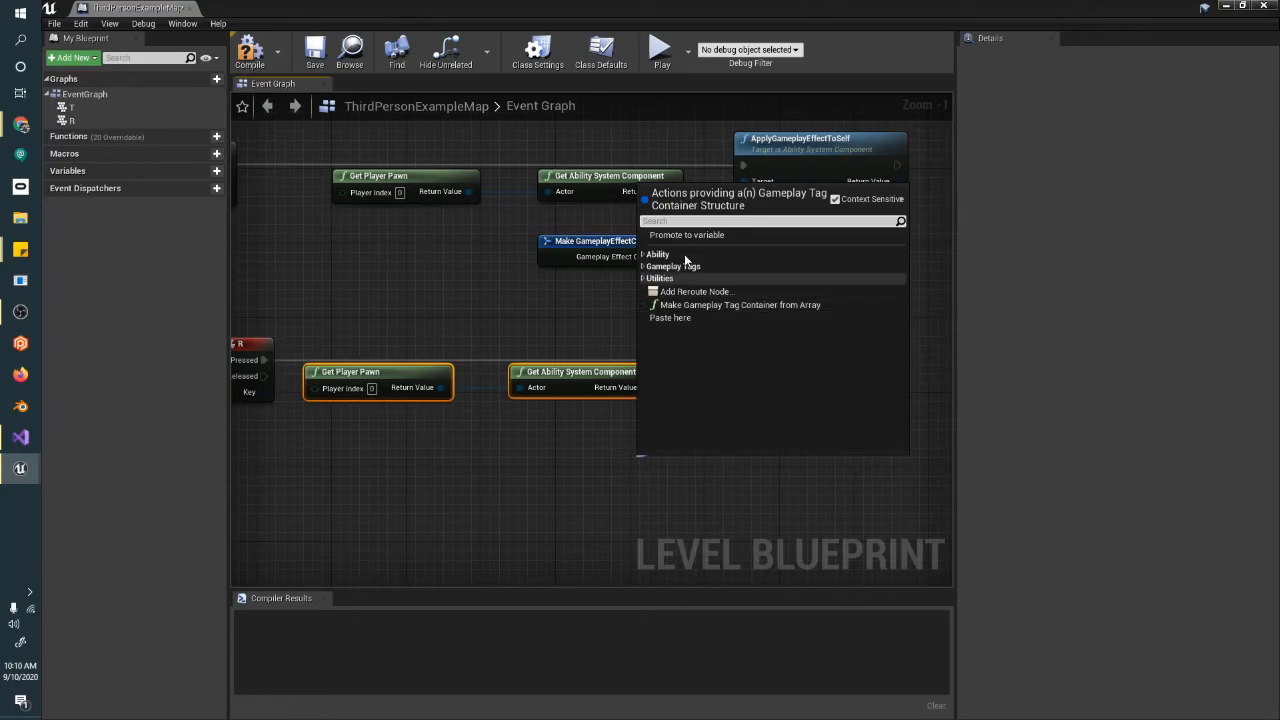
# Promote the Tags pin to a variable named TC_SpeedReductionTag and place it beneath the component node.
pyautogui.click(686, 234)
pyautogui.write('TC_SpeedReductionTag')
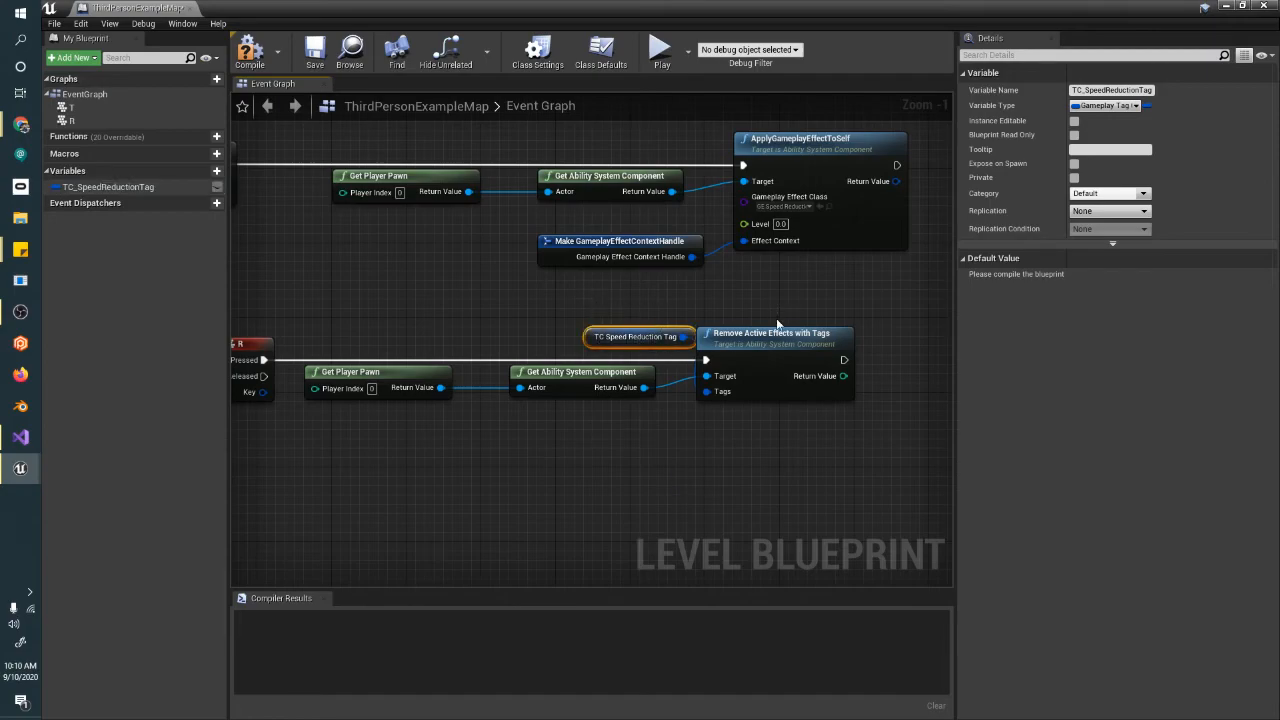
pyautogui.moveTo(640, 336); pyautogui.dragTo(592, 412)
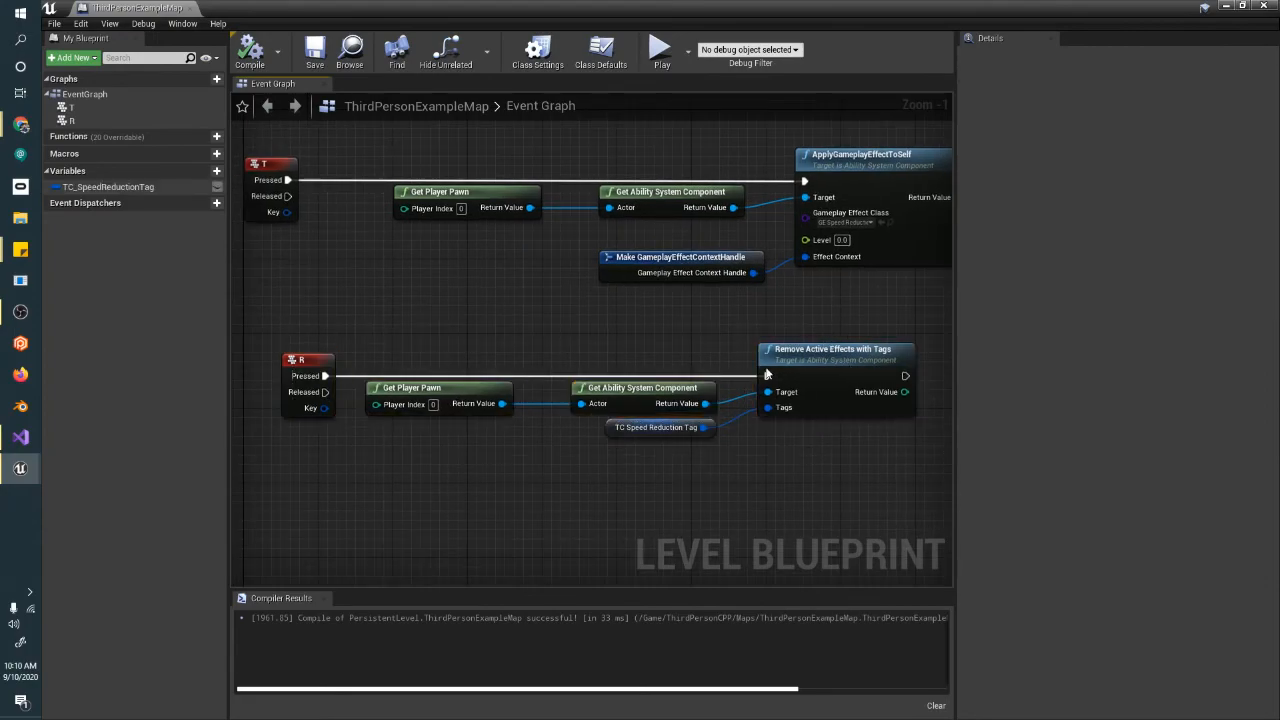
# Play-test pressing T then R and see Speed return to 600, then stop the session.
pyautogui.click(660, 48)
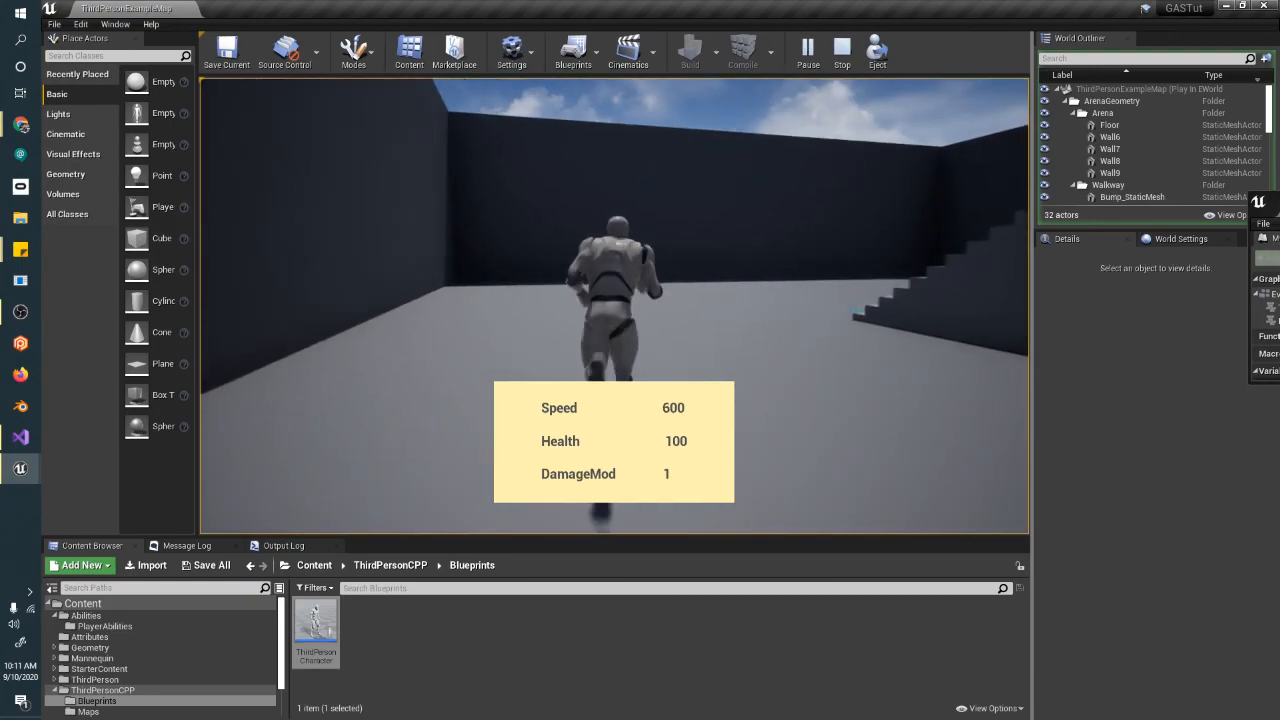
pyautogui.click(840, 50)
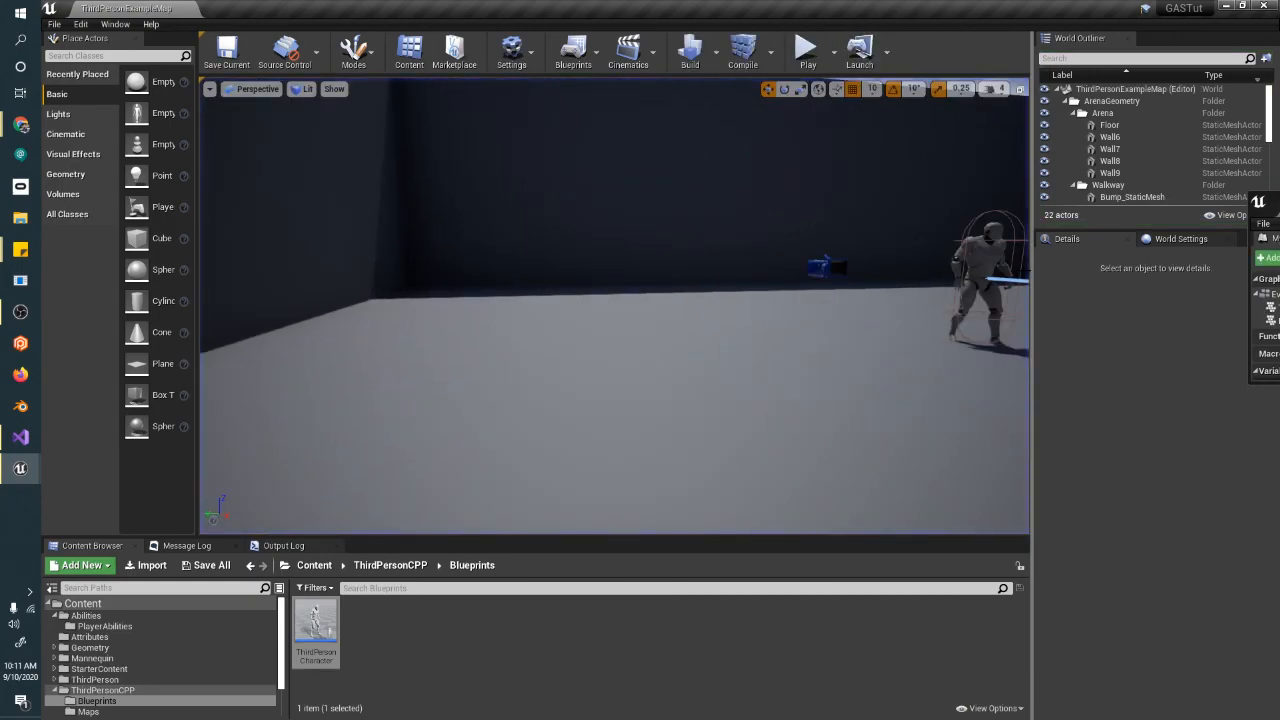